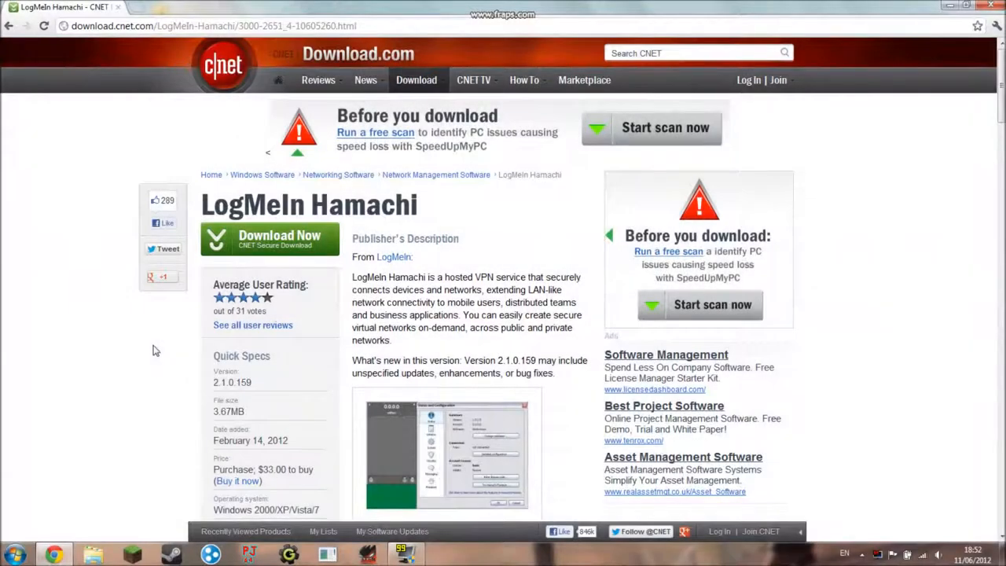
pyautogui.moveTo(145, 378)
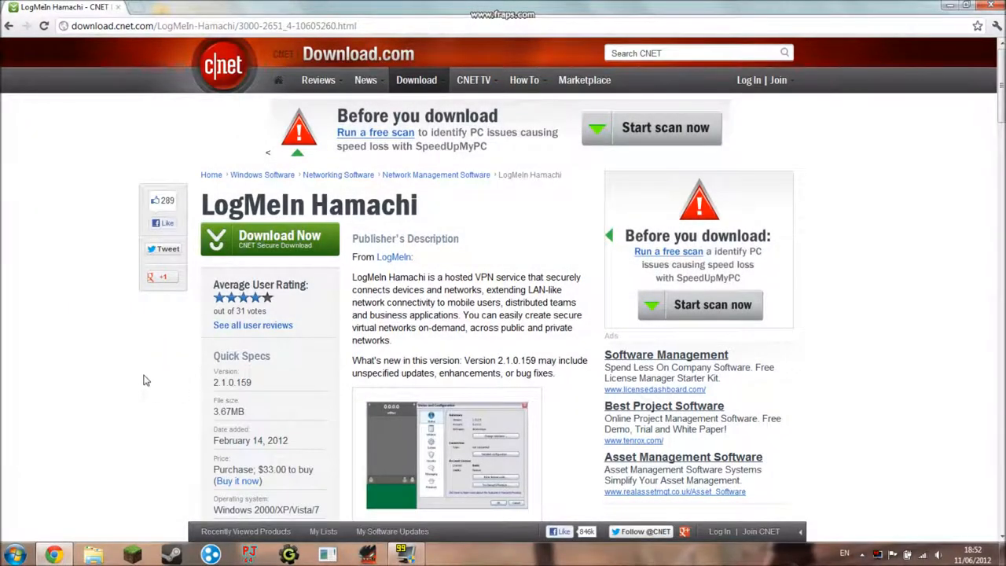
pyautogui.moveTo(358, 325)
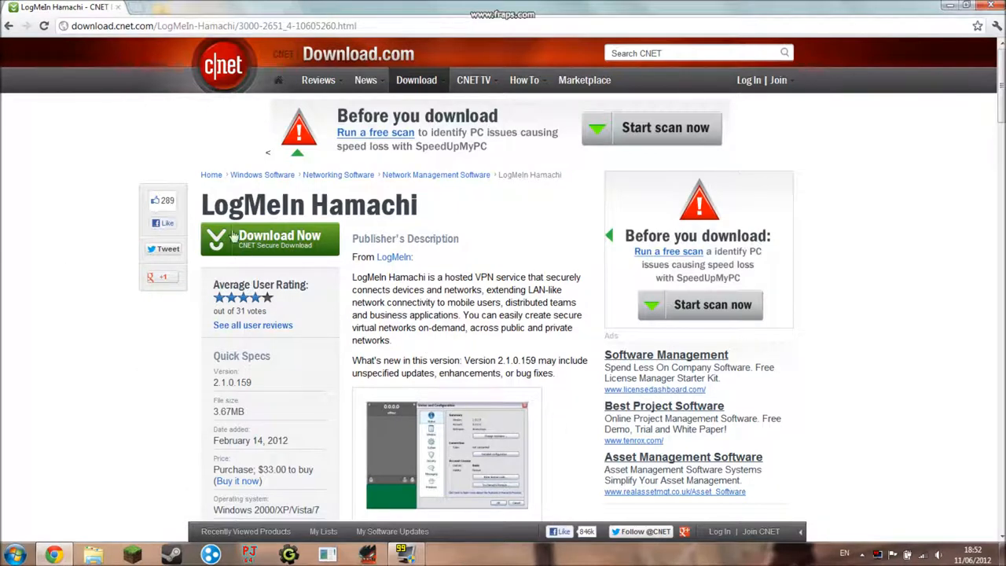
pyautogui.moveTo(424, 208)
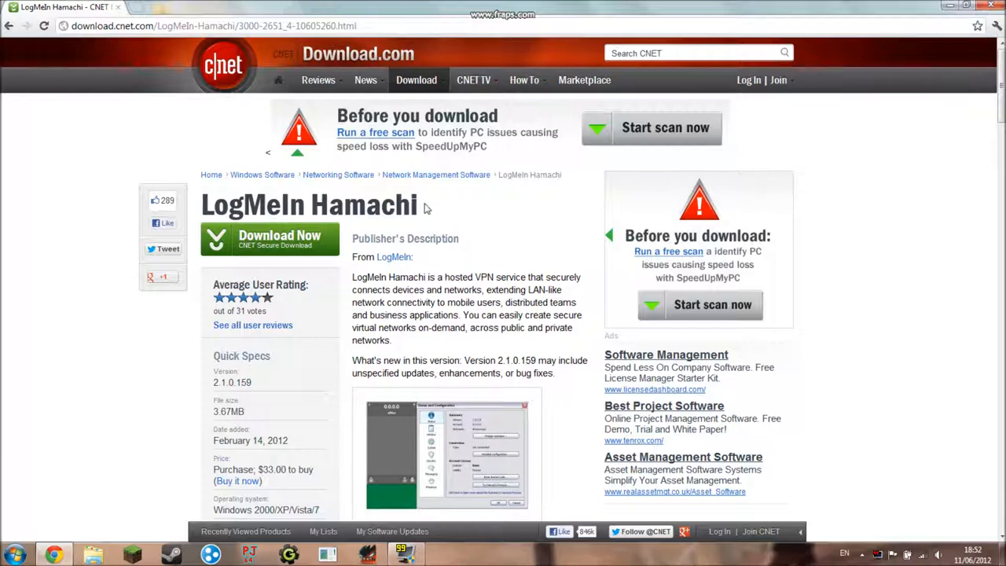
pyautogui.moveTo(465, 343)
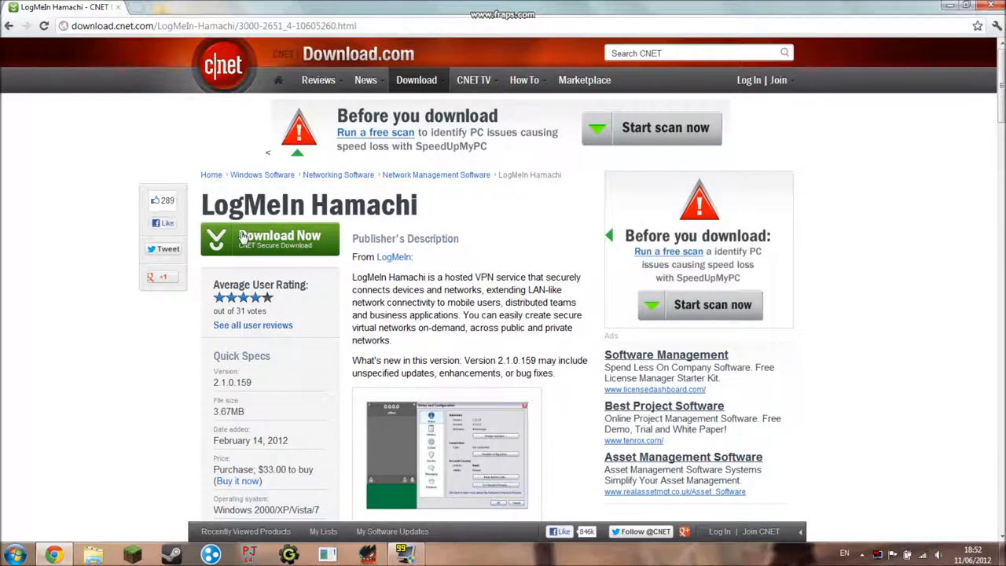
# Download the hamachi.msi installer from the LogMeIn Hamachi page on Download.com
pyautogui.click(278, 236)
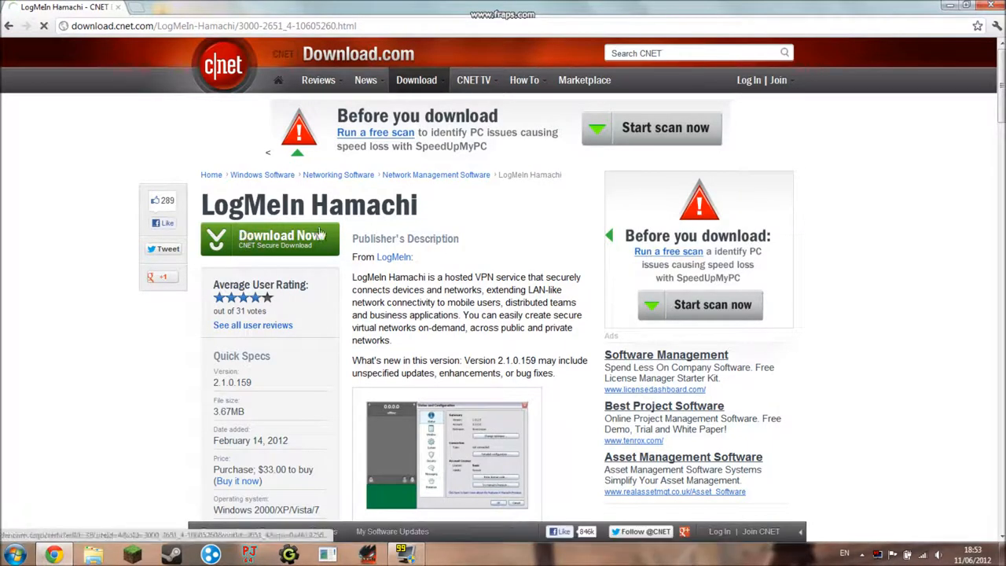
pyautogui.click(269, 239)
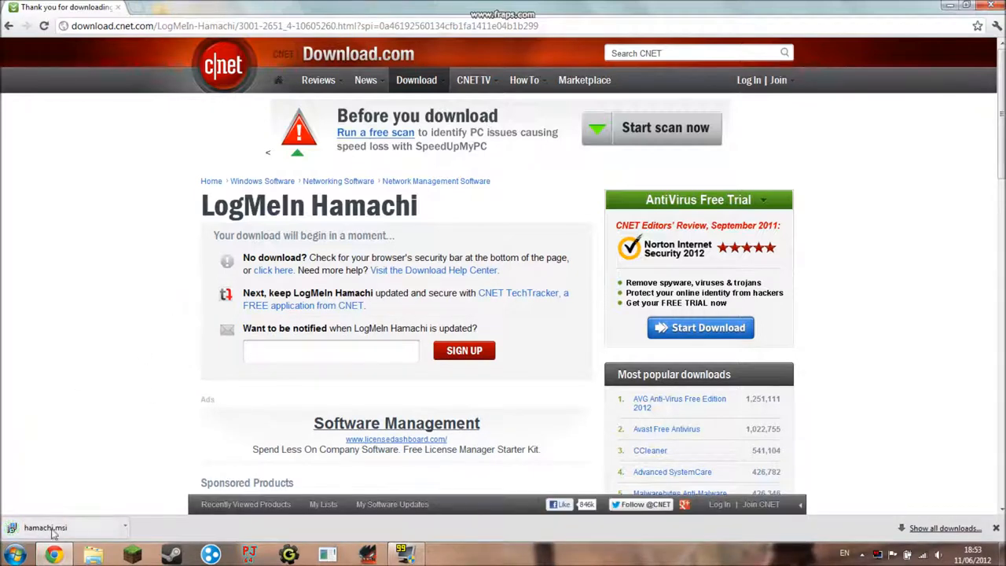
# Run hamachi.msi with default English setup, accept the terms, install, and finish with Launch Hamachi checked
pyautogui.click(44, 528)
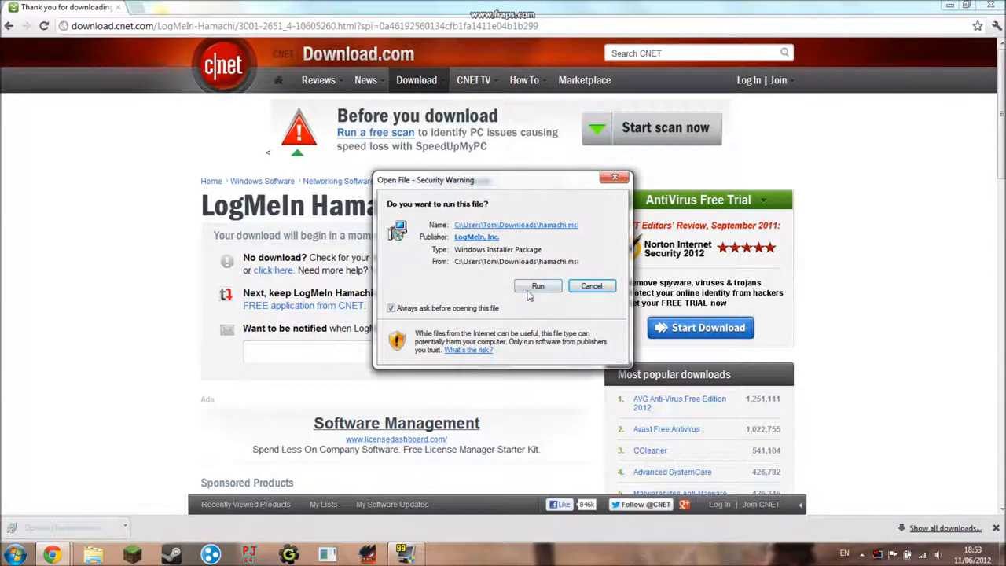
pyautogui.click(537, 286)
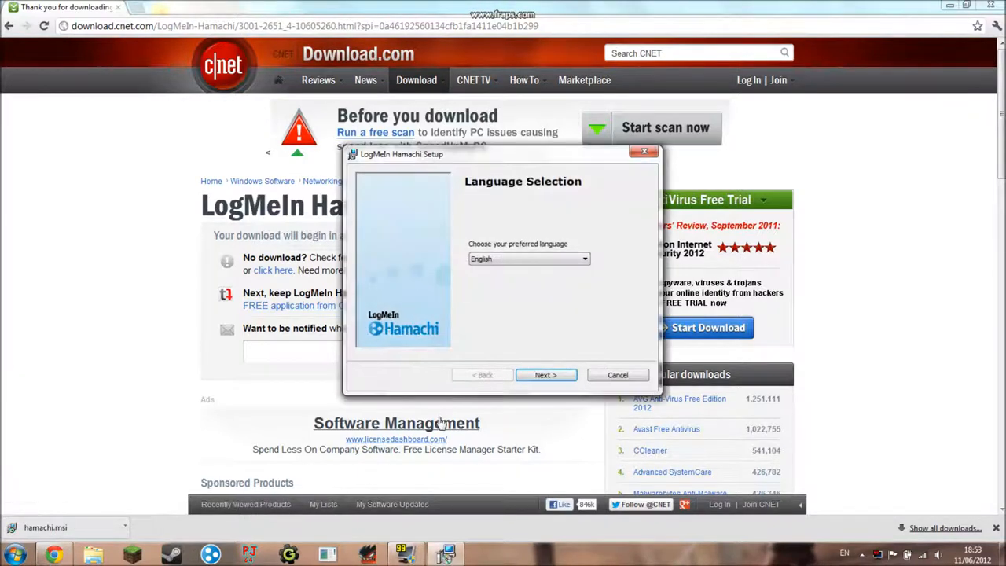
pyautogui.click(545, 374)
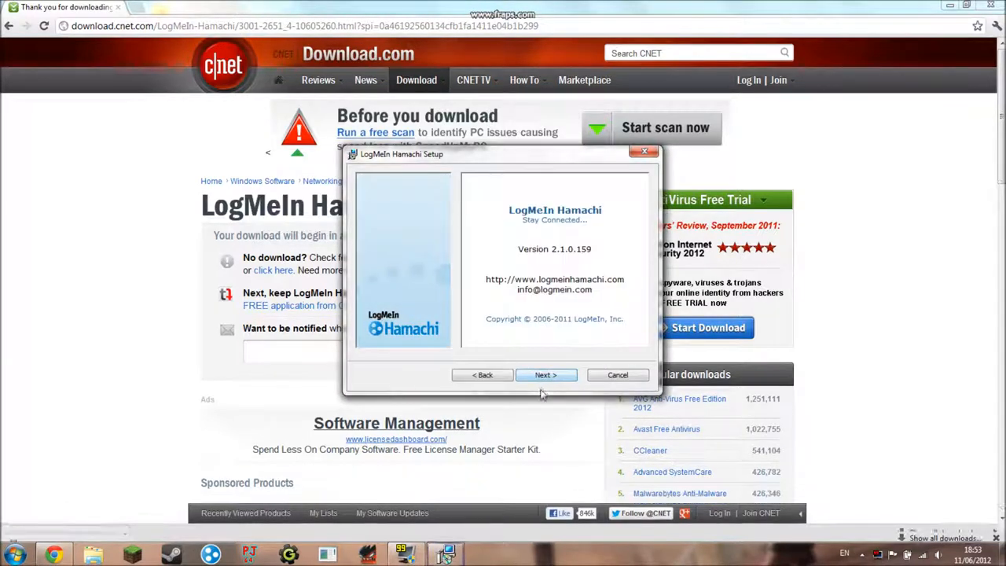
pyautogui.click(545, 374)
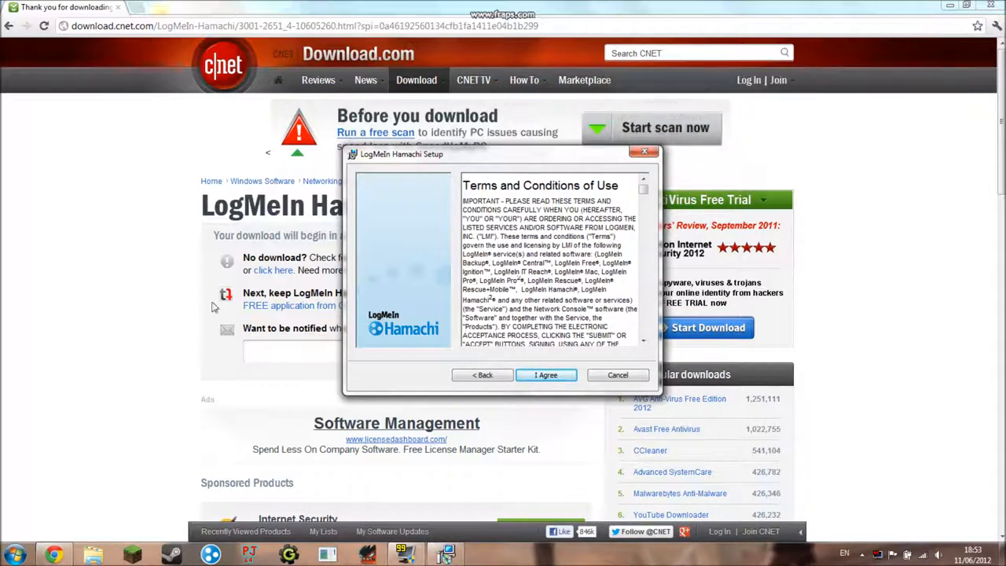
pyautogui.click(547, 374)
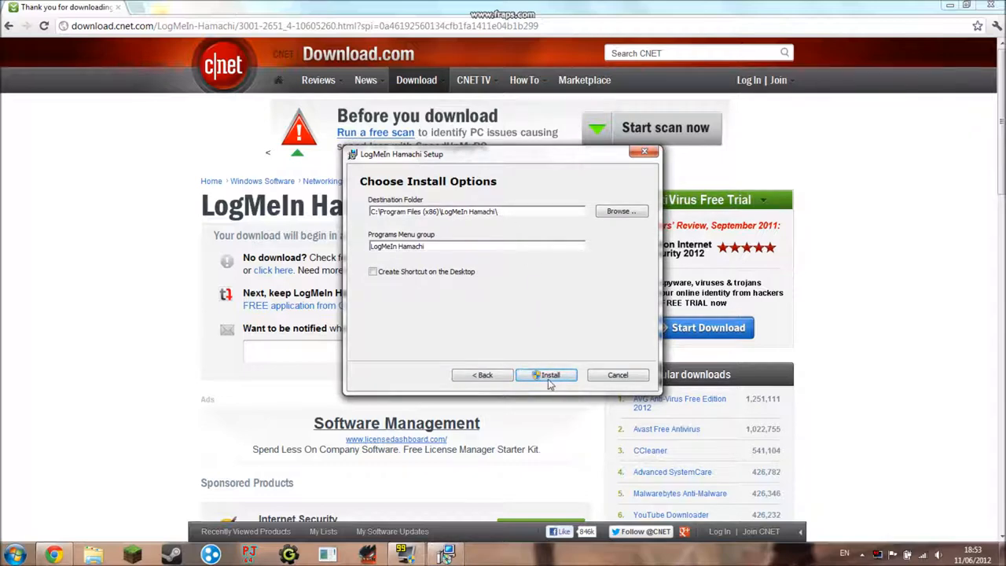
pyautogui.click(550, 374)
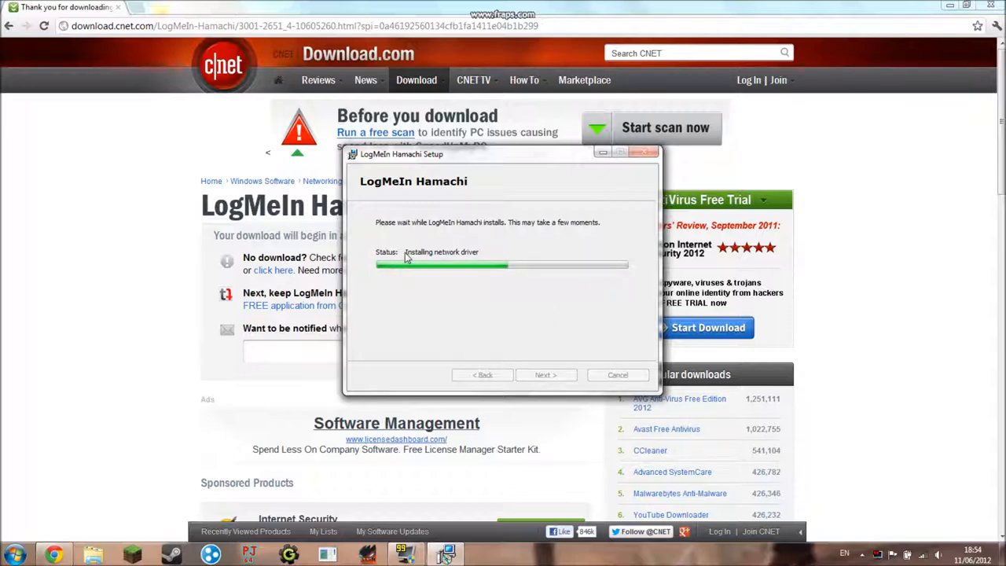
pyautogui.moveTo(448, 271)
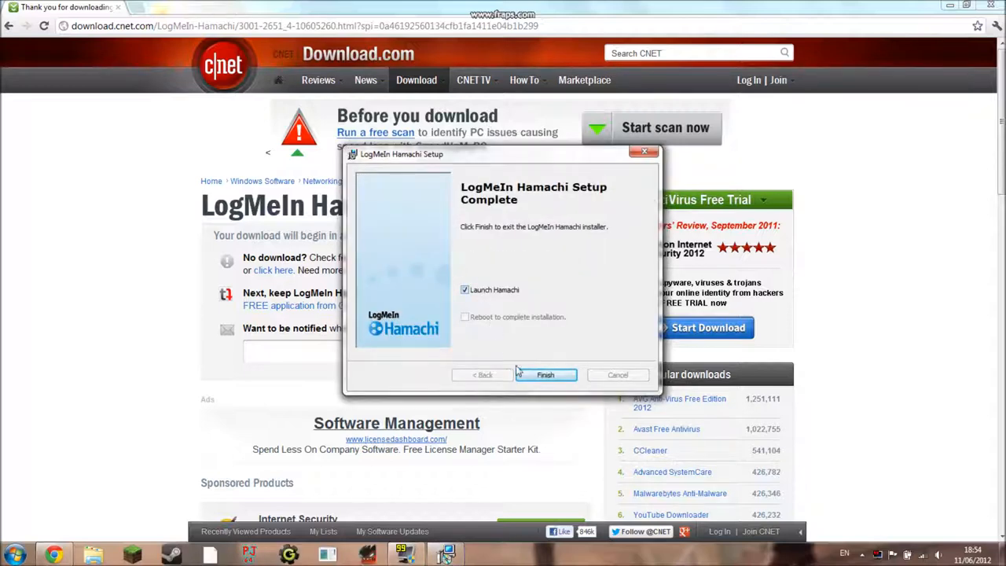
pyautogui.click(545, 374)
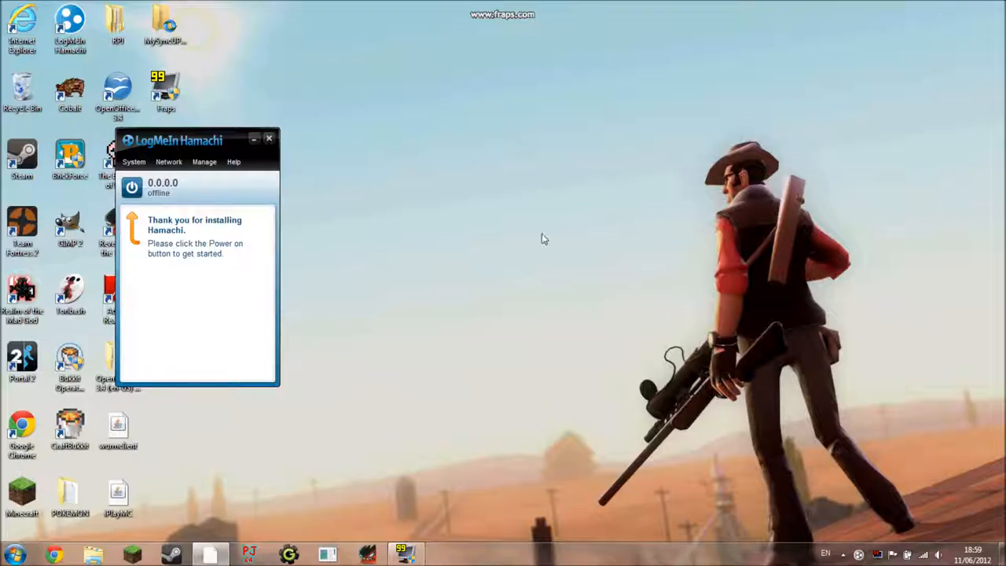
pyautogui.moveTo(187, 251)
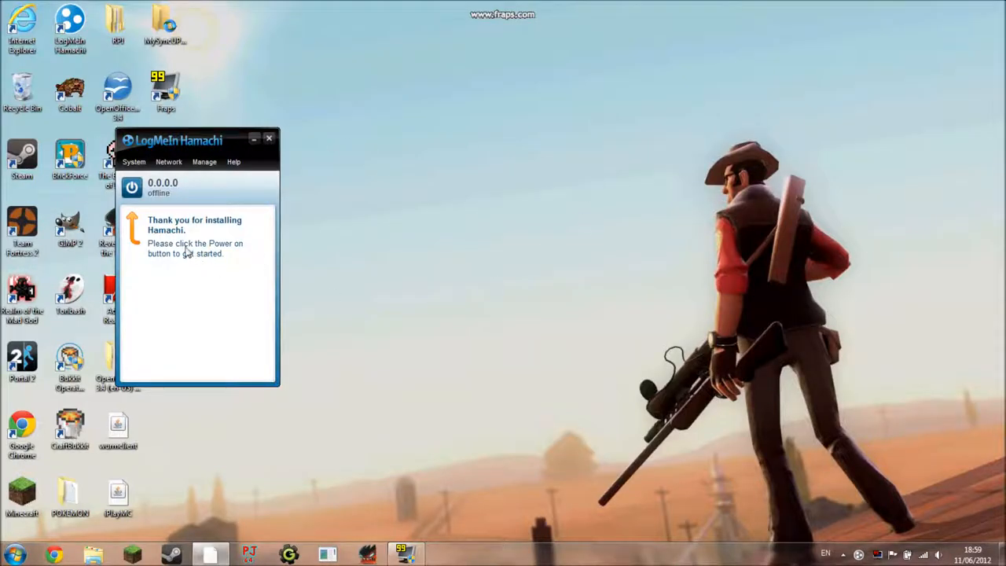
# Power Hamachi on and create the client with its existing name so it comes online
pyautogui.click(132, 188)
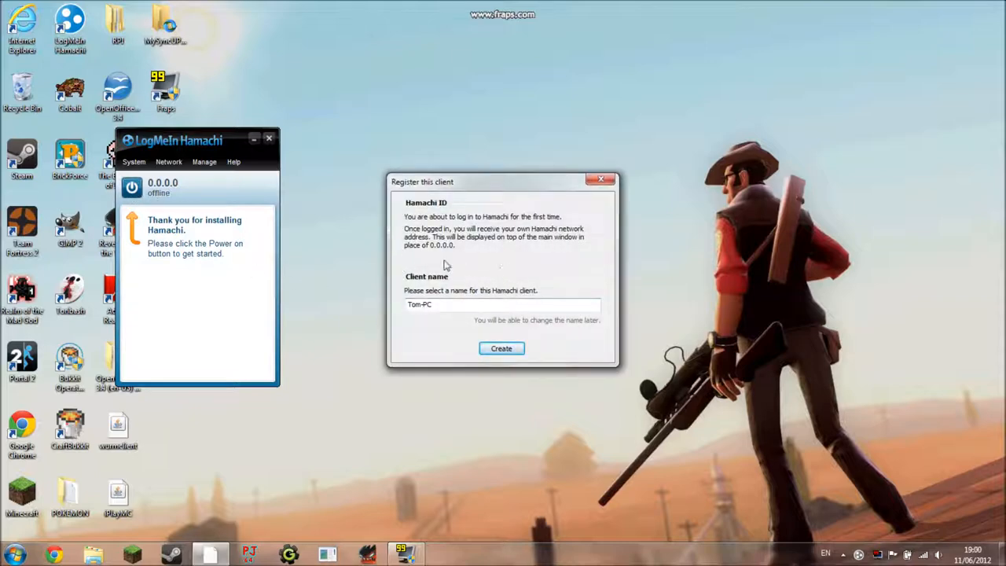
pyautogui.click(503, 305)
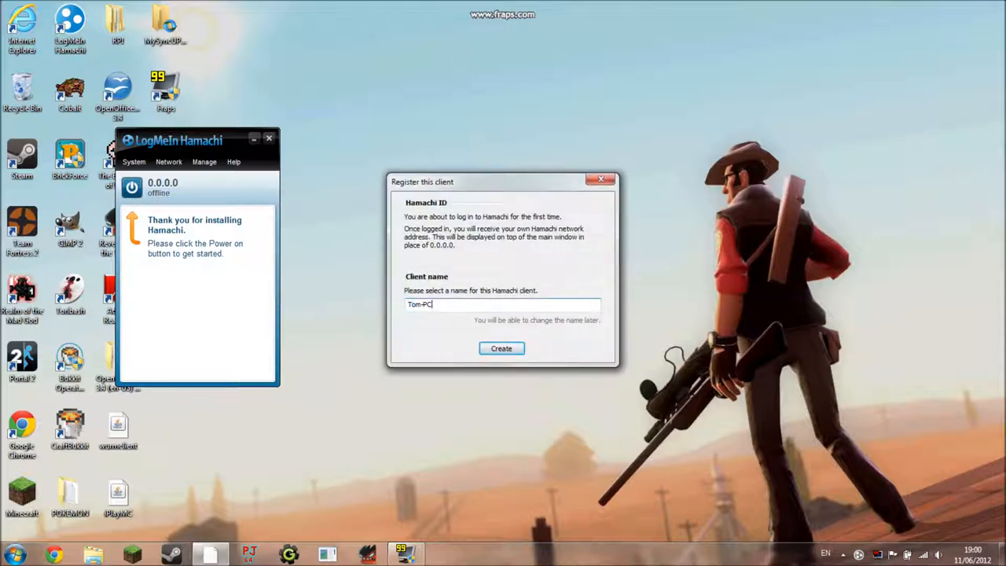
pyautogui.tripleClick(503, 305)
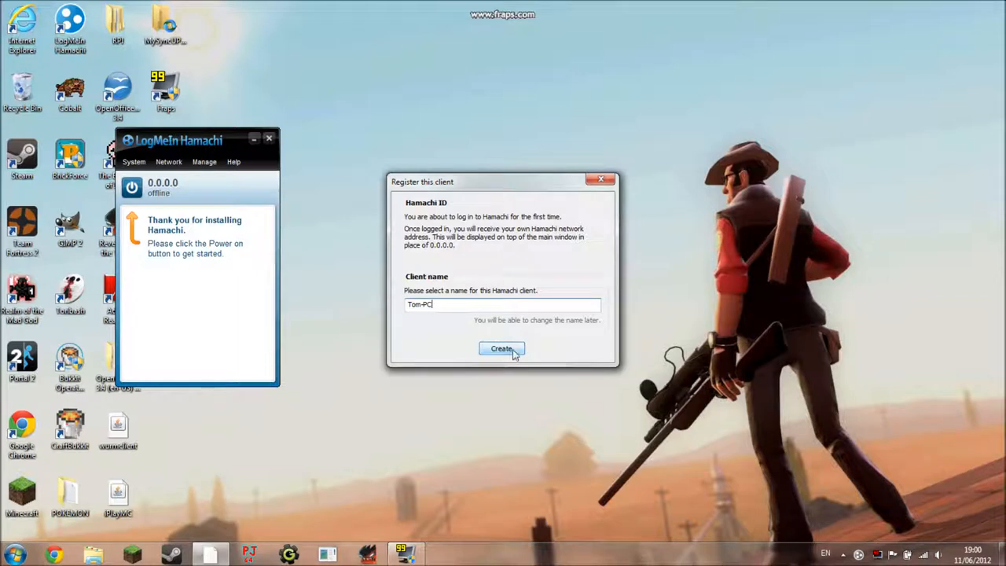
pyautogui.click(501, 349)
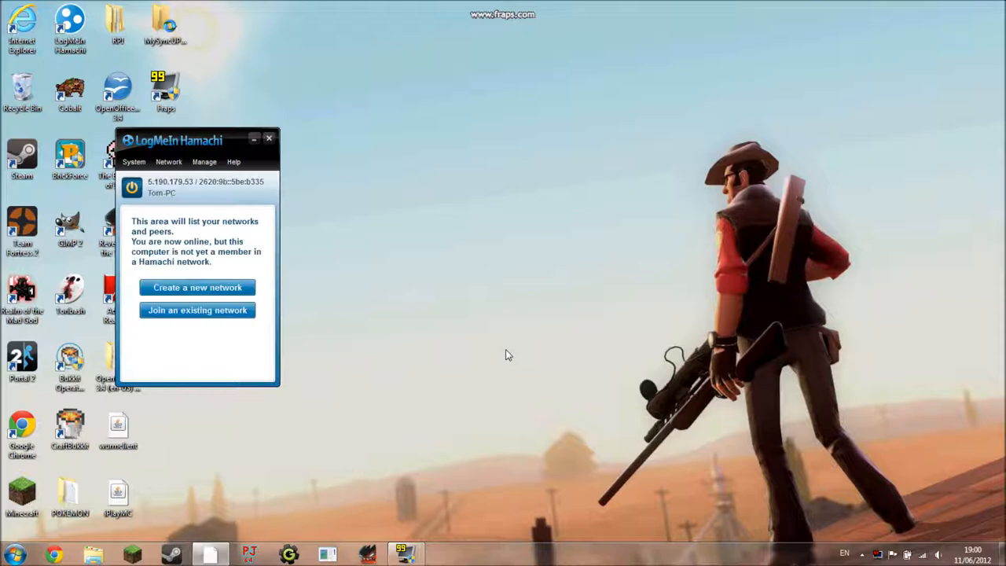
pyautogui.moveTo(250, 248)
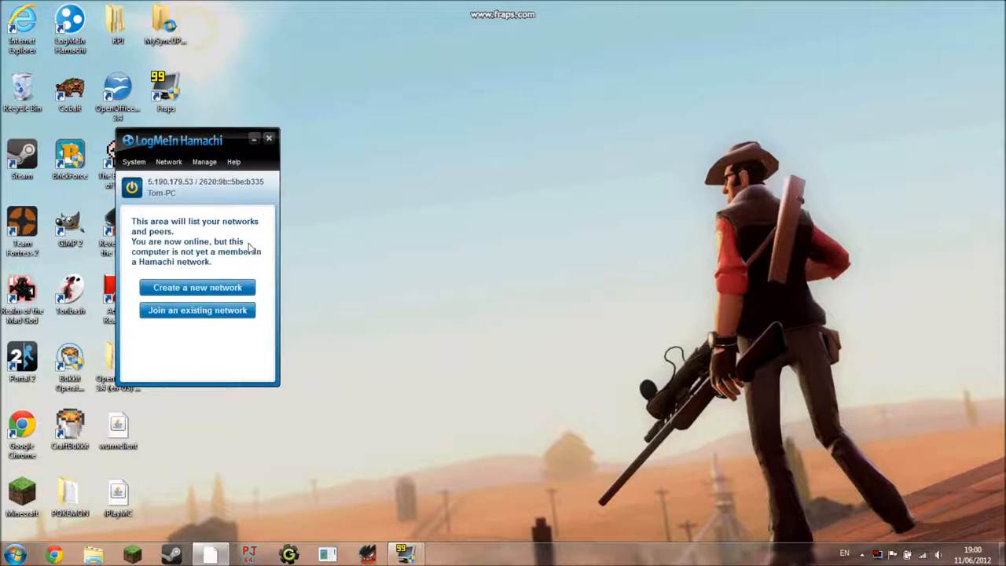
# Centre the Hamachi window and start the Create a new network form from the Network menu
pyautogui.moveTo(172, 140); pyautogui.dragTo(550, 147)
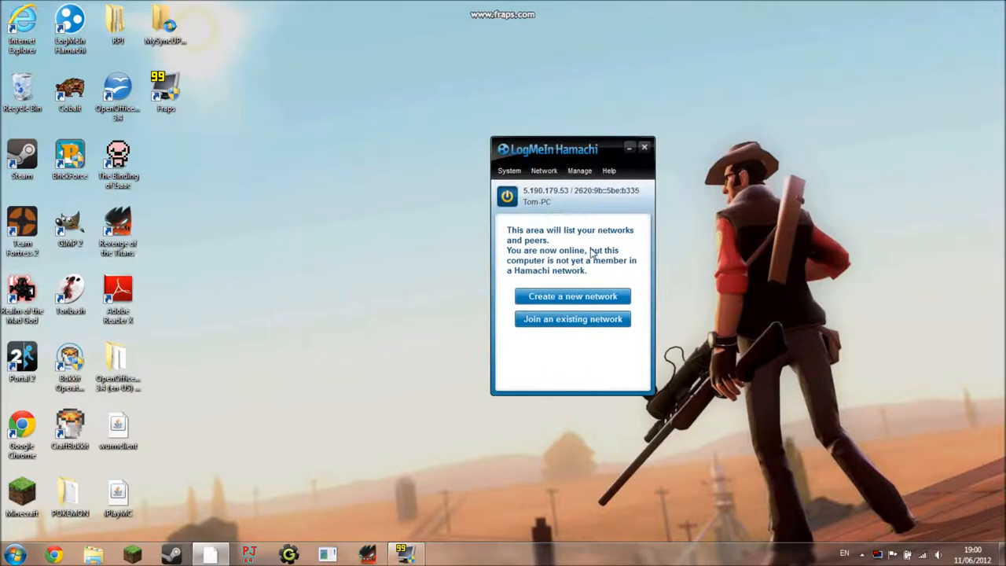
pyautogui.moveTo(572, 296)
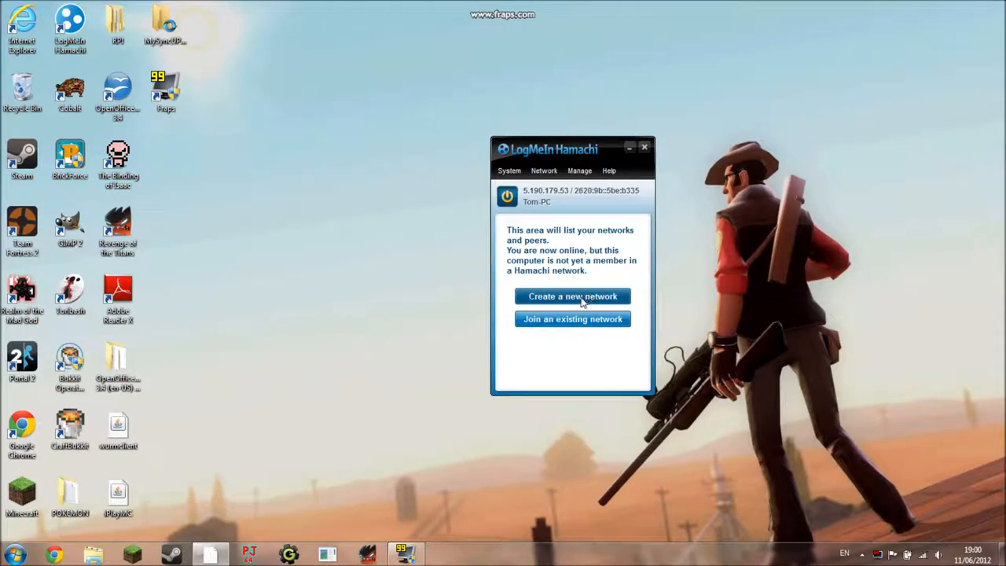
pyautogui.moveTo(605, 308)
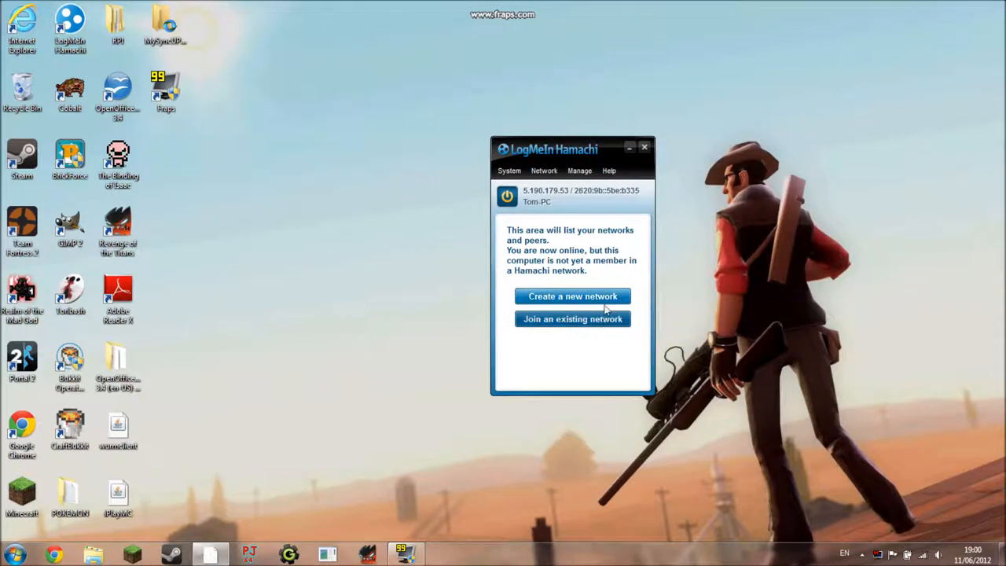
pyautogui.click(544, 170)
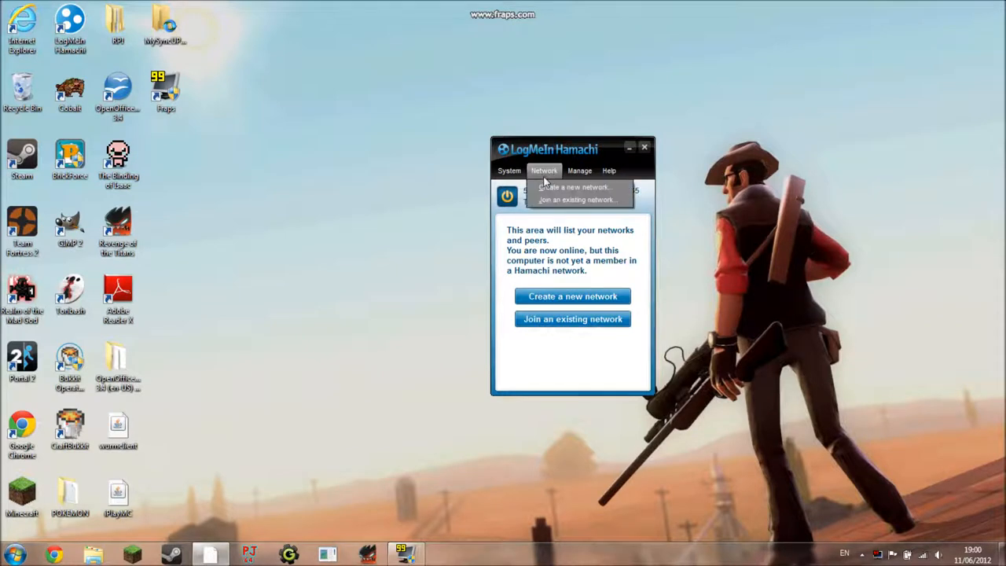
pyautogui.moveTo(531, 175)
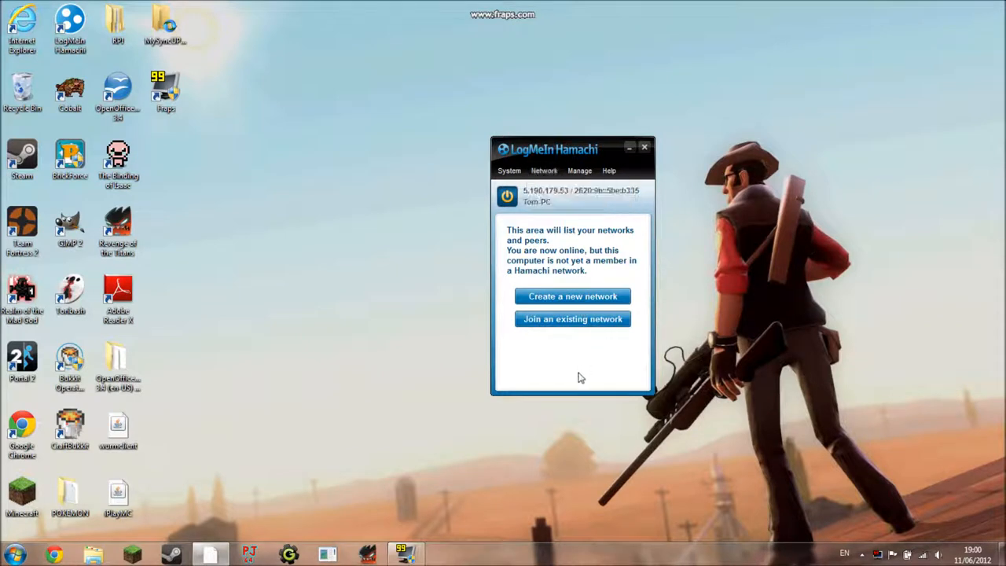
pyautogui.click(572, 296)
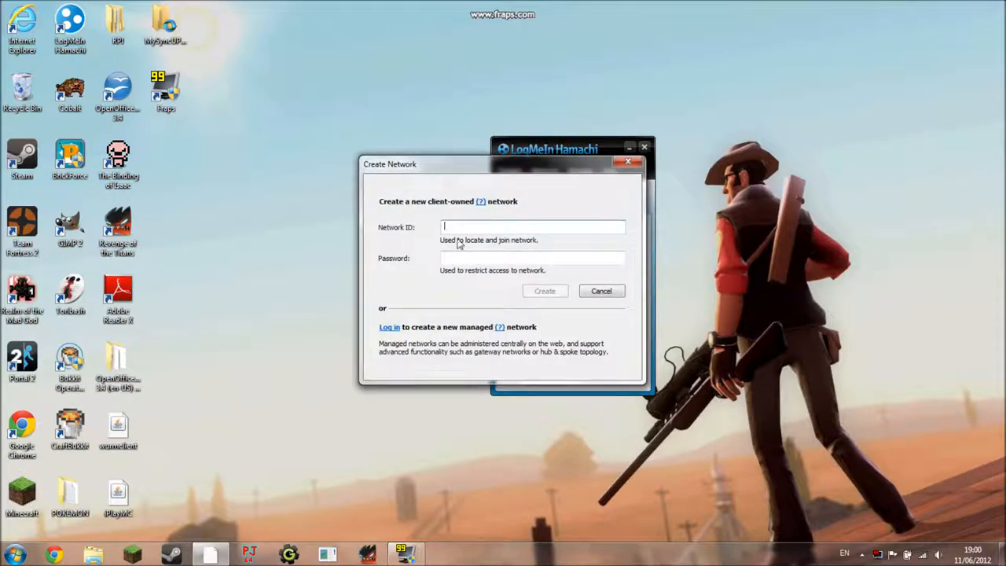
pyautogui.moveTo(469, 302)
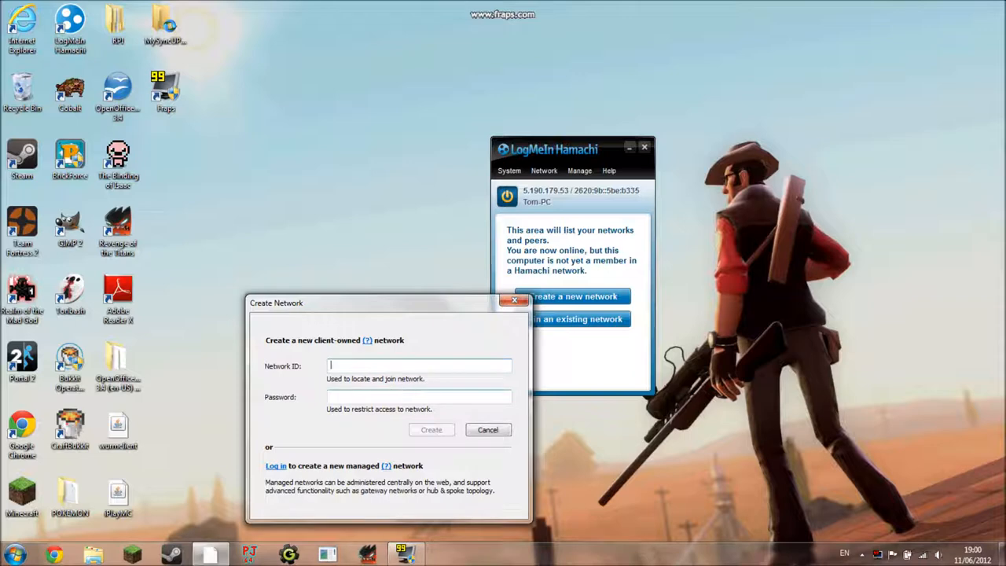
# Cancel the new-network form and bring up the options for the computer's IPv4 address
pyautogui.moveTo(385, 301); pyautogui.dragTo(361, 315)
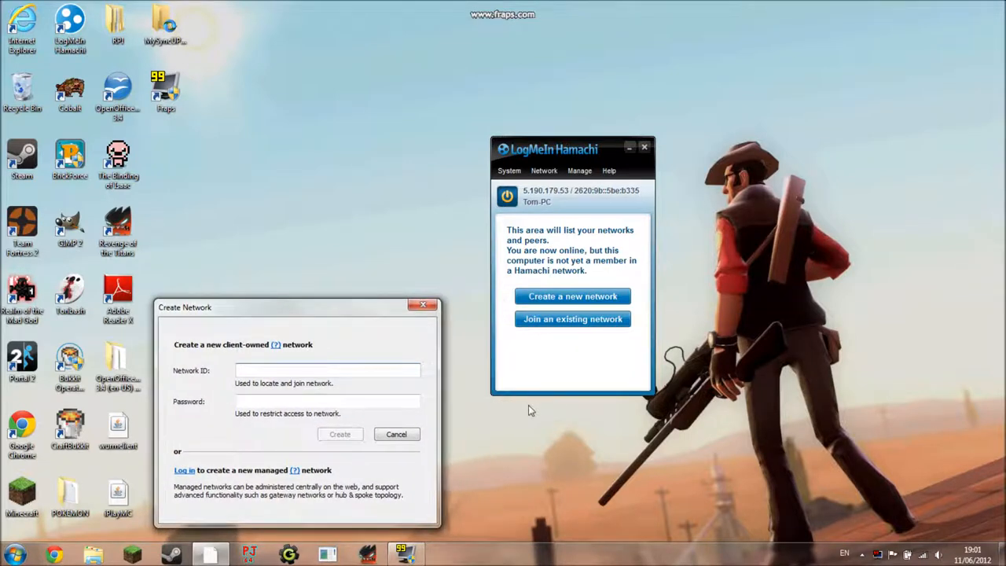
pyautogui.moveTo(550, 408)
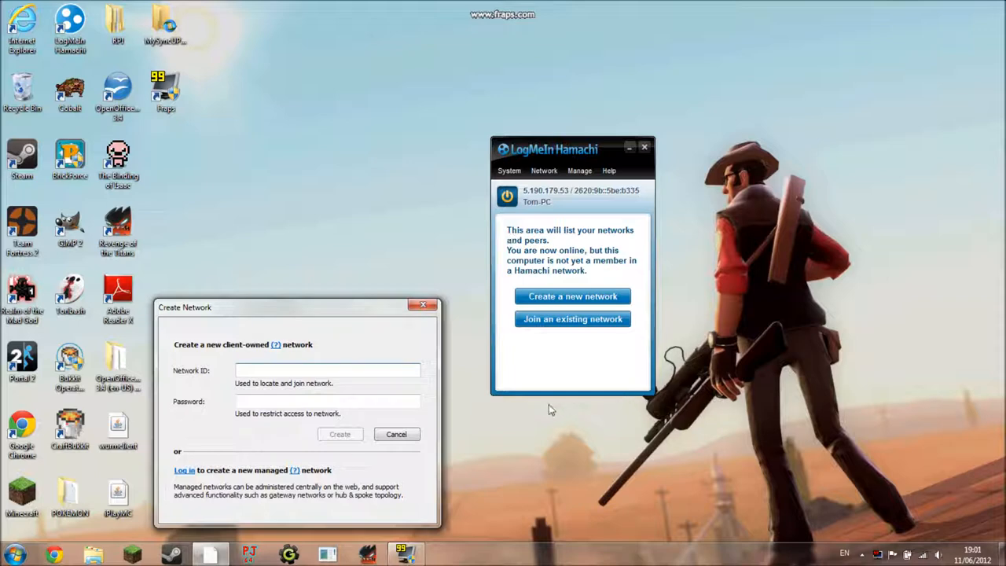
pyautogui.moveTo(767, 506)
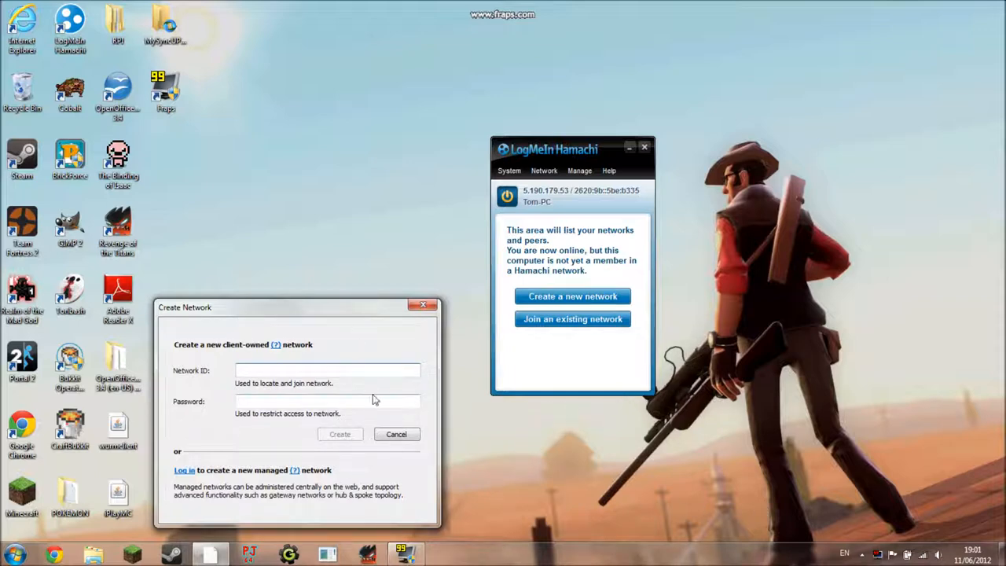
pyautogui.click(396, 434)
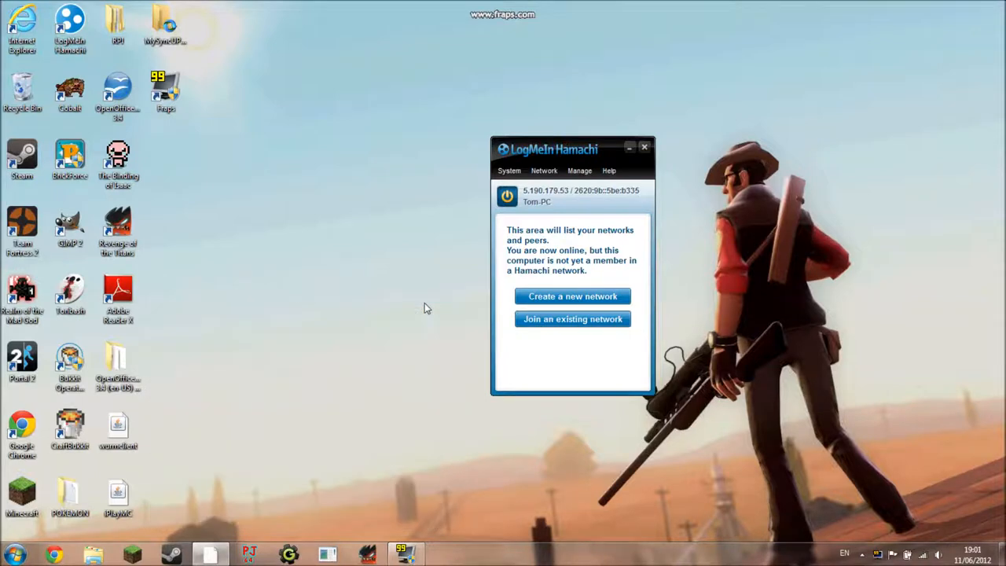
pyautogui.moveTo(535, 191)
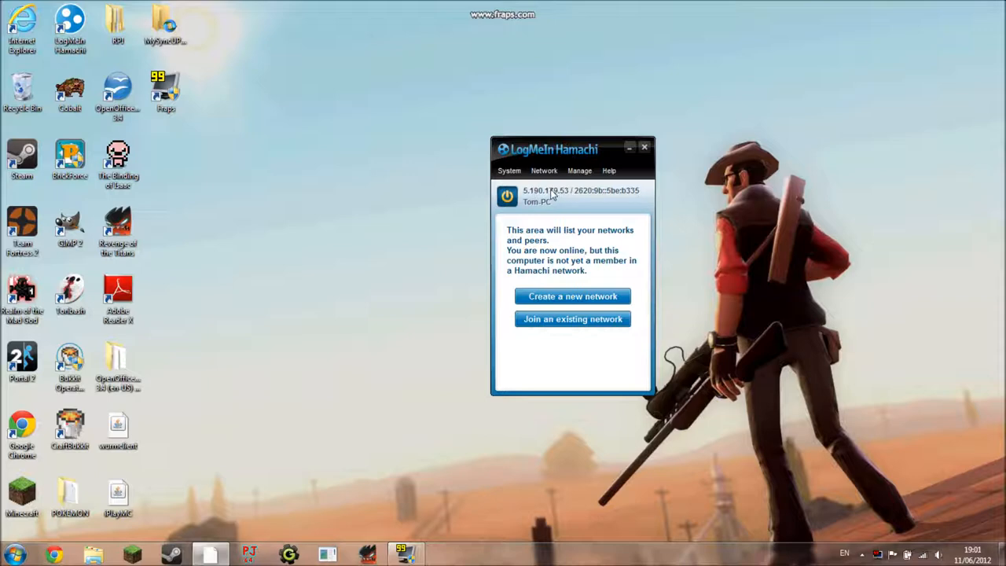
pyautogui.rightClick(549, 195)
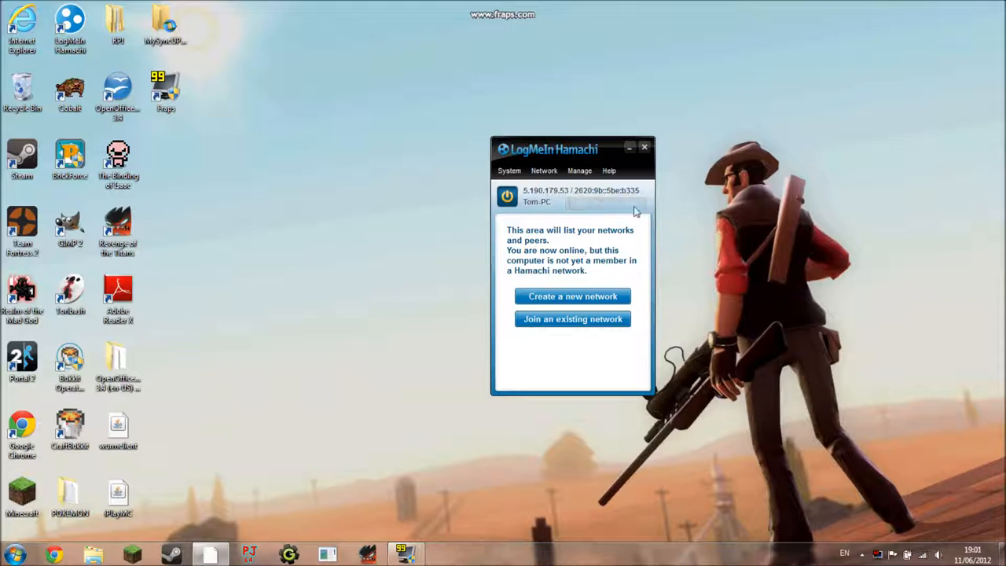
pyautogui.moveTo(537, 192)
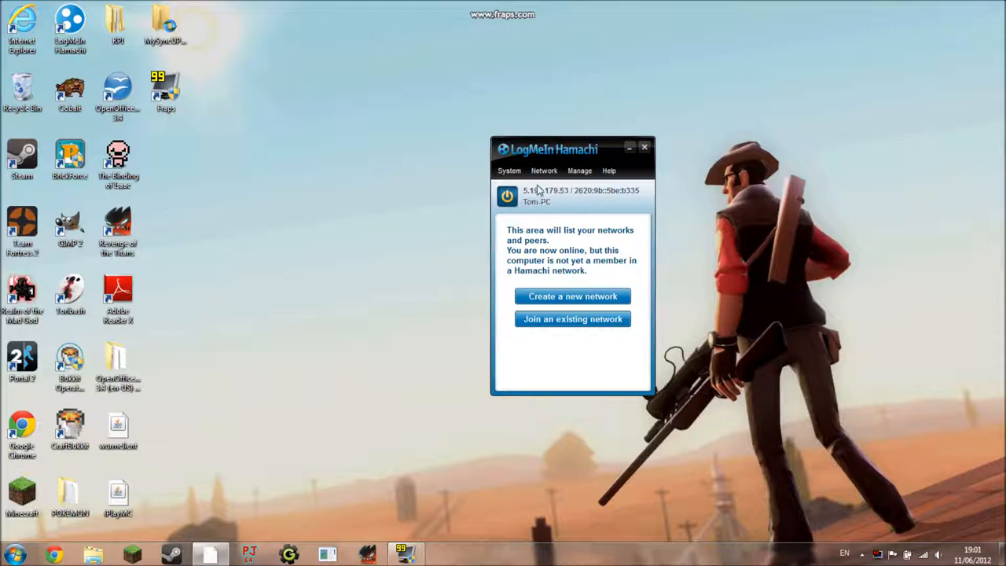
pyautogui.moveTo(343, 336)
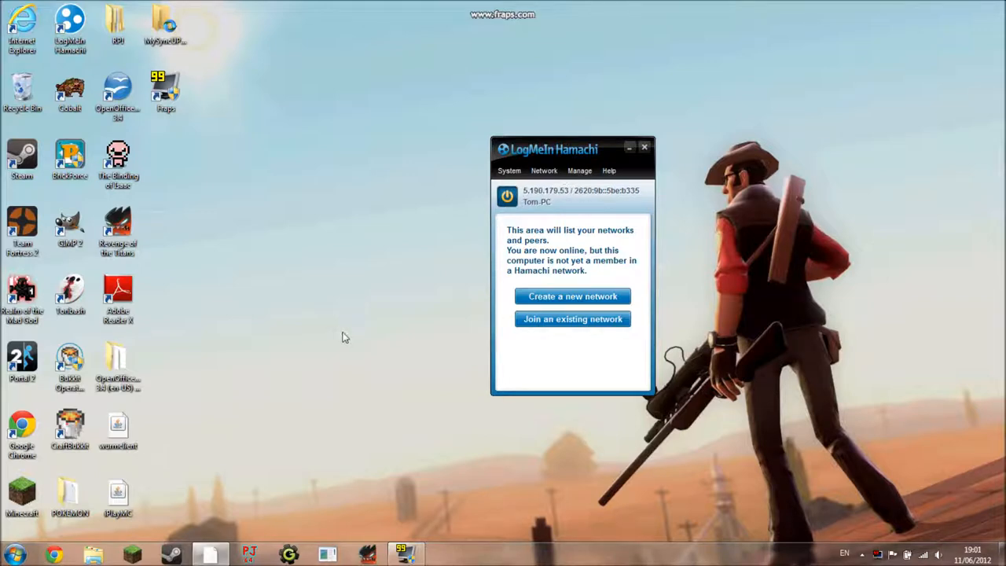
pyautogui.moveTo(402, 239)
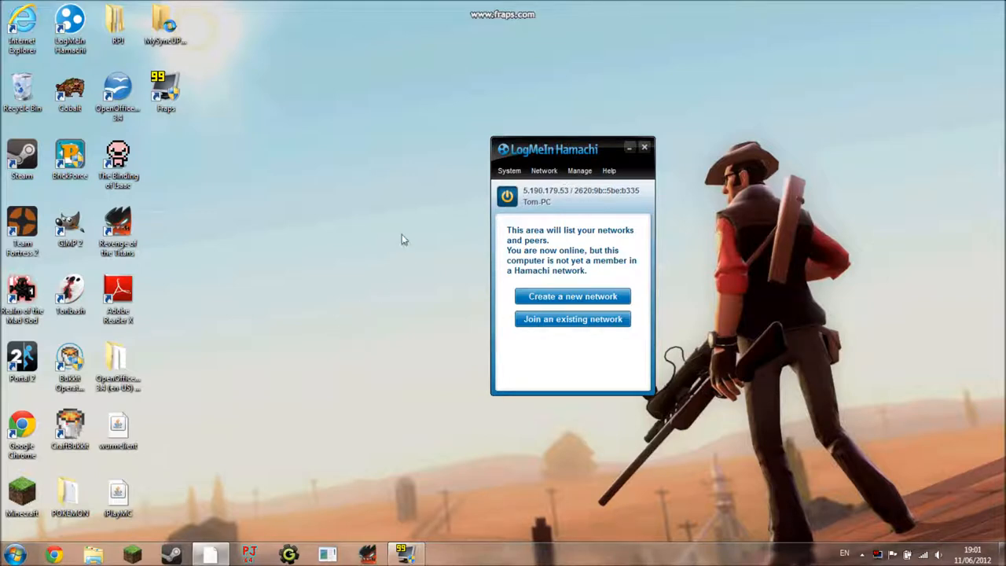
# Minimize Hamachi and create a new folder on the desktop via New > Folder
pyautogui.click(644, 148)
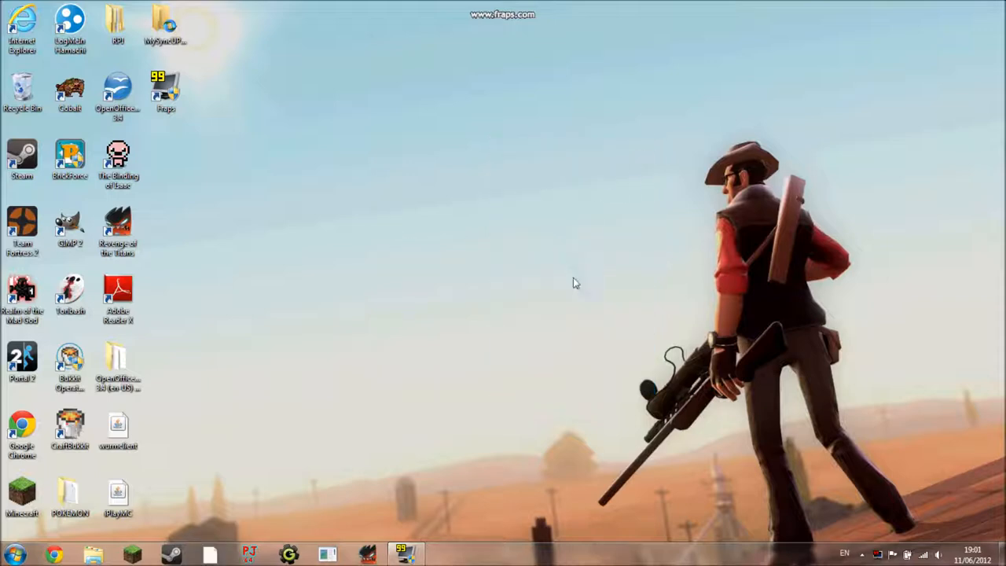
pyautogui.rightClick(573, 283)
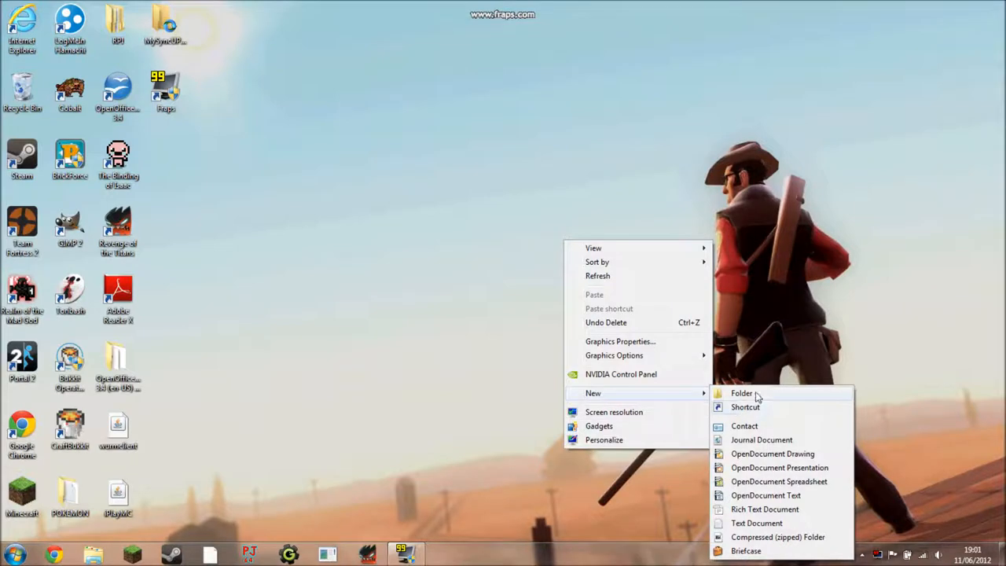
pyautogui.click(742, 393)
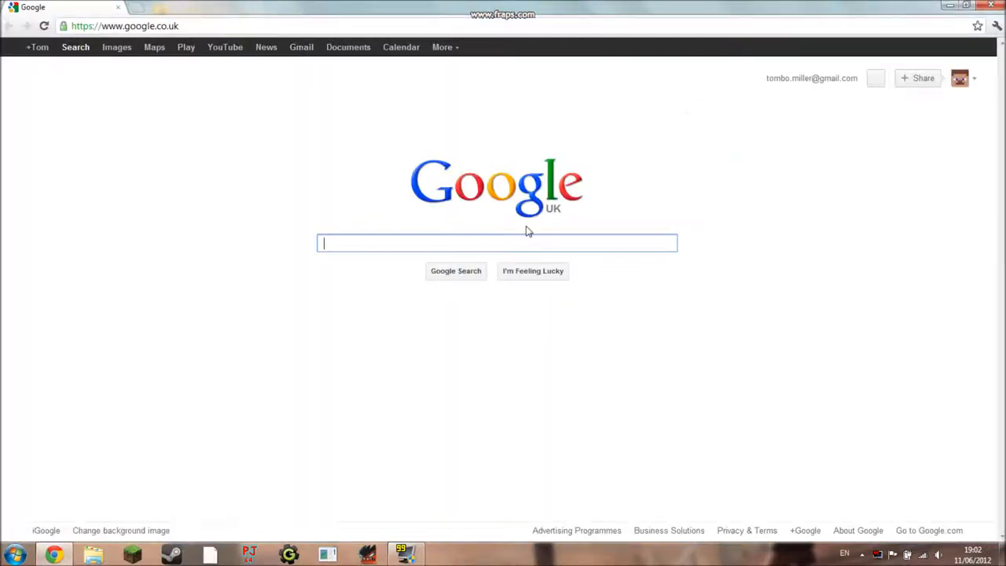
# Search Google for minecraft and go to the official minecraft.net download page
pyautogui.write('mine')
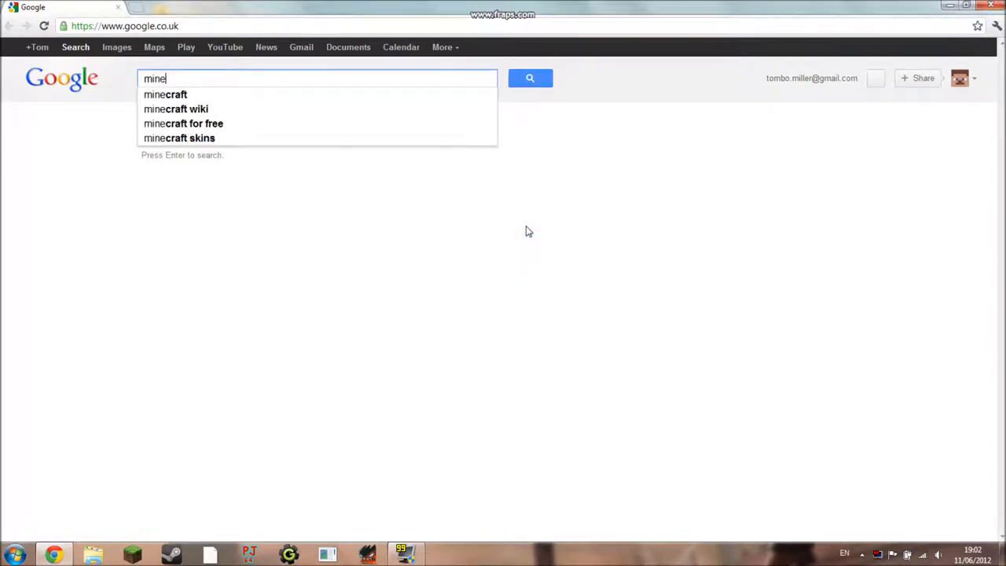
pyautogui.click(165, 94)
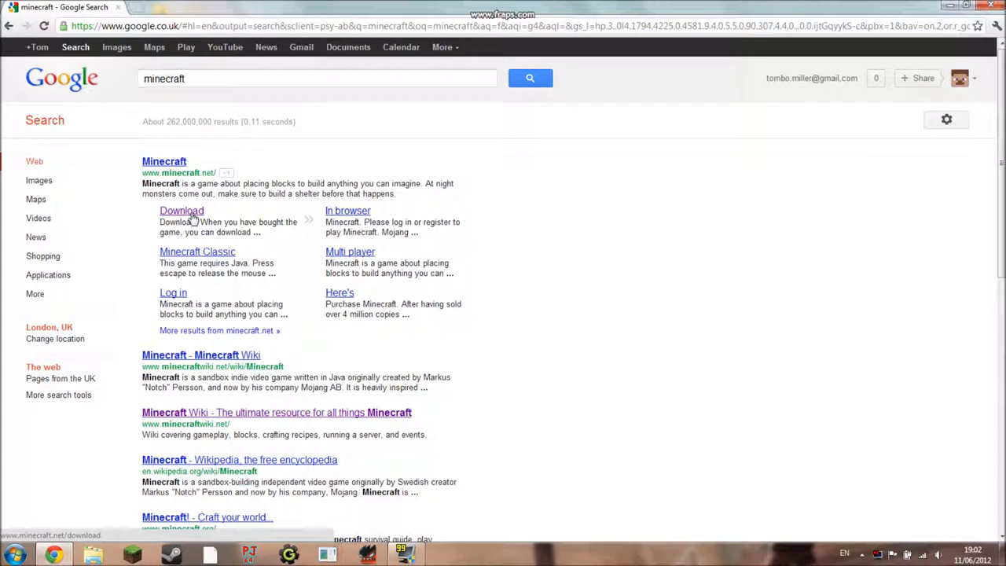
pyautogui.click(164, 160)
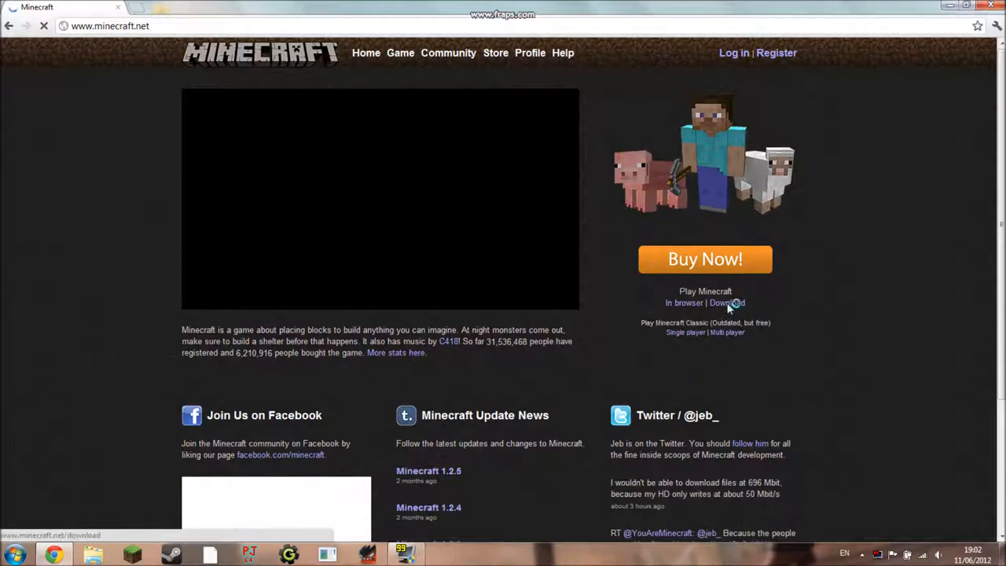
pyautogui.click(726, 302)
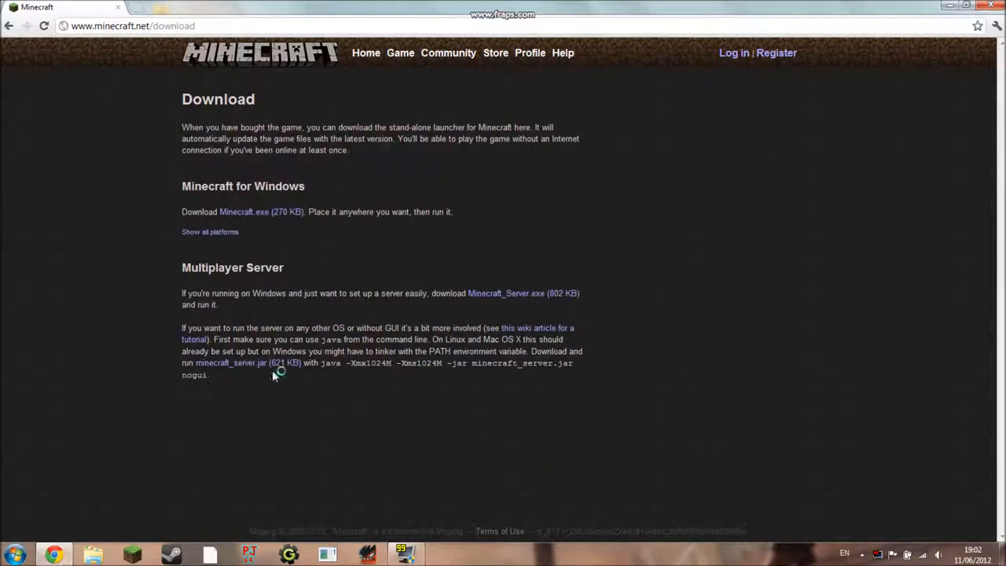
# Download minecraft_server.jar and restore the browser window down over the desktop
pyautogui.click(228, 361)
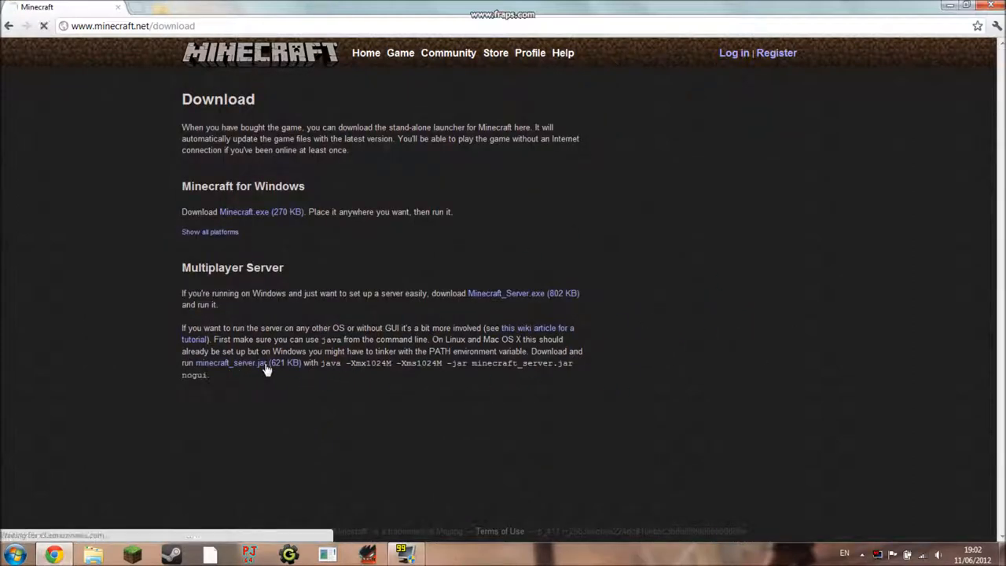
pyautogui.click(235, 361)
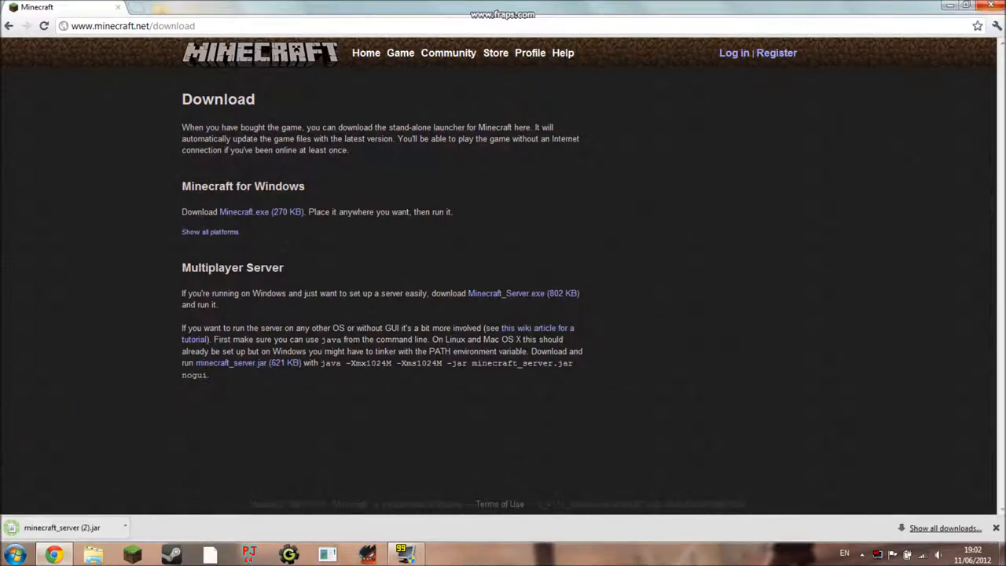
pyautogui.click(964, 6)
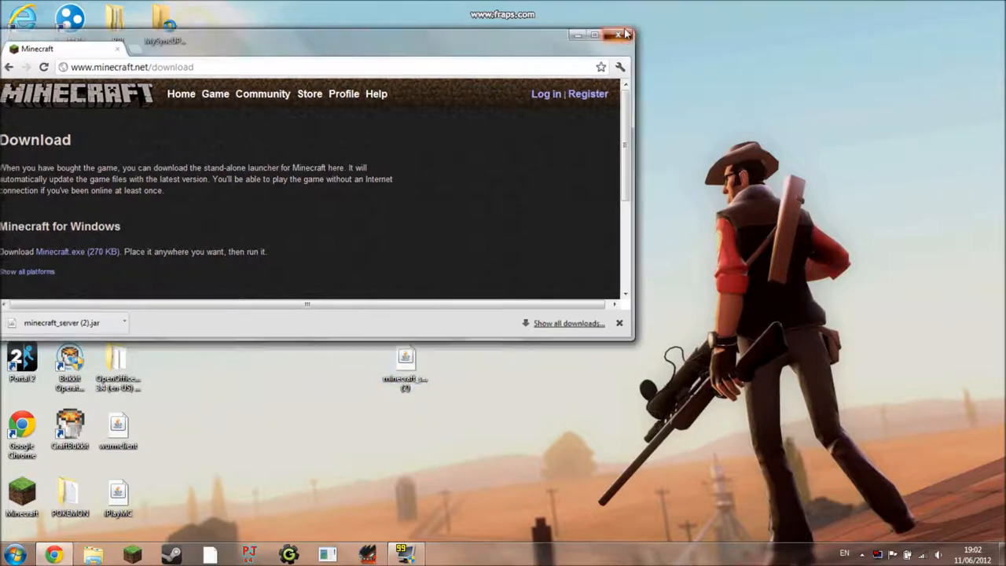
# Rename minecraft_server (2).jar to minecraft_server inside the server folder
pyautogui.click(619, 34)
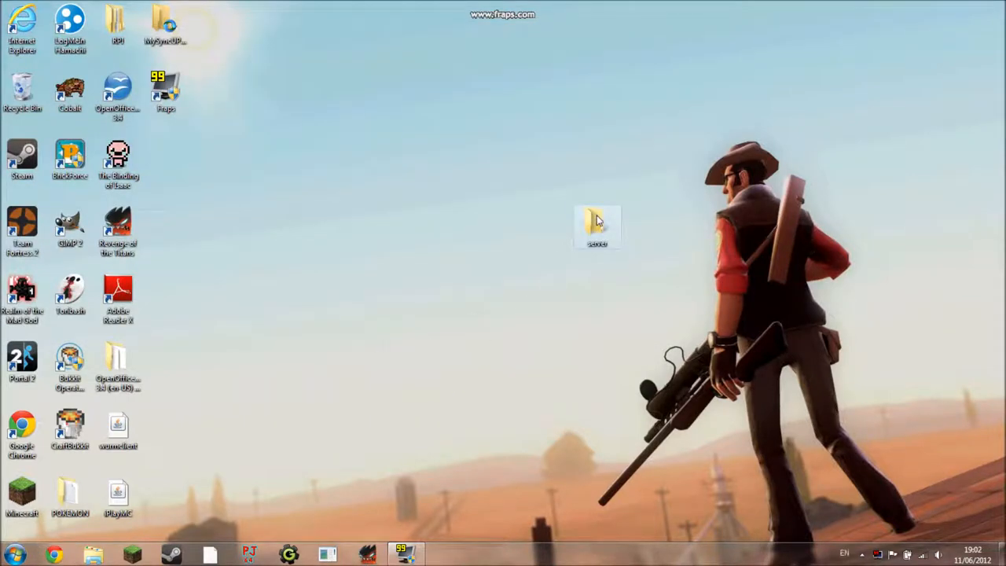
pyautogui.doubleClick(597, 223)
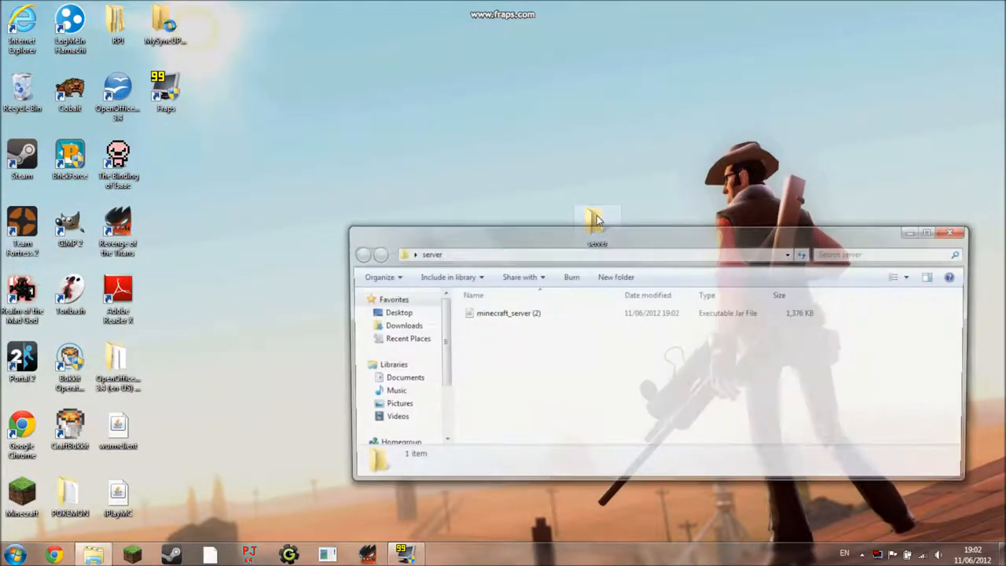
pyautogui.click(503, 313)
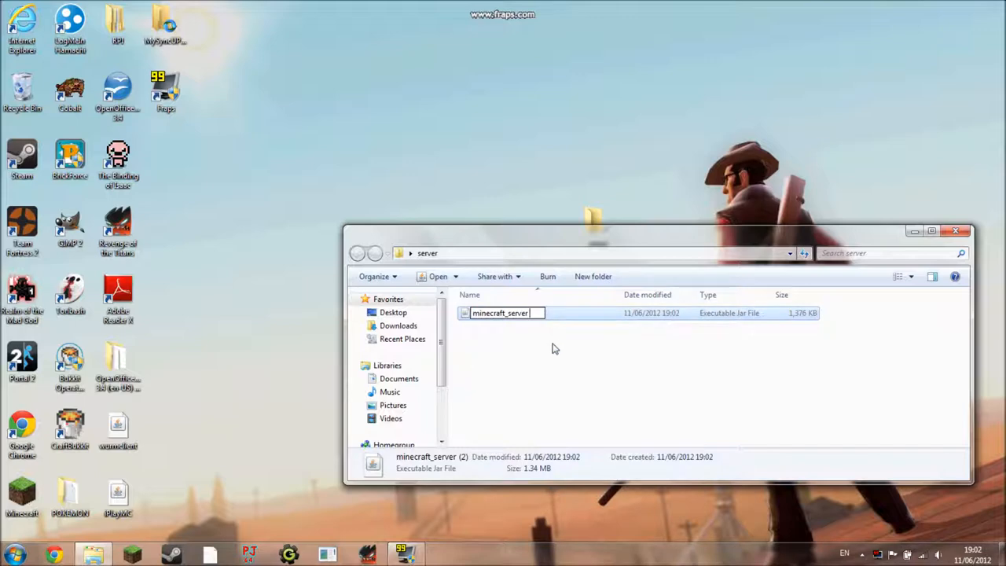
pyautogui.press('Return')
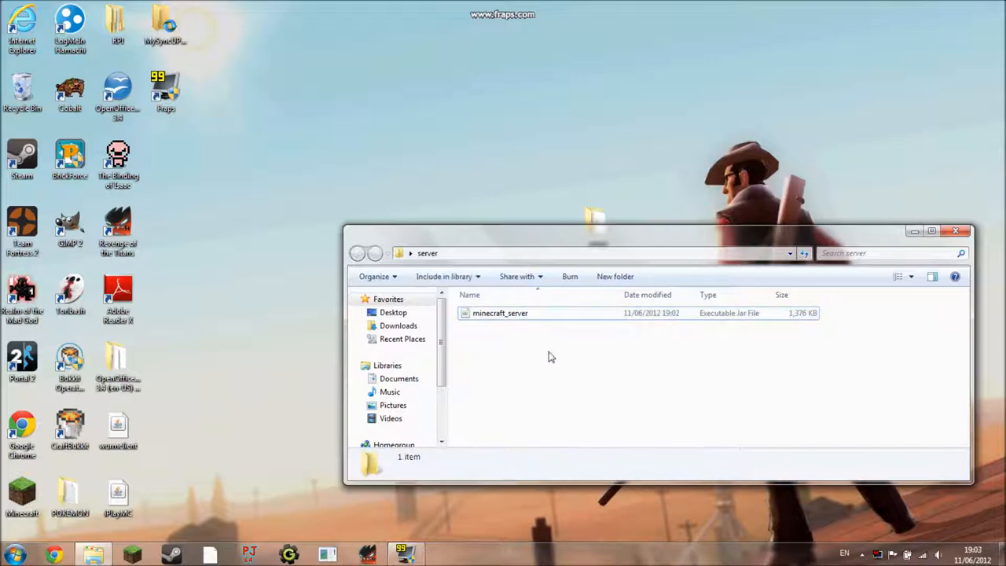
pyautogui.click(500, 312)
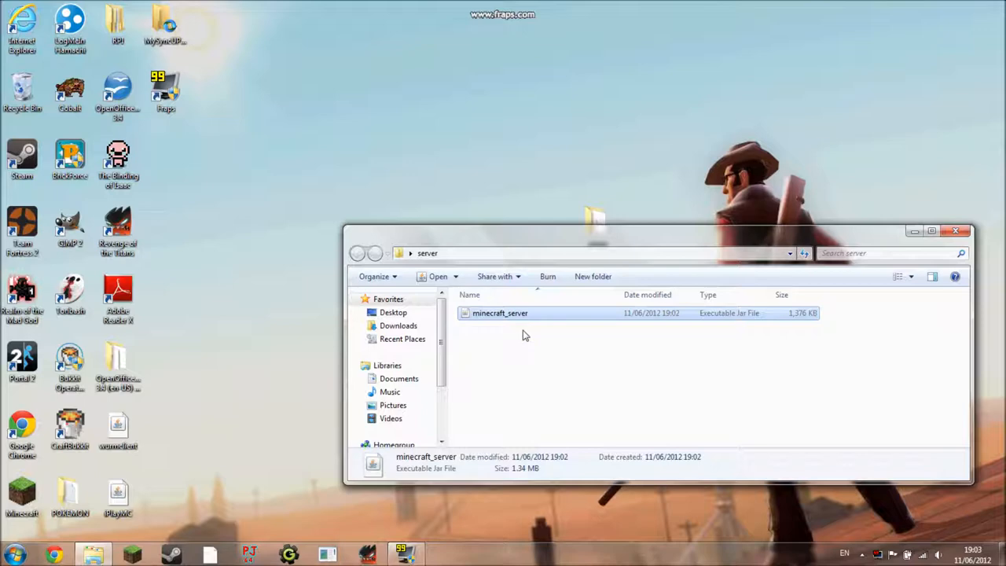
# Run minecraft_server until its world and files are generated, then close the server window
pyautogui.doubleClick(499, 313)
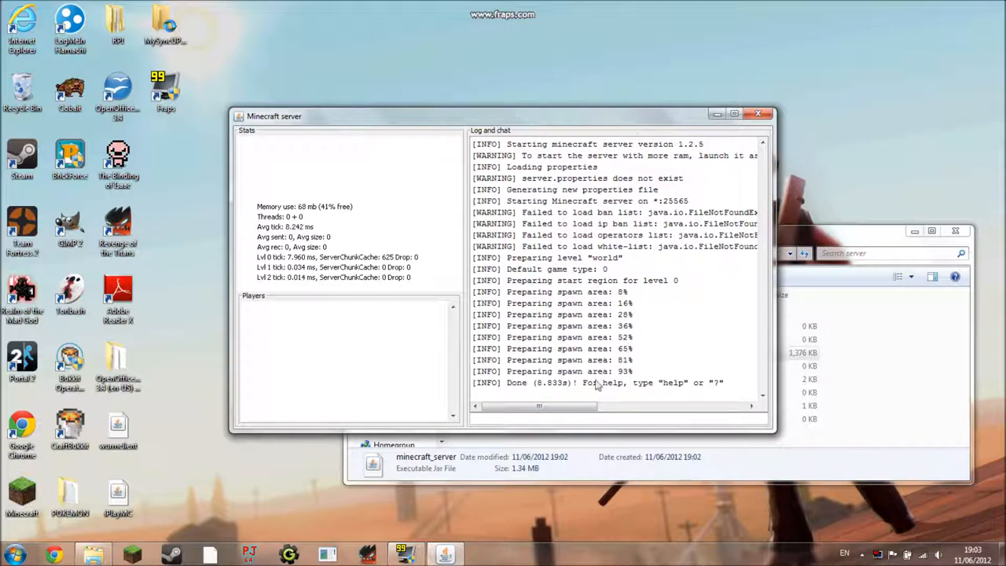
pyautogui.moveTo(758, 115)
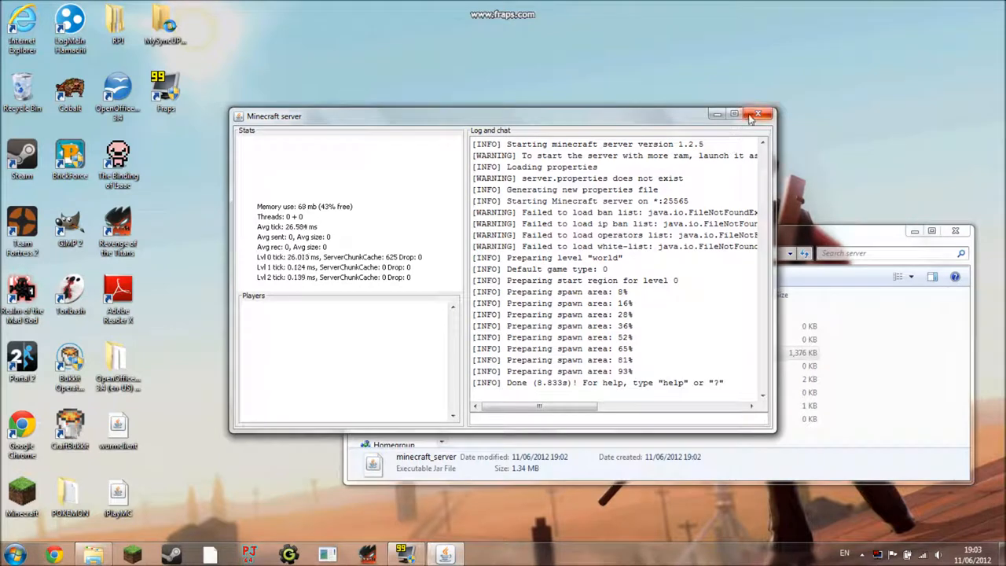
pyautogui.moveTo(757, 116)
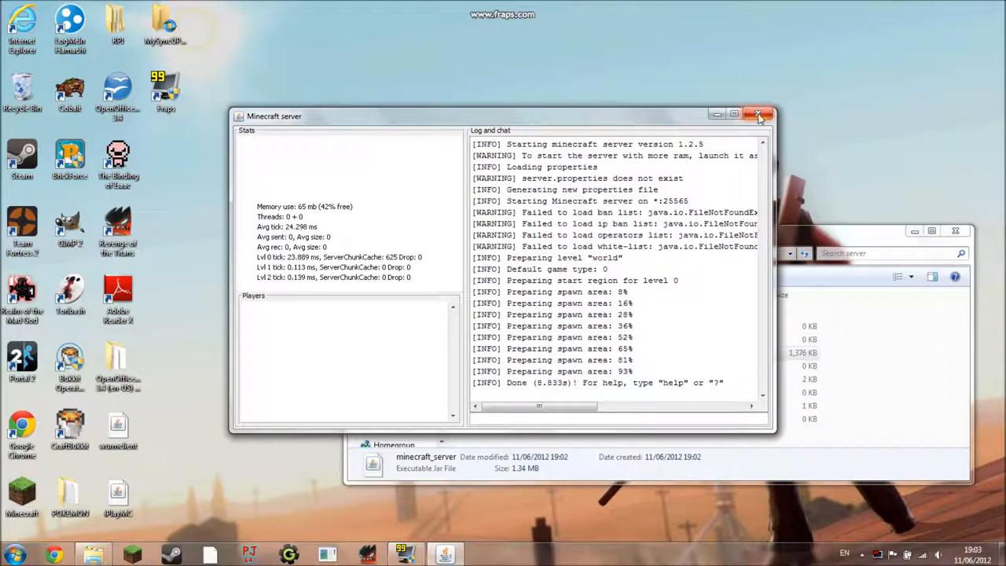
pyautogui.click(759, 116)
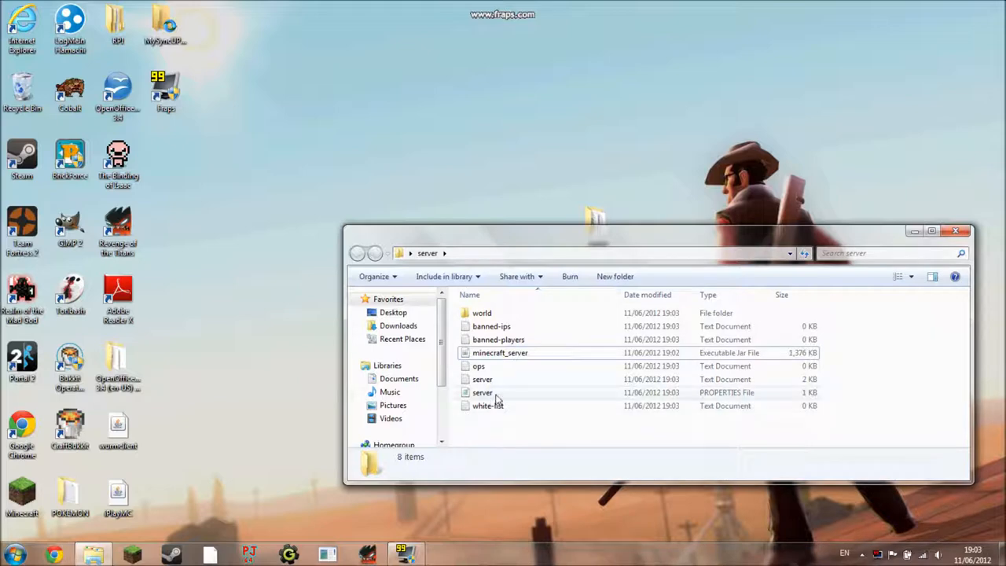
# Choose Open with on server.properties and browse the program list for Notepad
pyautogui.click(483, 392)
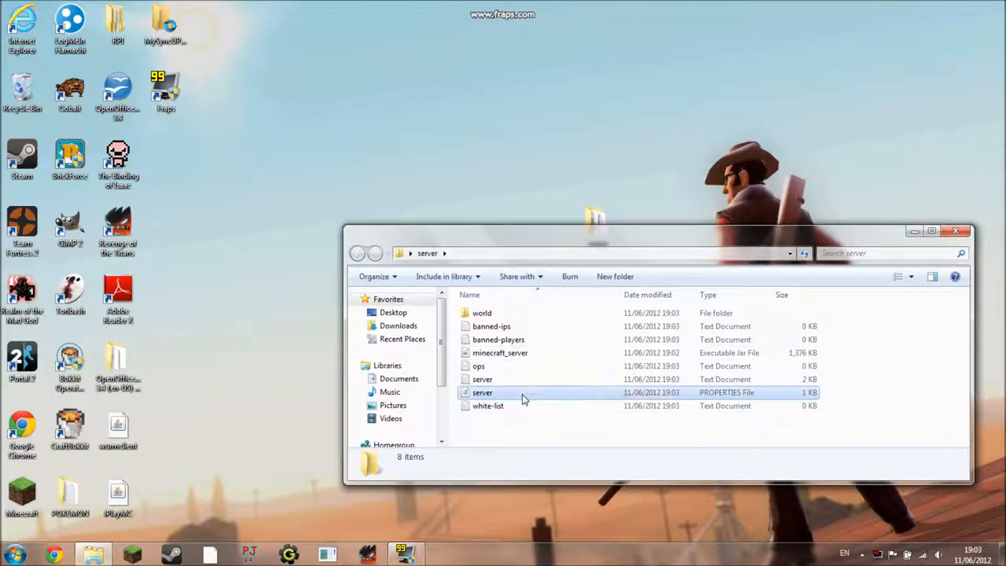
pyautogui.rightClick(481, 392)
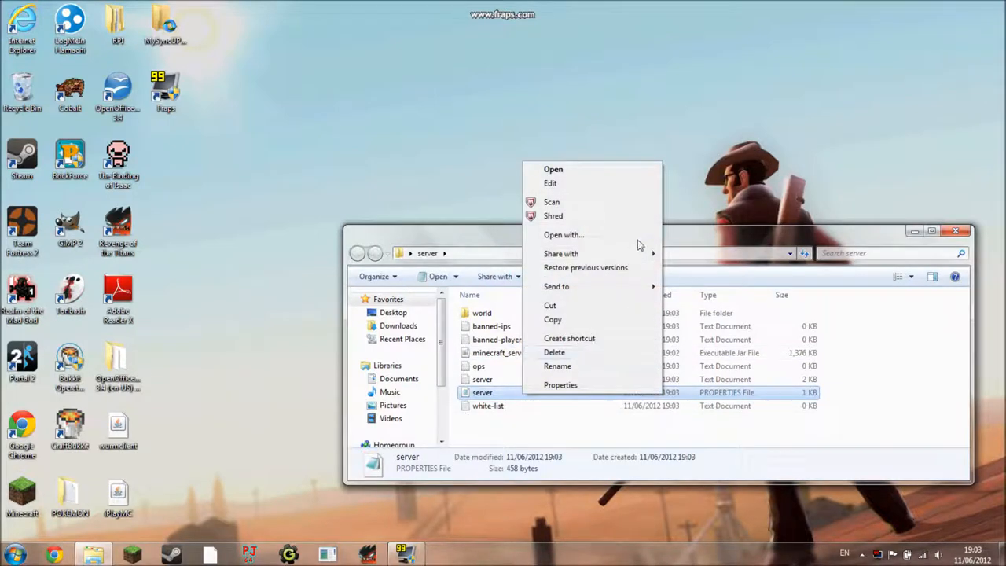
pyautogui.click(562, 234)
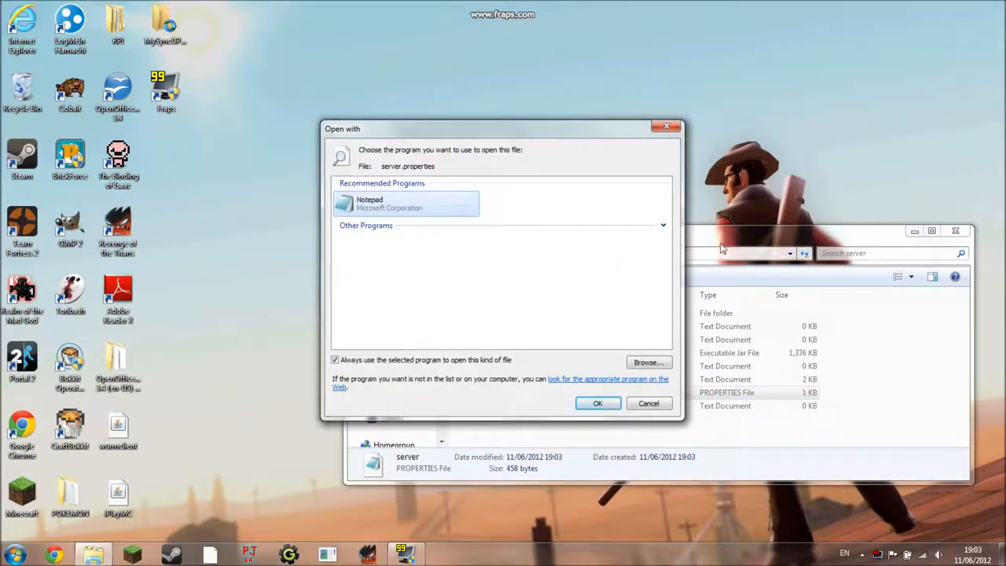
pyautogui.click(663, 225)
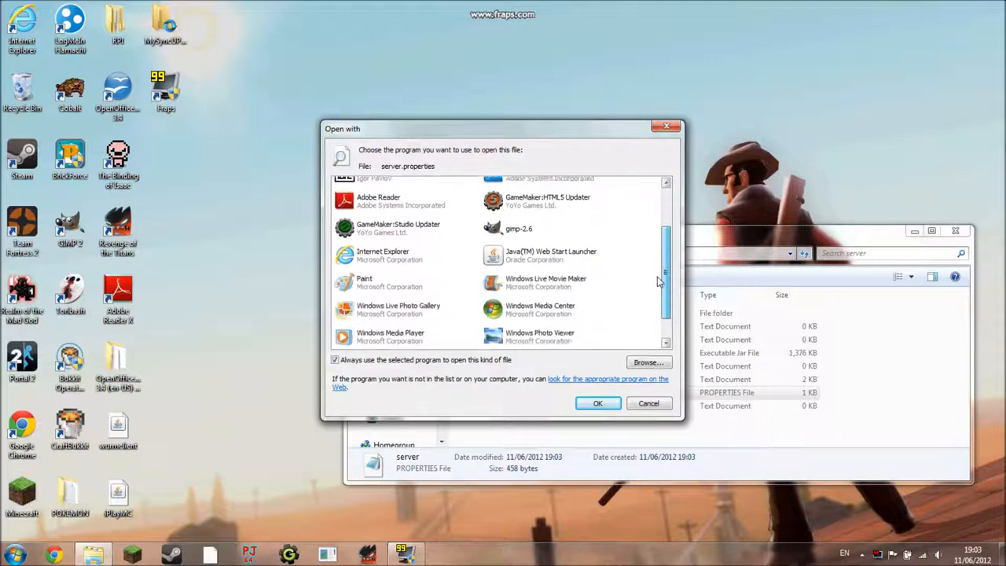
pyautogui.scroll(-3)
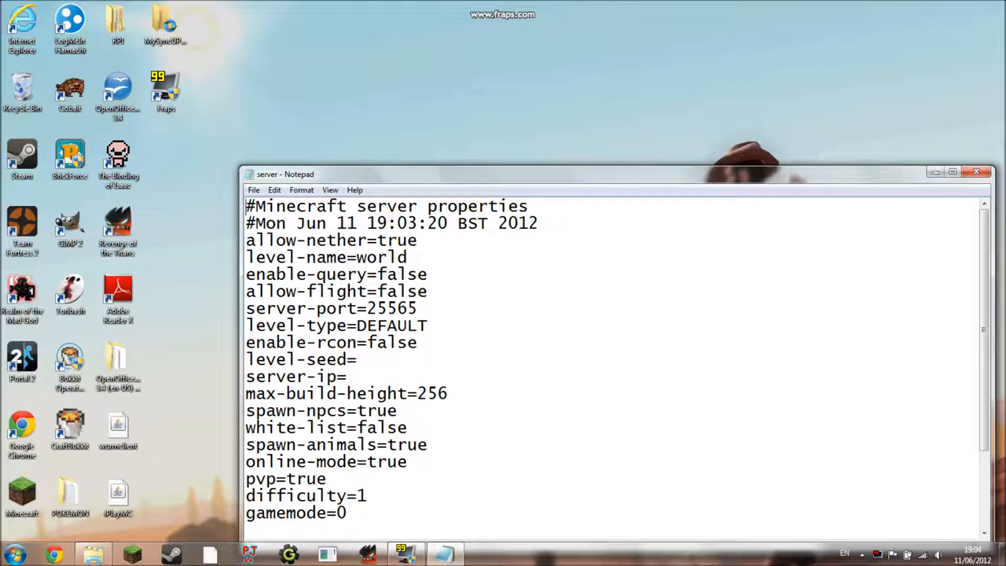
pyautogui.doubleClick(396, 239)
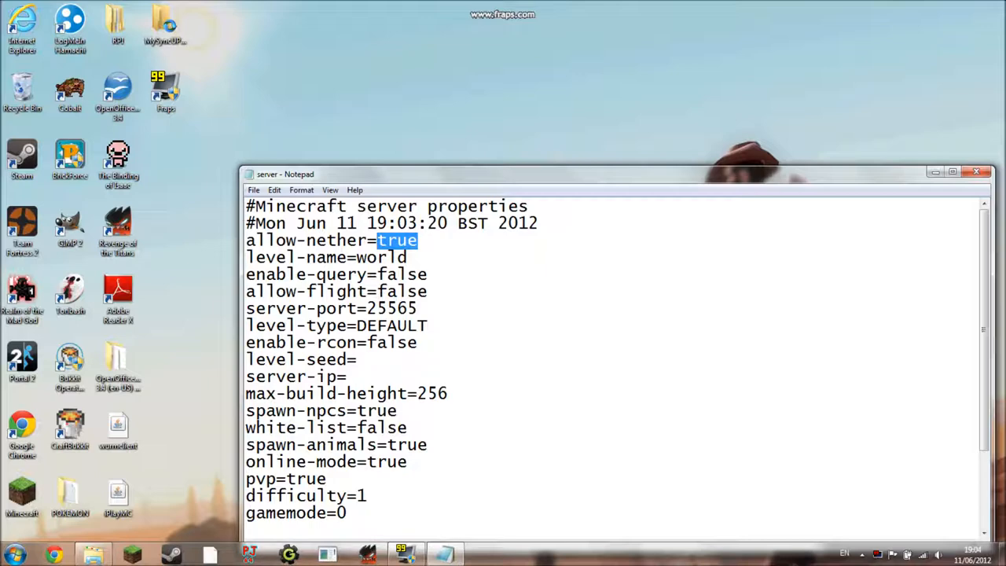
pyautogui.doubleClick(380, 258)
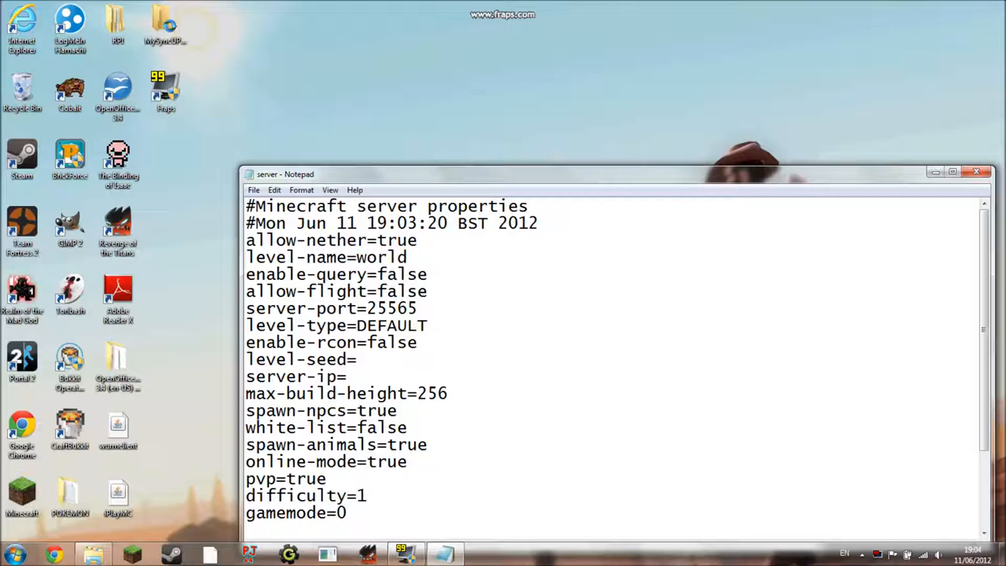
pyautogui.doubleClick(402, 273)
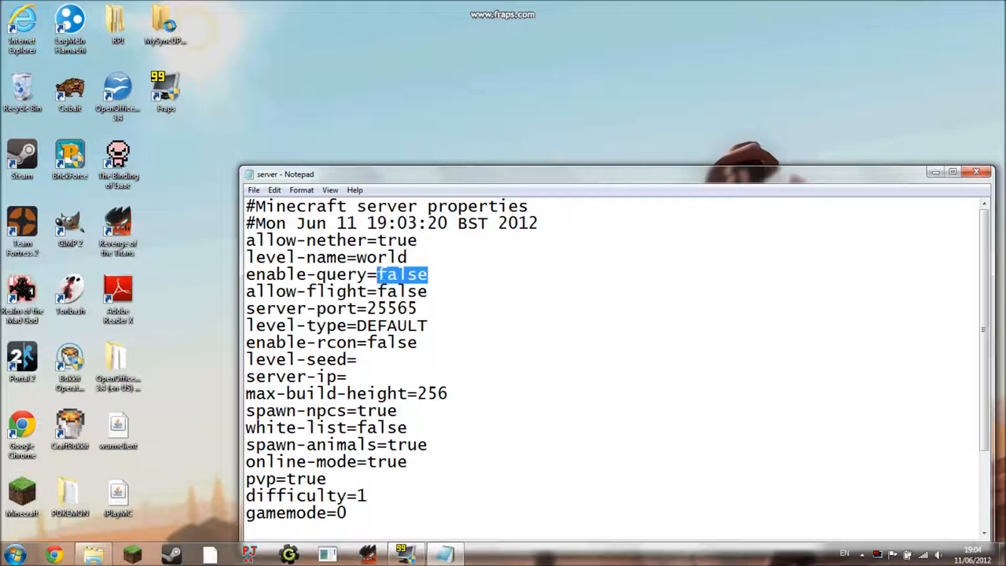
pyautogui.doubleClick(402, 290)
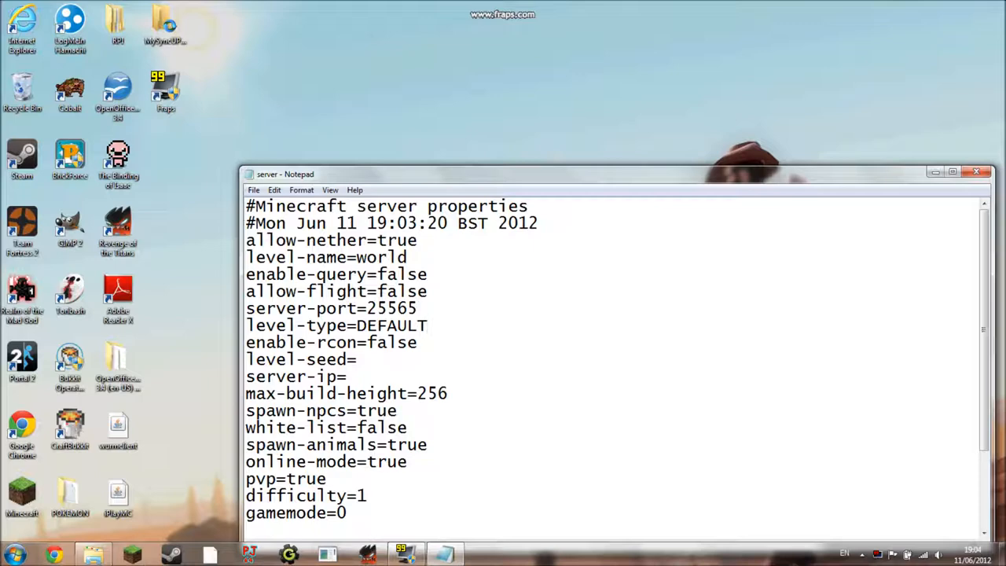
pyautogui.doubleClick(391, 325)
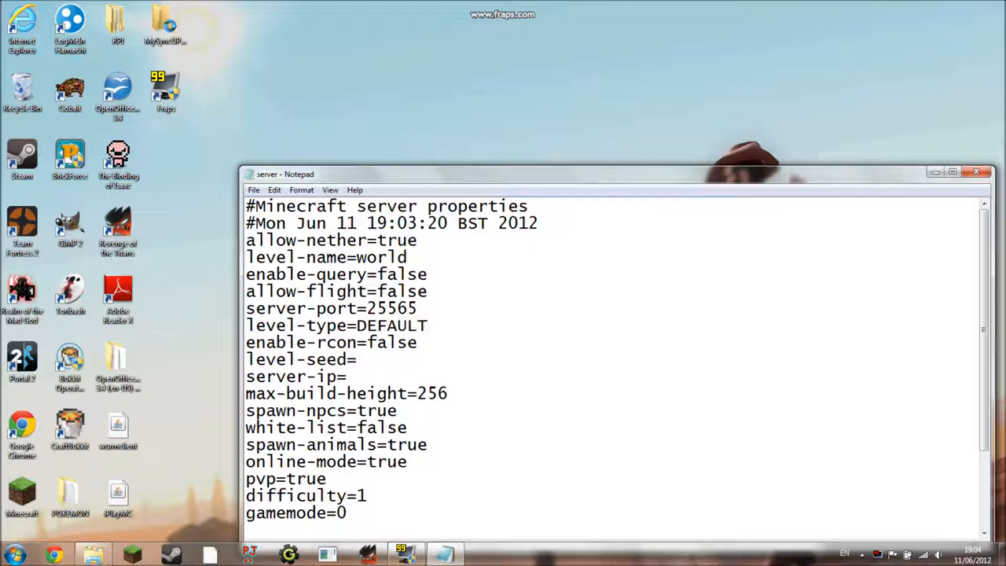
pyautogui.click(427, 326)
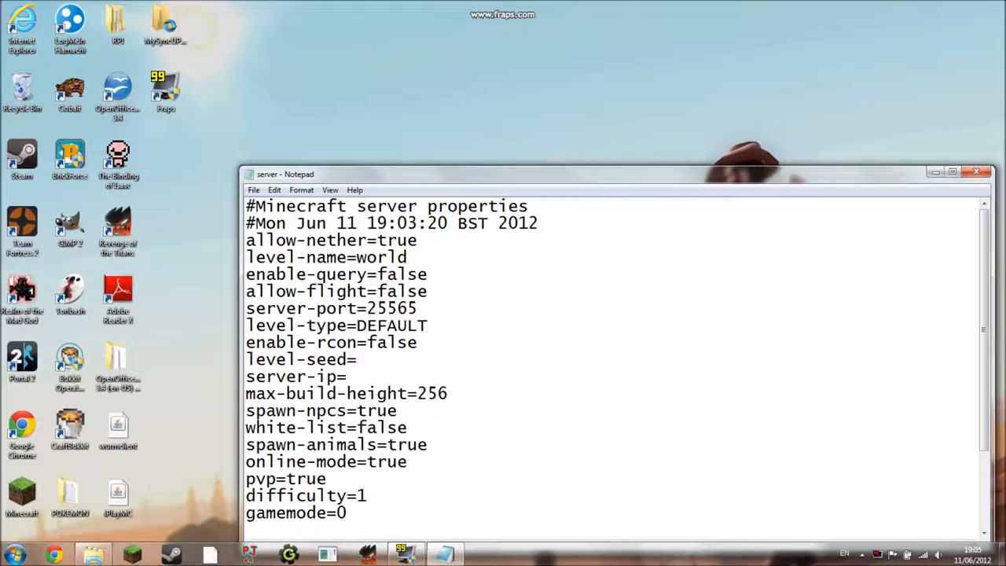
pyautogui.doubleClick(377, 343)
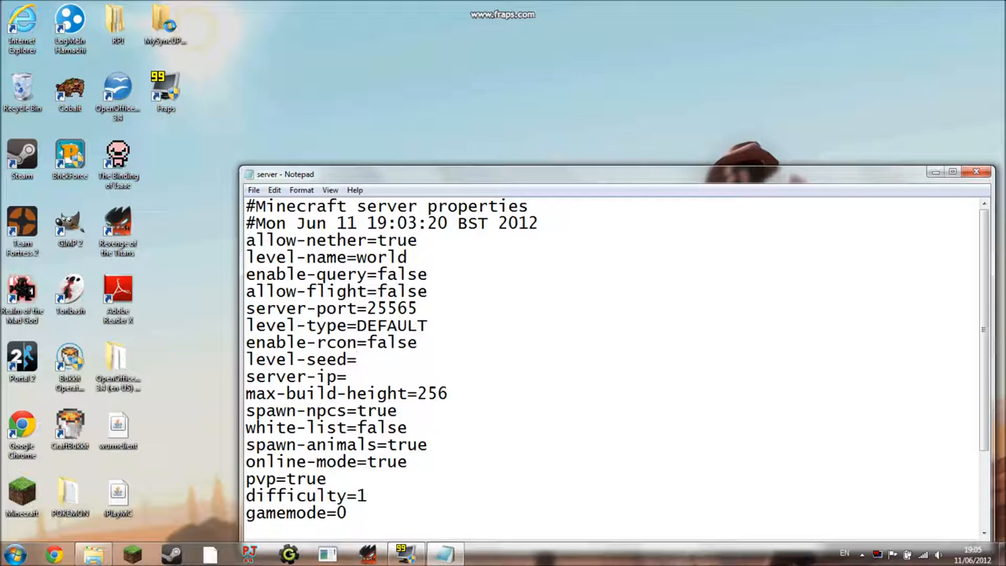
# Review the level-seed, max-build-height 256, spawn-npcs and white-list values without changing them
pyautogui.click(356, 359)
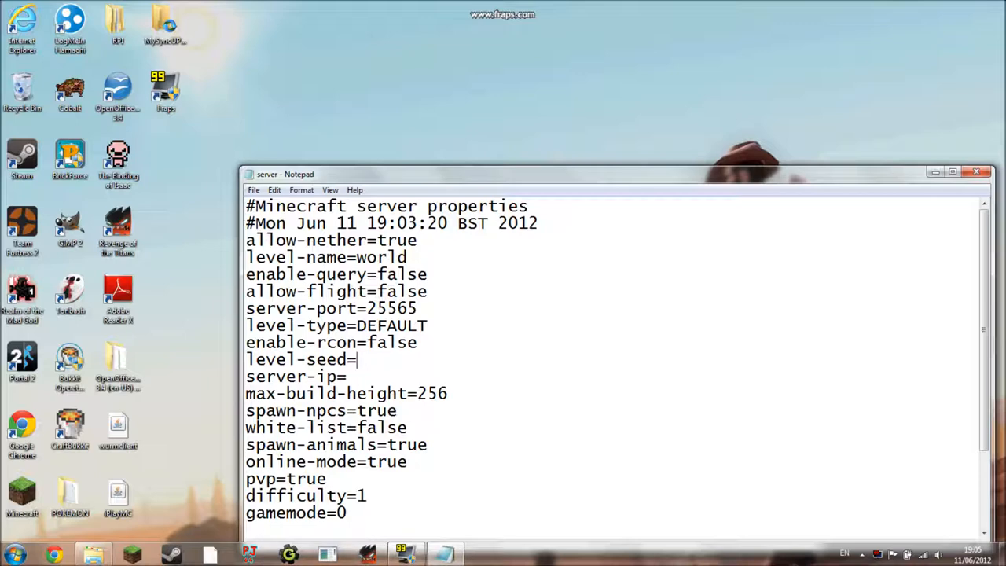
pyautogui.doubleClick(432, 393)
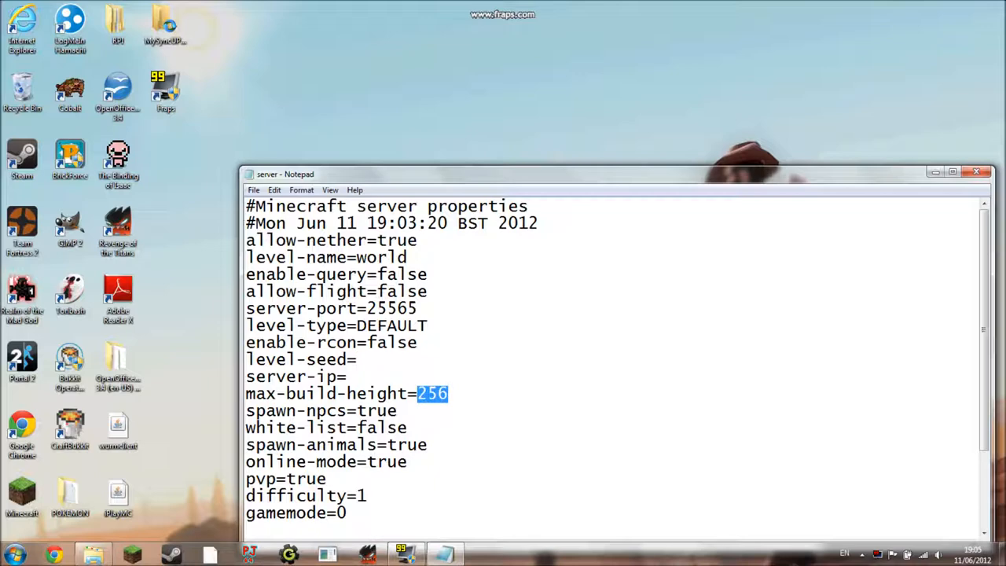
pyautogui.click(432, 393)
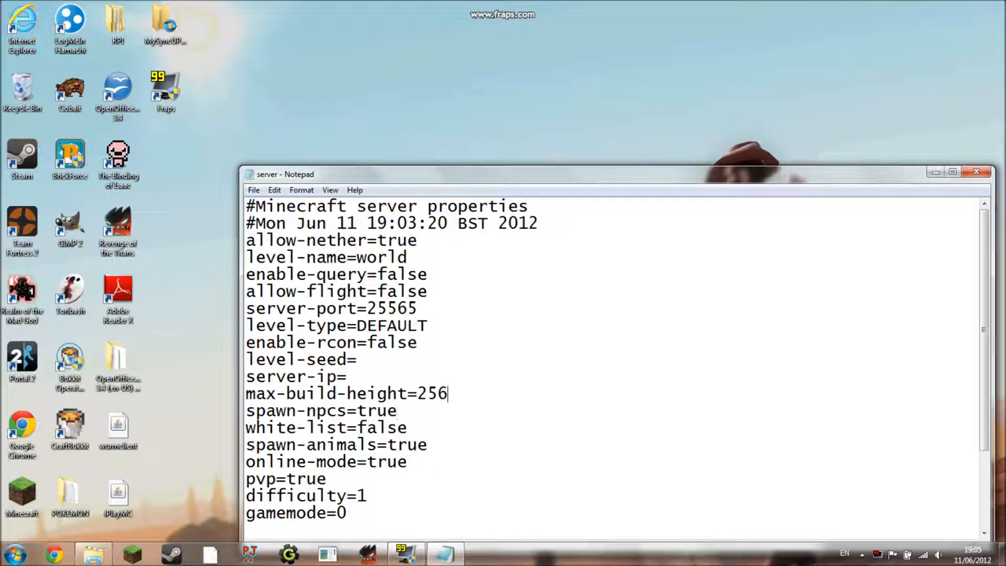
pyautogui.doubleClick(430, 393)
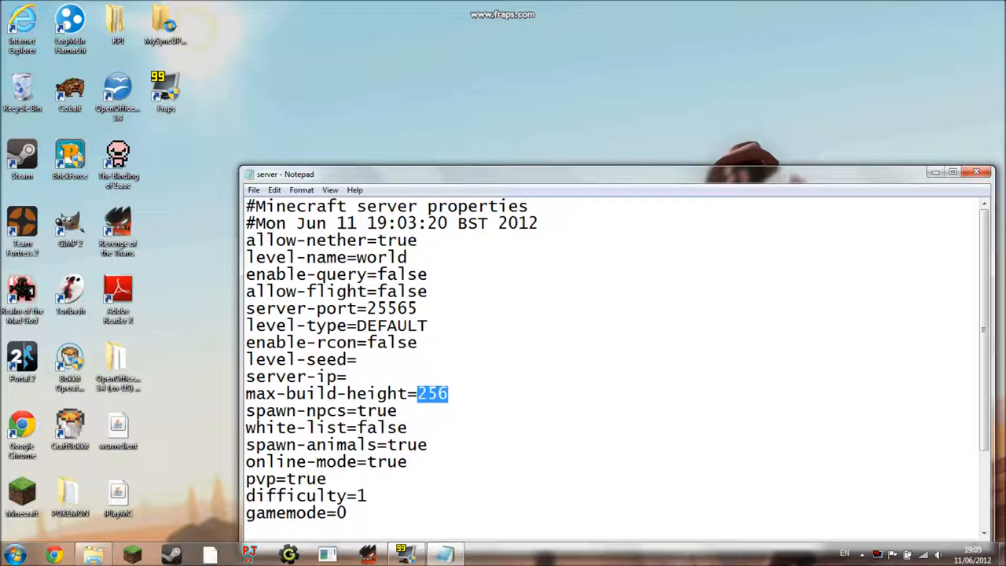
pyautogui.doubleClick(374, 410)
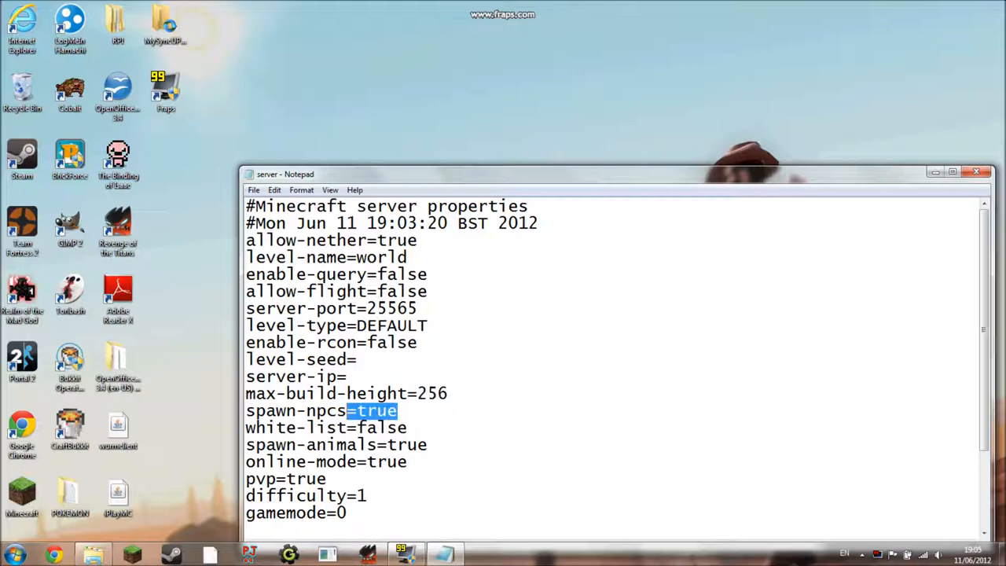
pyautogui.doubleClick(375, 410)
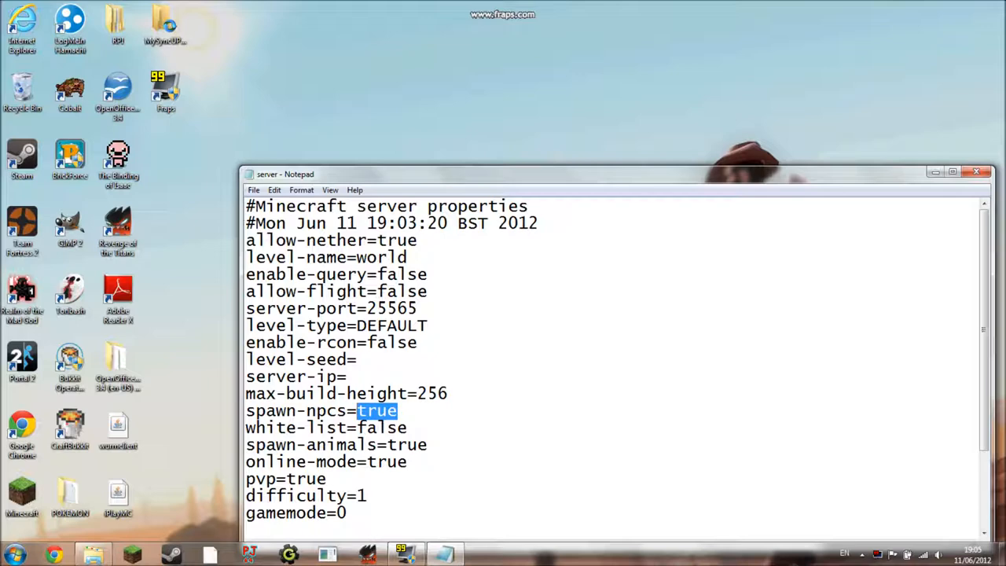
pyautogui.doubleClick(406, 443)
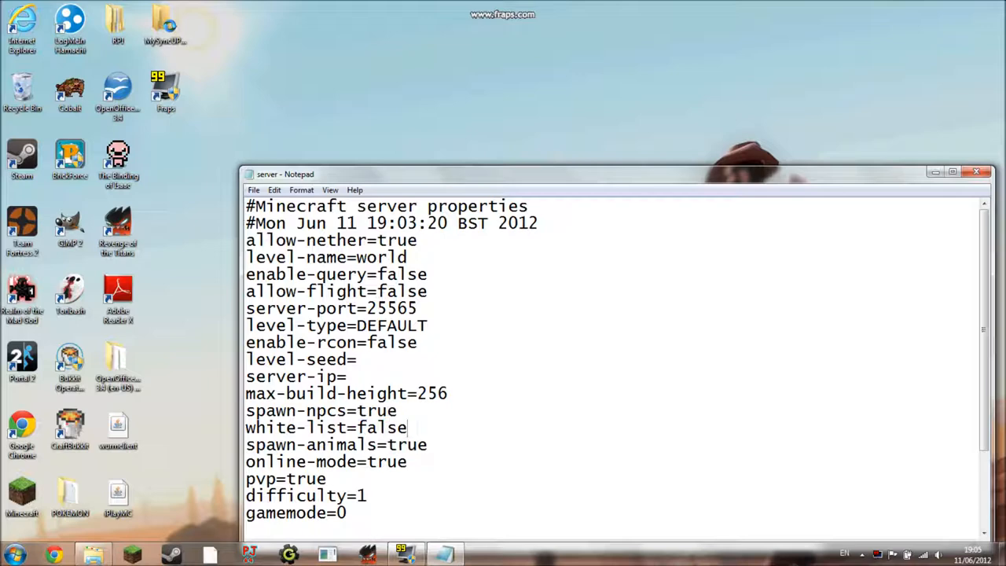
pyautogui.doubleClick(382, 427)
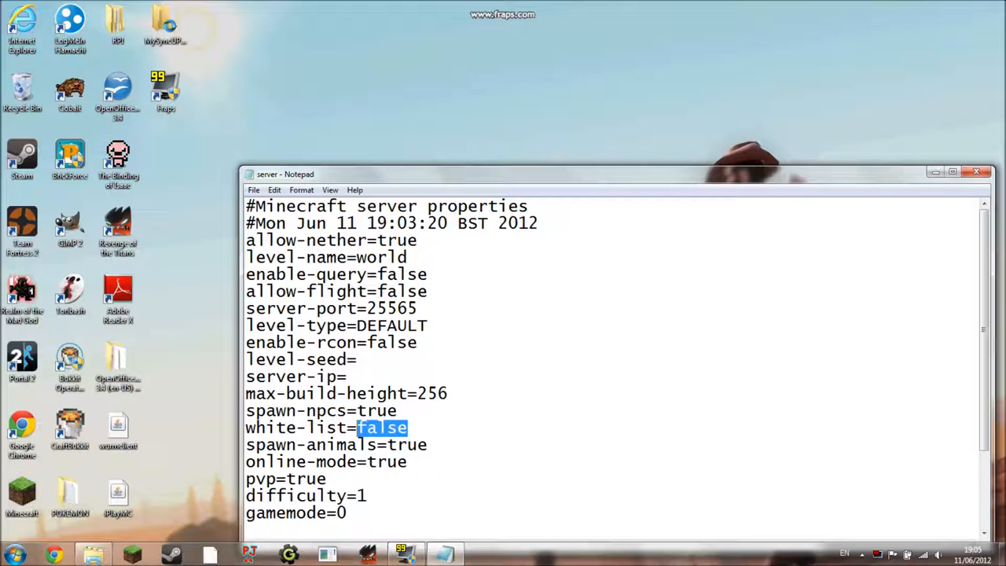
# Set online-mode to false, leaving pvp, difficulty and gamemode at their defaults
pyautogui.doubleClick(387, 462)
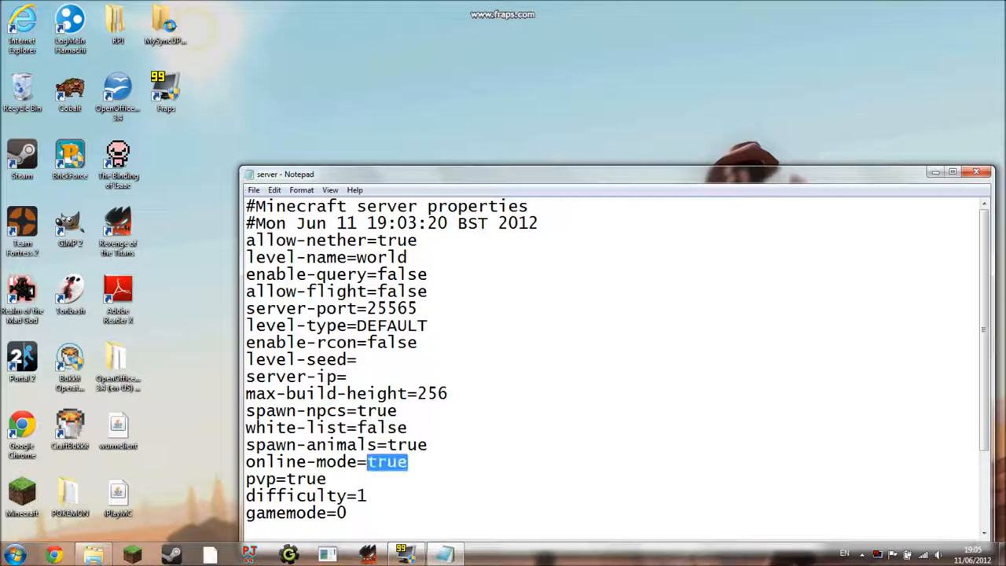
pyautogui.write('false')
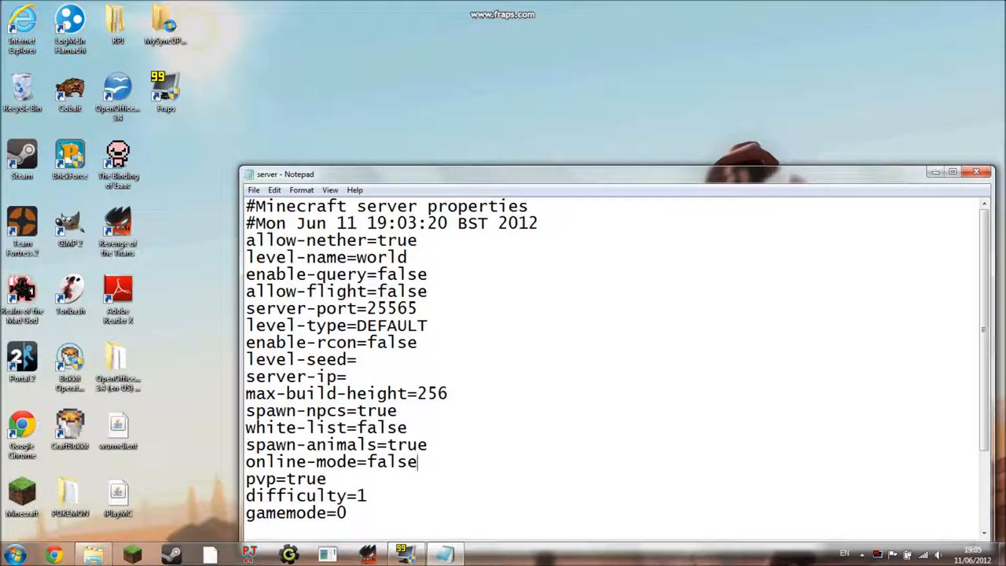
pyautogui.doubleClick(386, 462)
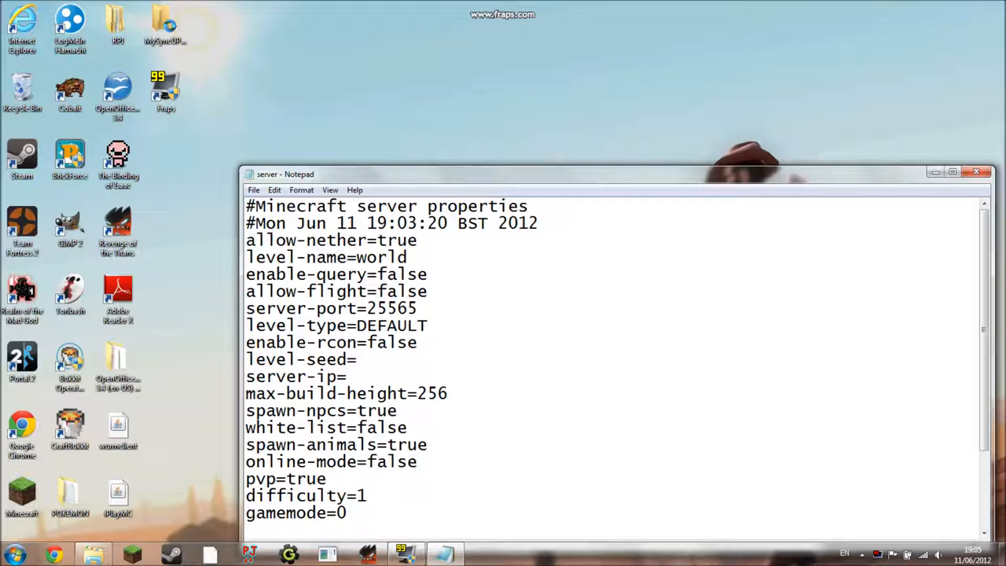
pyautogui.doubleClick(305, 479)
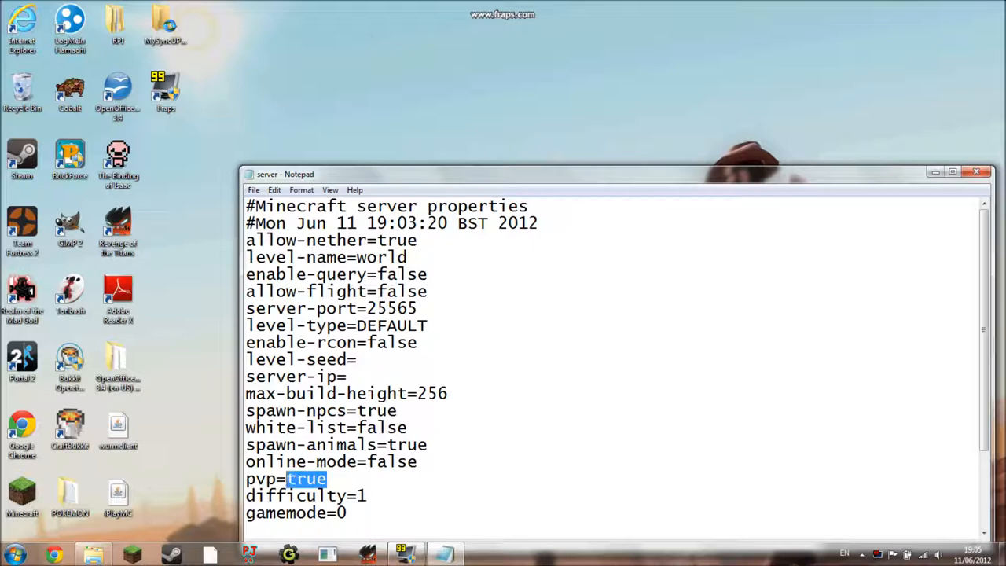
pyautogui.click(368, 495)
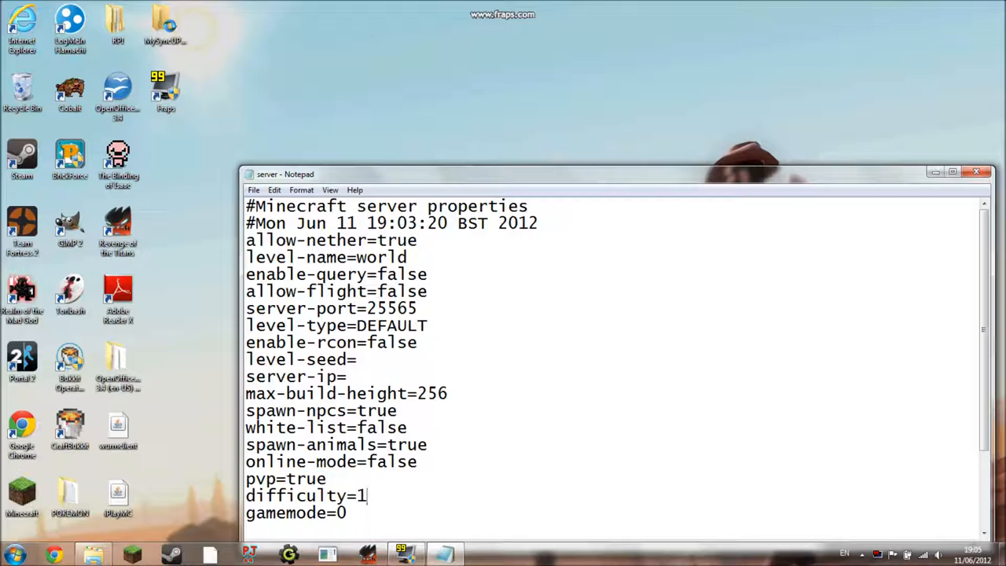
pyautogui.doubleClick(361, 495)
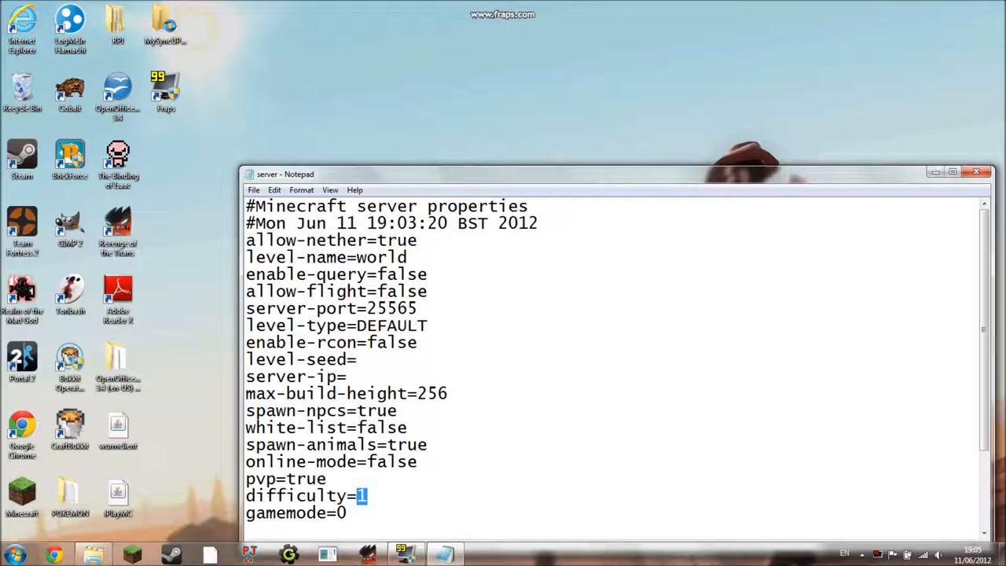
pyautogui.doubleClick(302, 513)
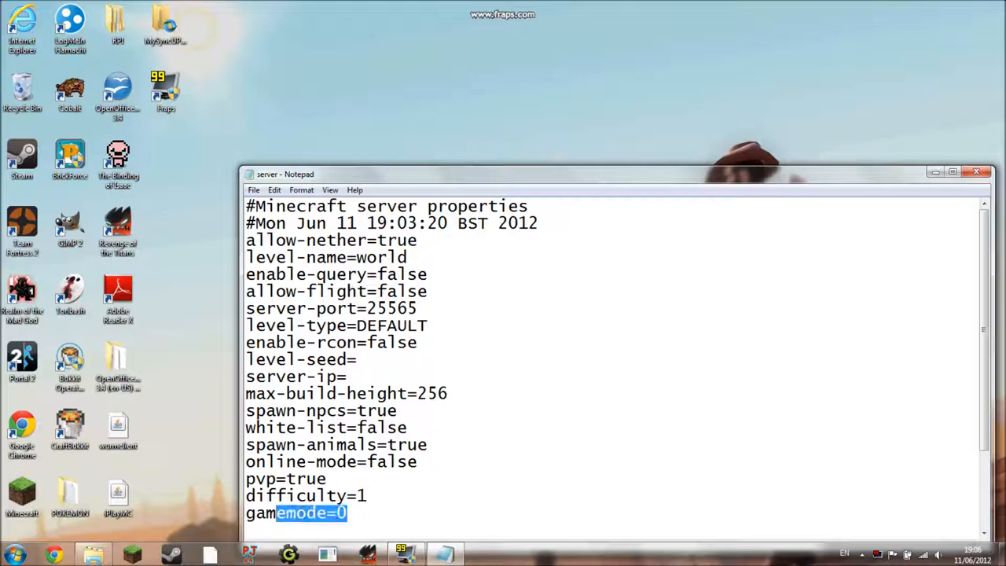
pyautogui.scroll(-3)
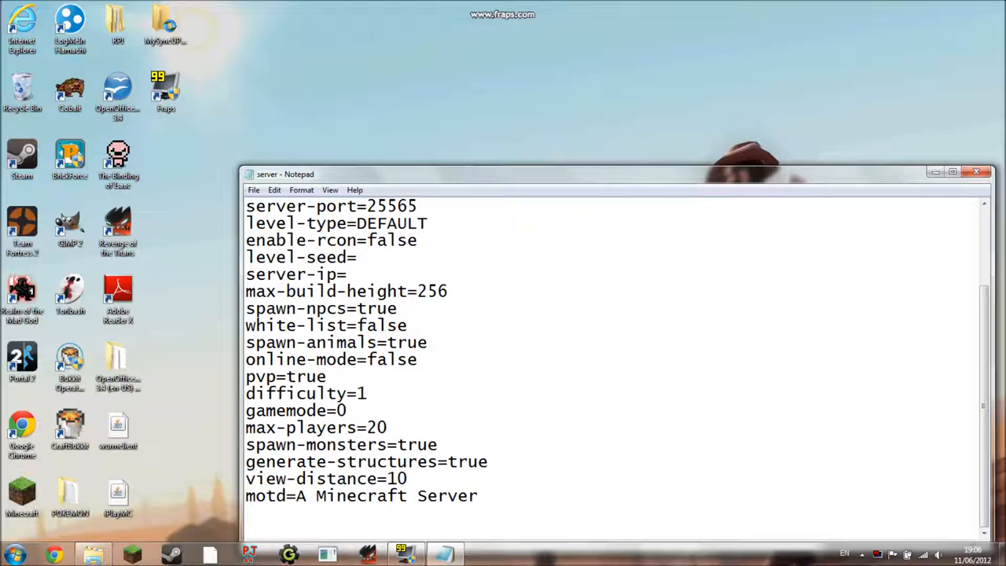
# Change max-players to 9000 in server.properties and review the generate-structures and view-distance values
pyautogui.click(384, 428)
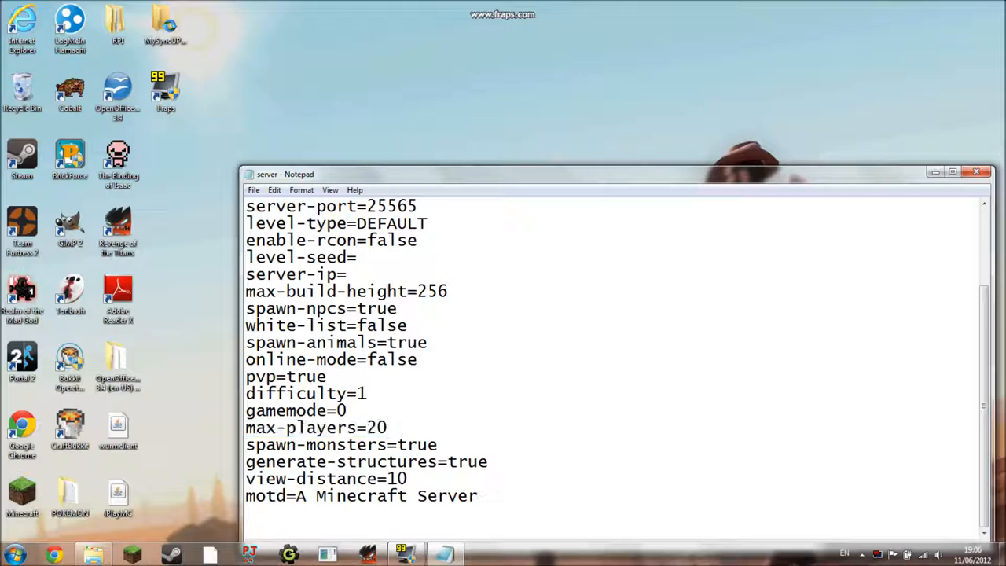
pyautogui.write('9000')
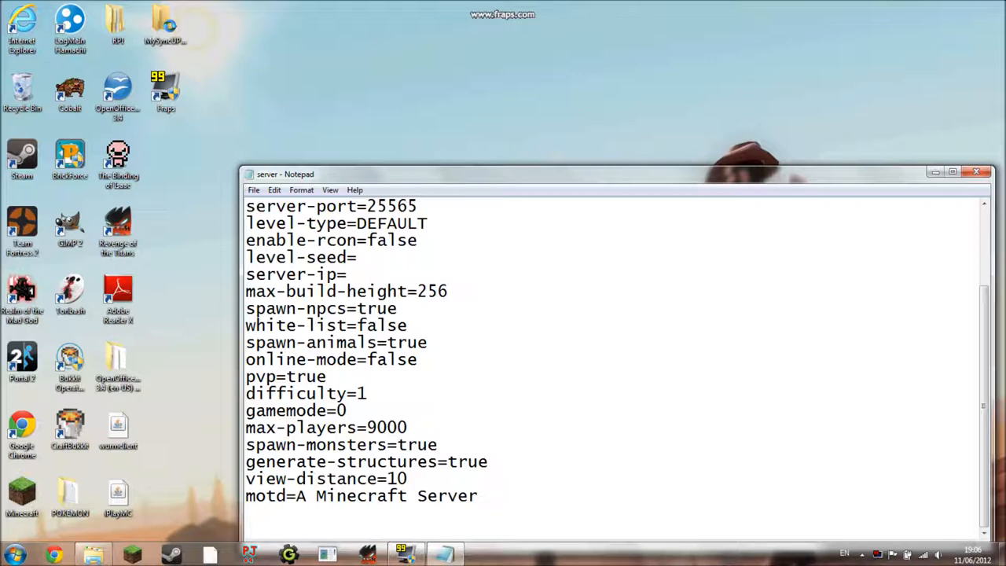
pyautogui.doubleClick(468, 462)
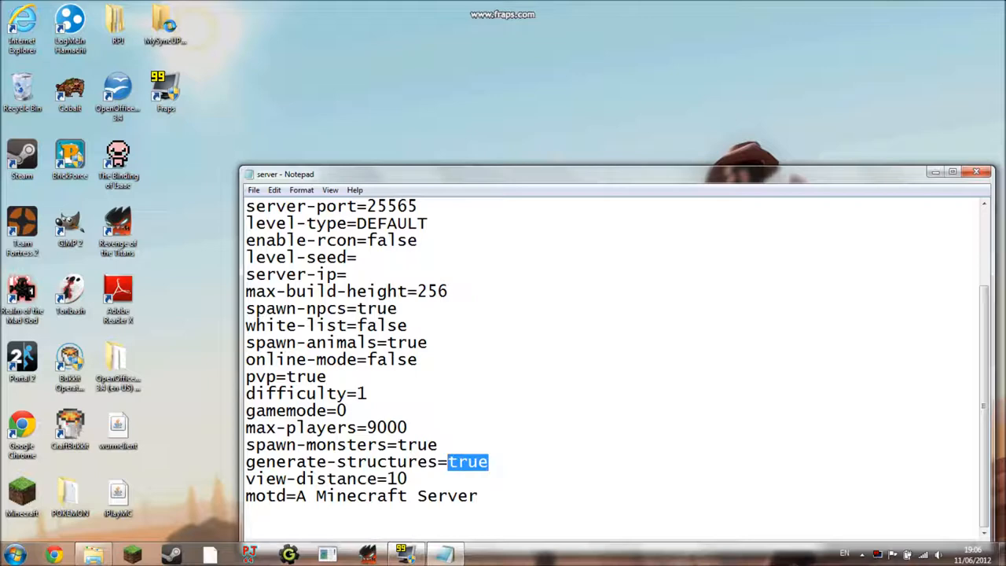
pyautogui.doubleClick(396, 477)
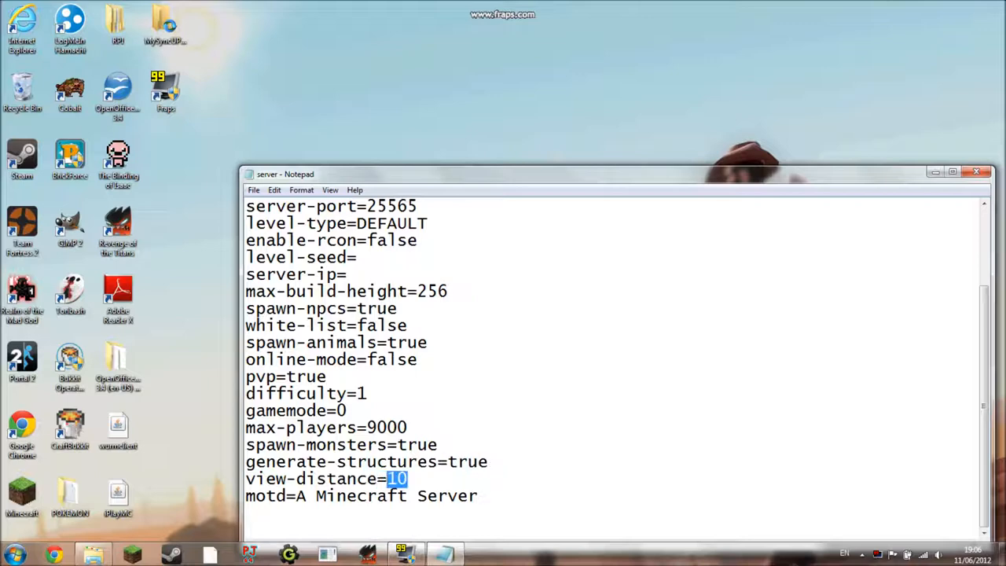
pyautogui.tripleClick(322, 478)
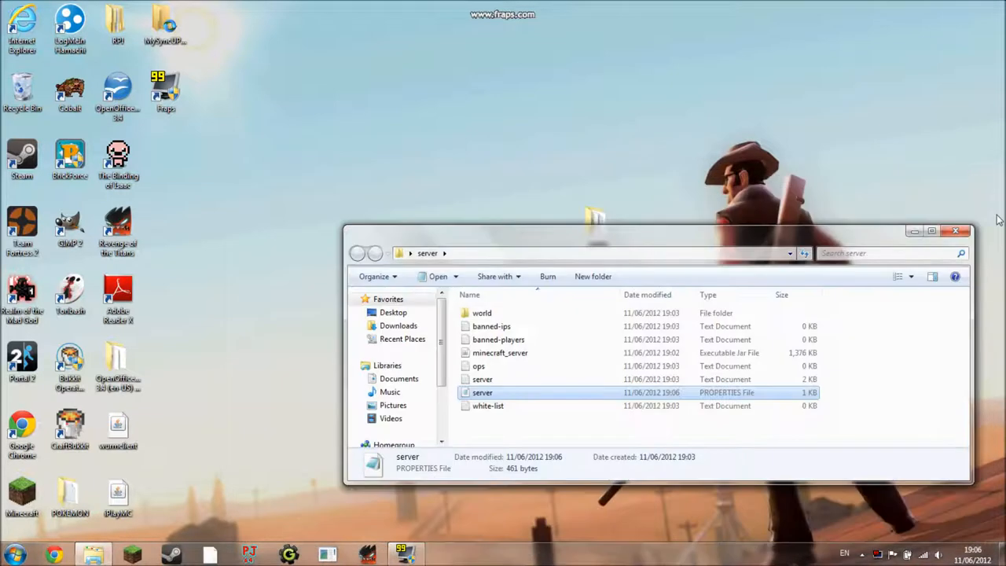
pyautogui.doubleClick(487, 406)
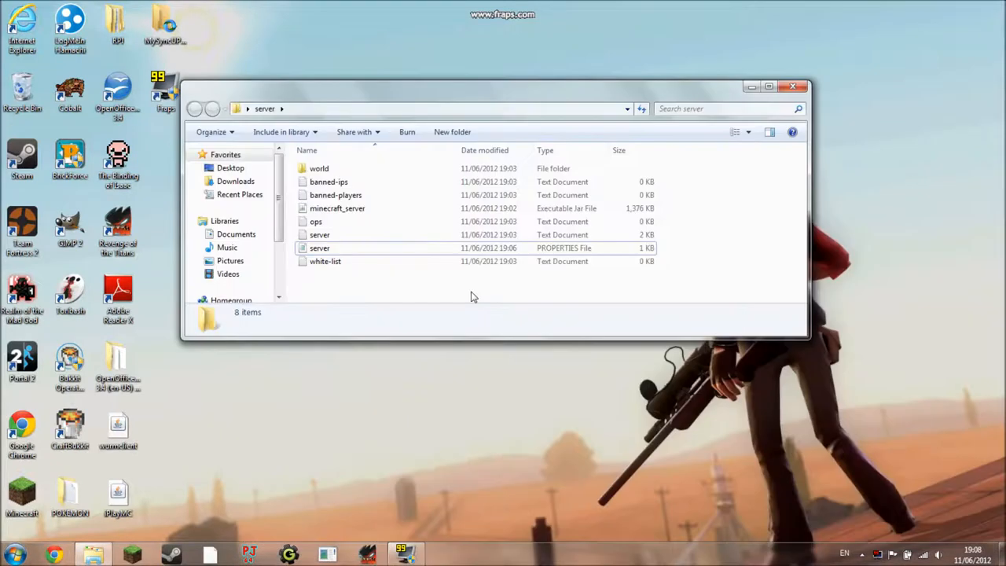
pyautogui.click(314, 220)
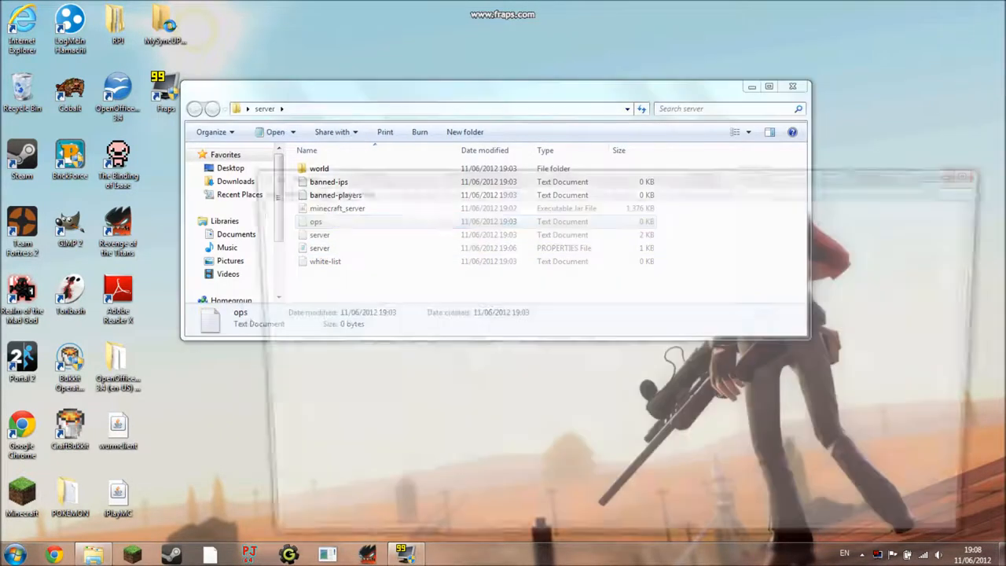
# Add the player name tom288 to ops.txt and save it, returning to the server folder
pyautogui.doubleClick(315, 220)
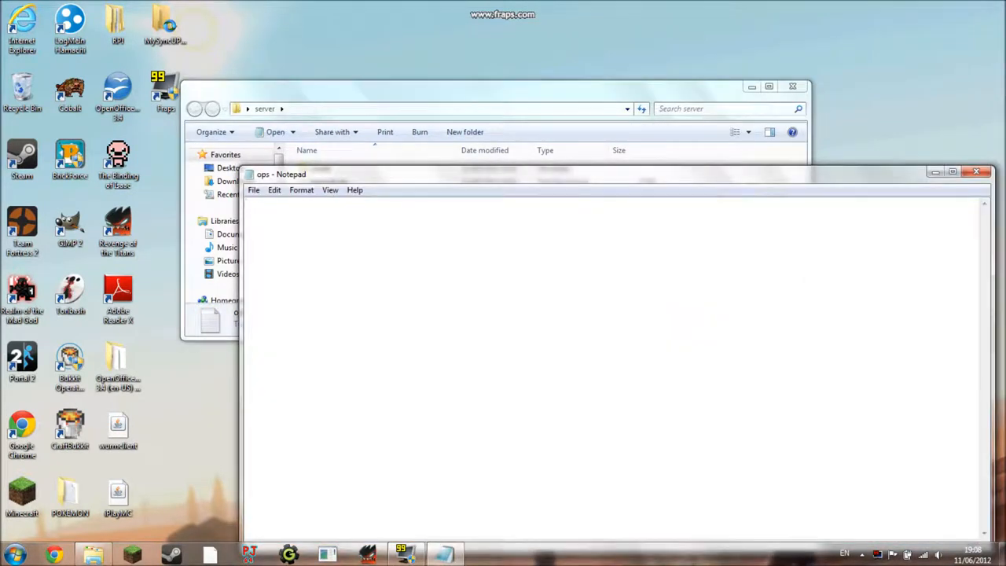
pyautogui.write('tom288')
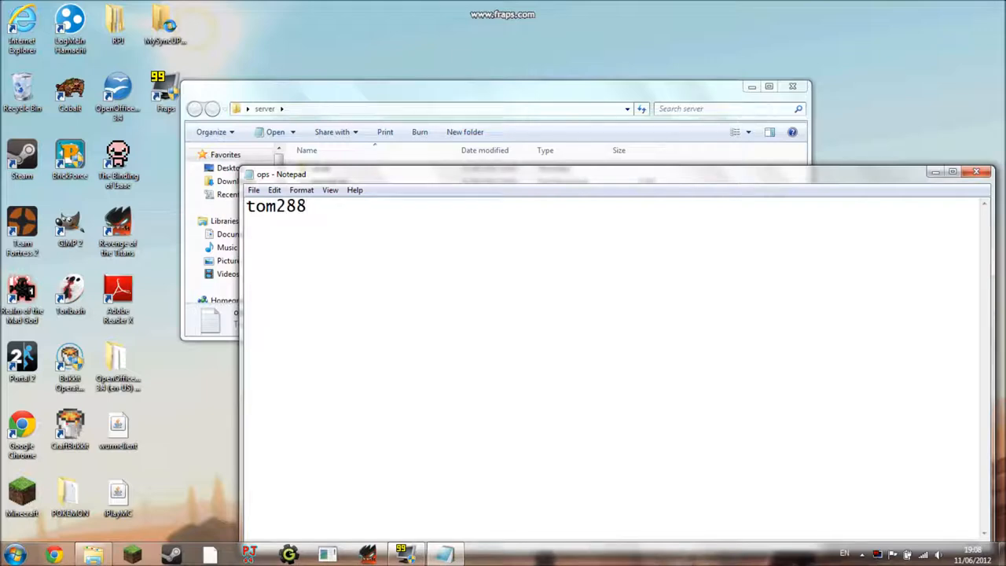
pyautogui.click(255, 189)
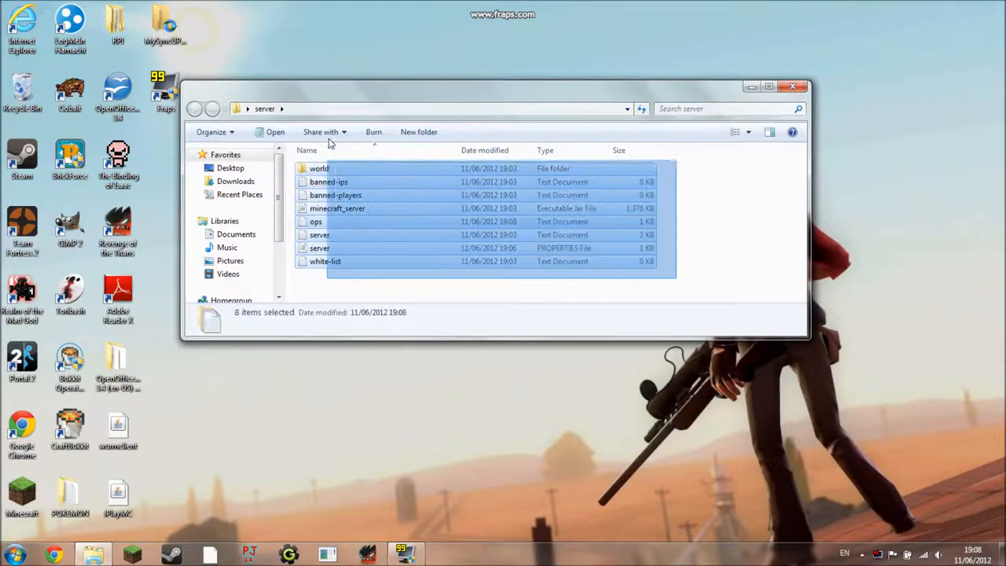
pyautogui.click(307, 283)
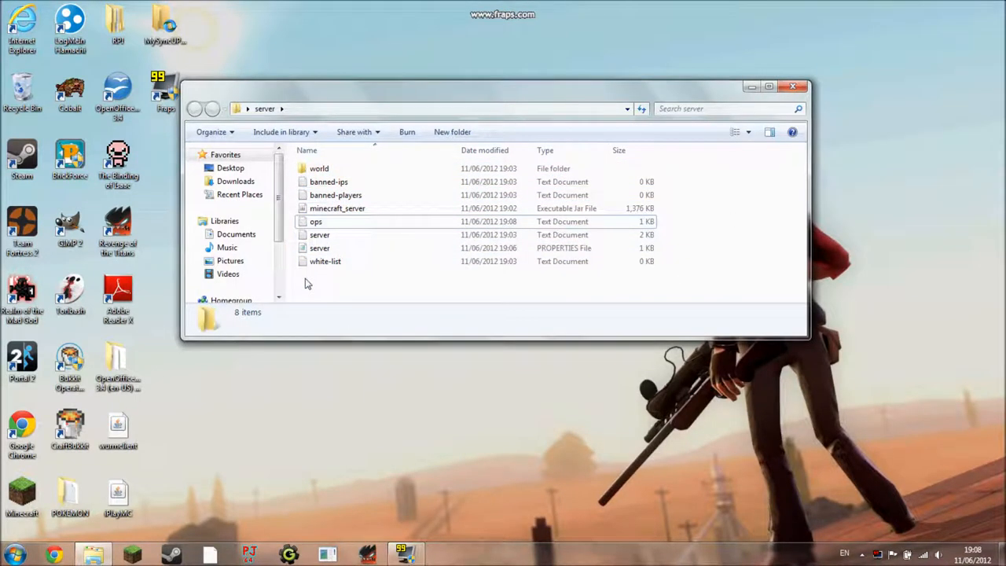
# Browse the world folder's generated contents, return to the server folder and bring up the Start menu
pyautogui.doubleClick(319, 234)
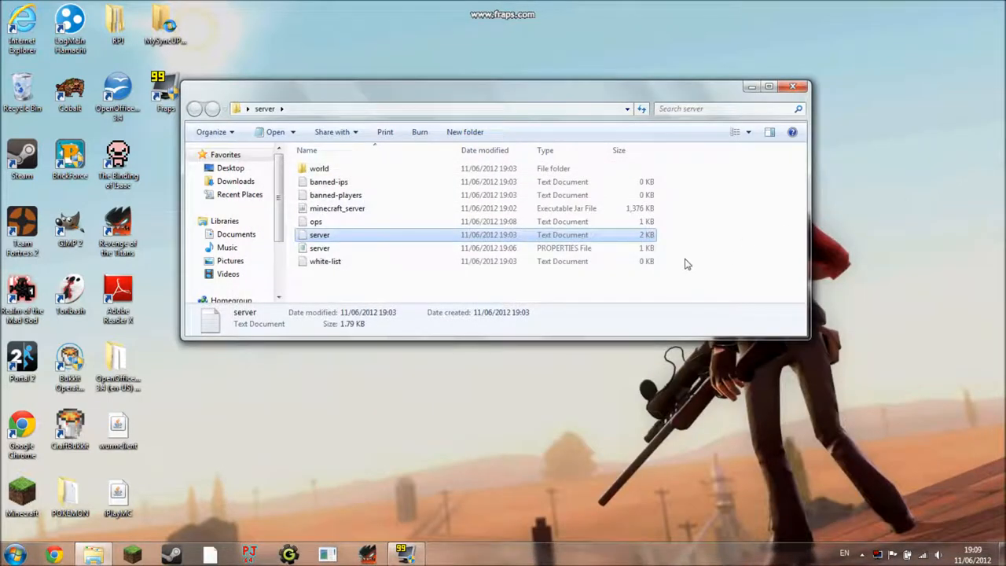
pyautogui.moveTo(385, 198)
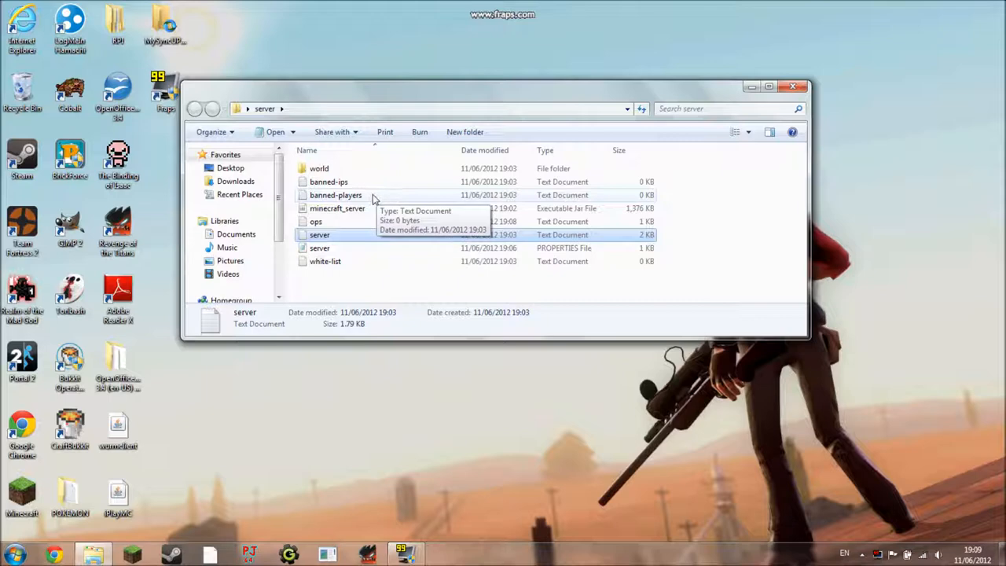
pyautogui.moveTo(348, 182)
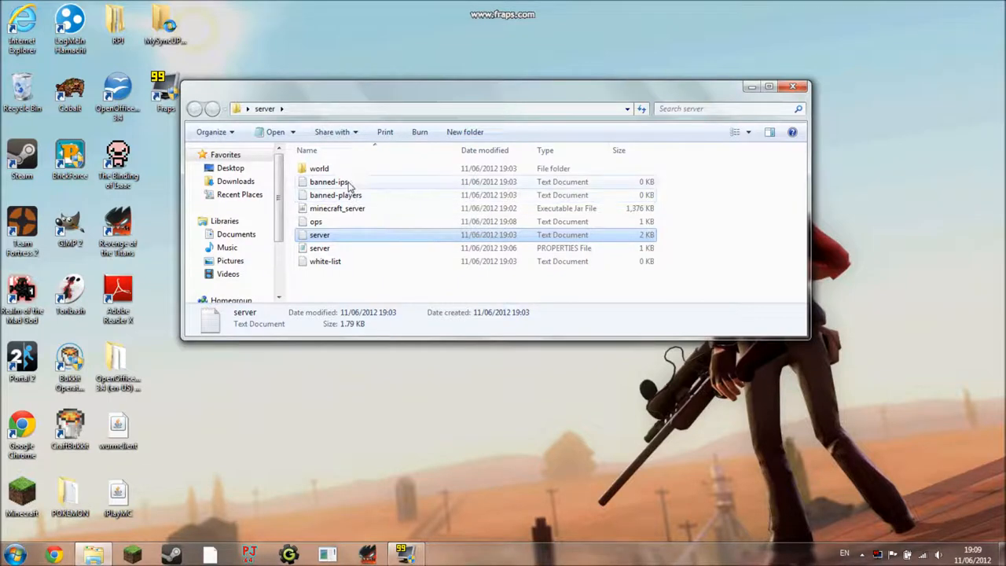
pyautogui.moveTo(330, 194)
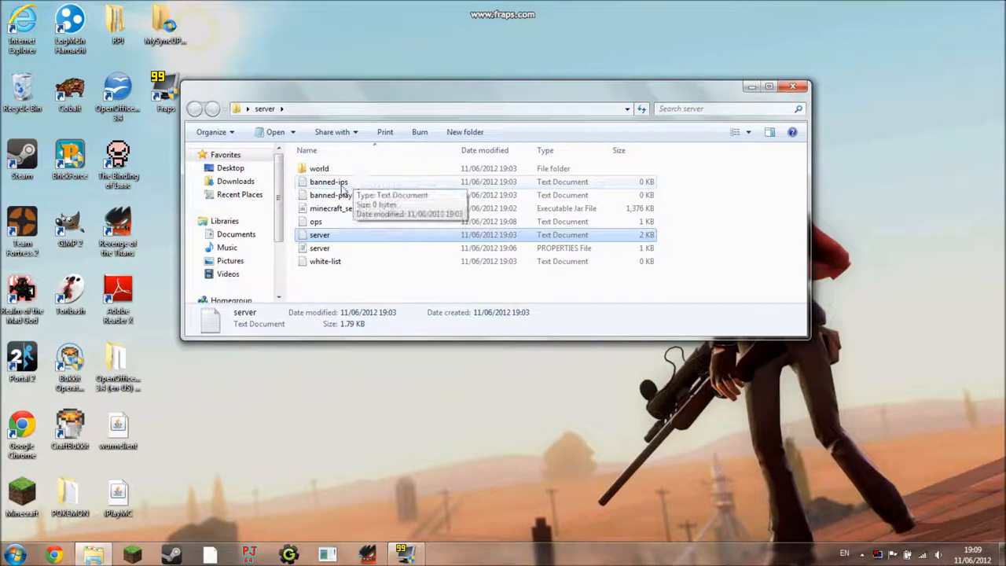
pyautogui.doubleClick(319, 168)
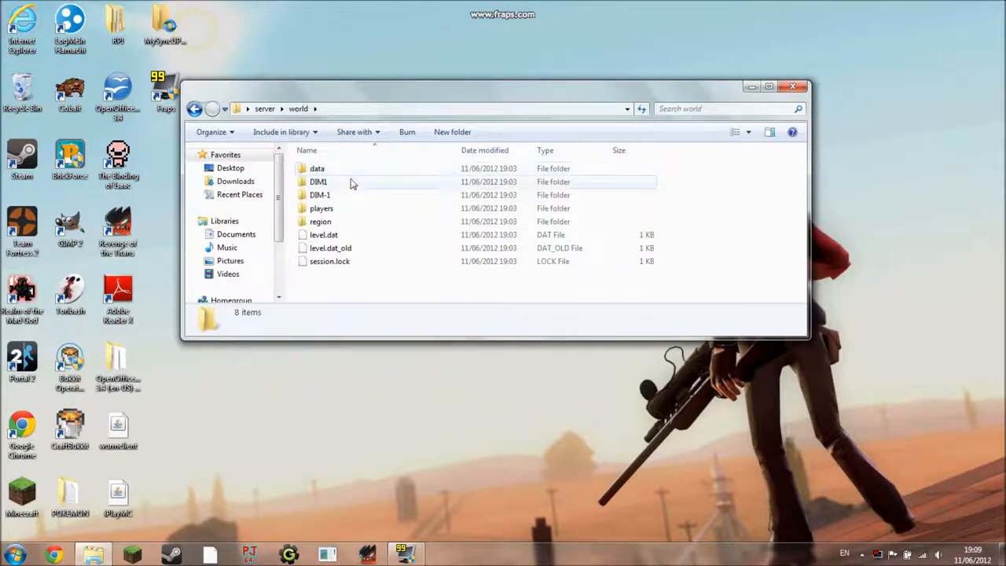
pyautogui.click(195, 109)
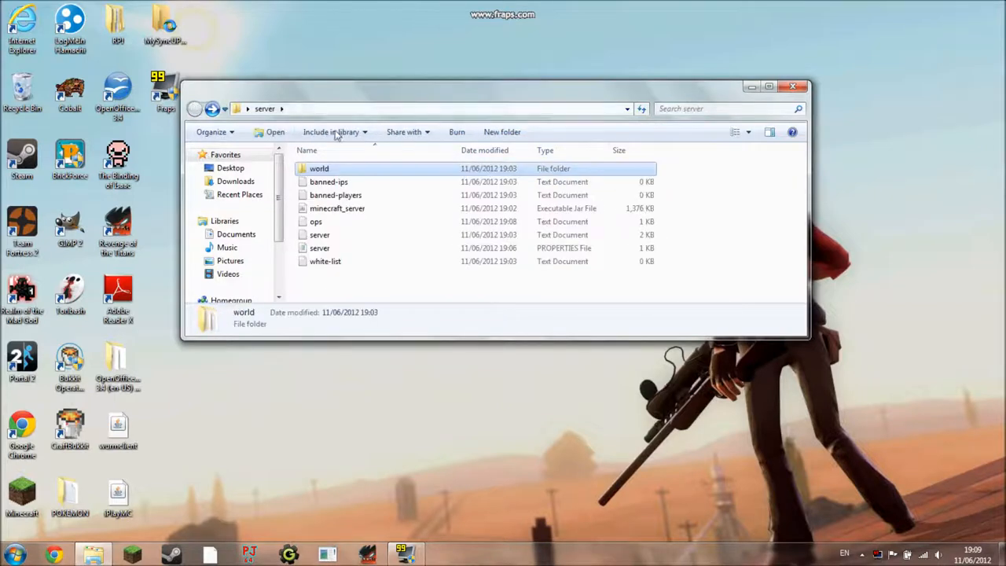
pyautogui.click(15, 553)
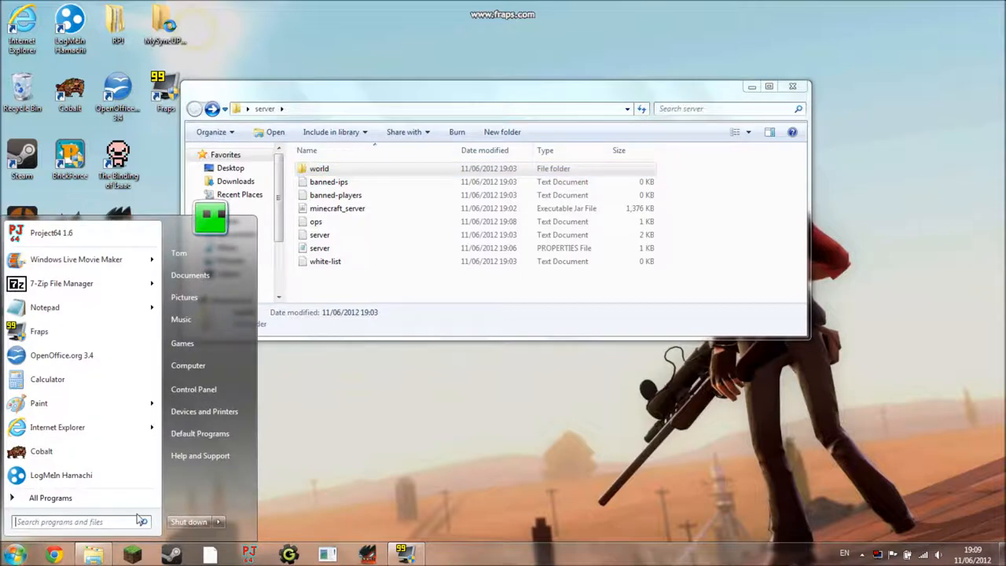
# Navigate via %appdata% to .minecraft\saves and select the New World save beside the server folder
pyautogui.write('%app')
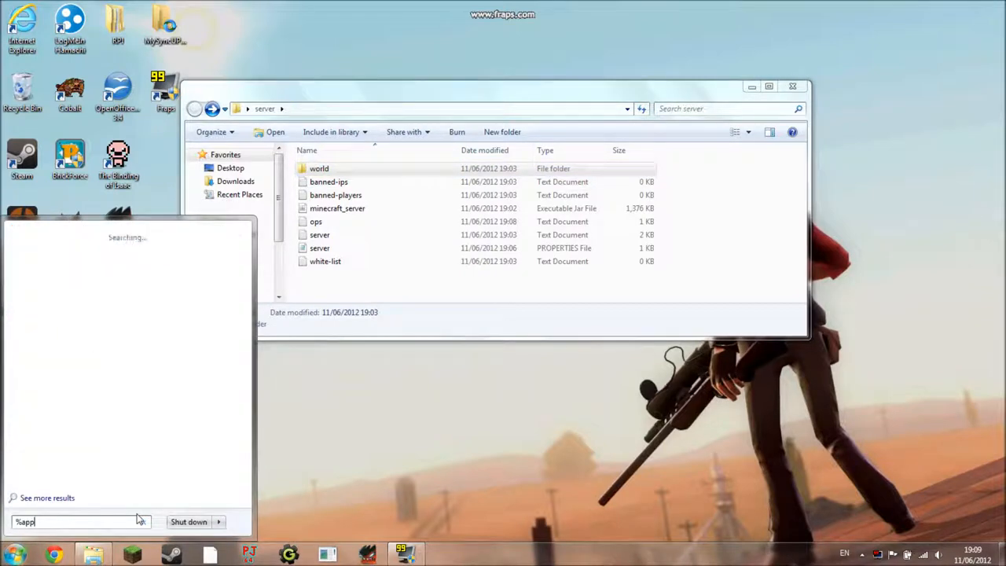
pyautogui.press('Return')
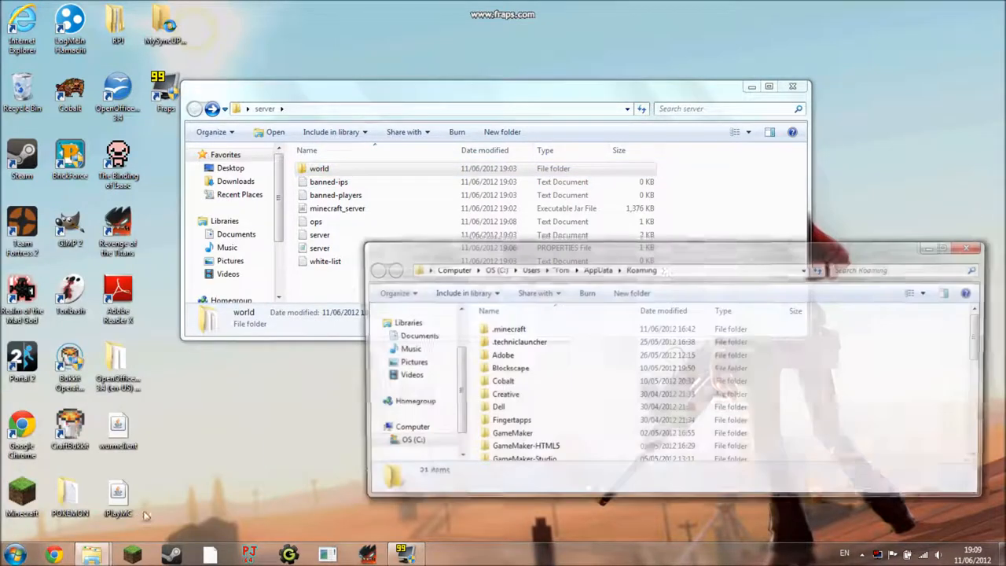
pyautogui.doubleClick(509, 328)
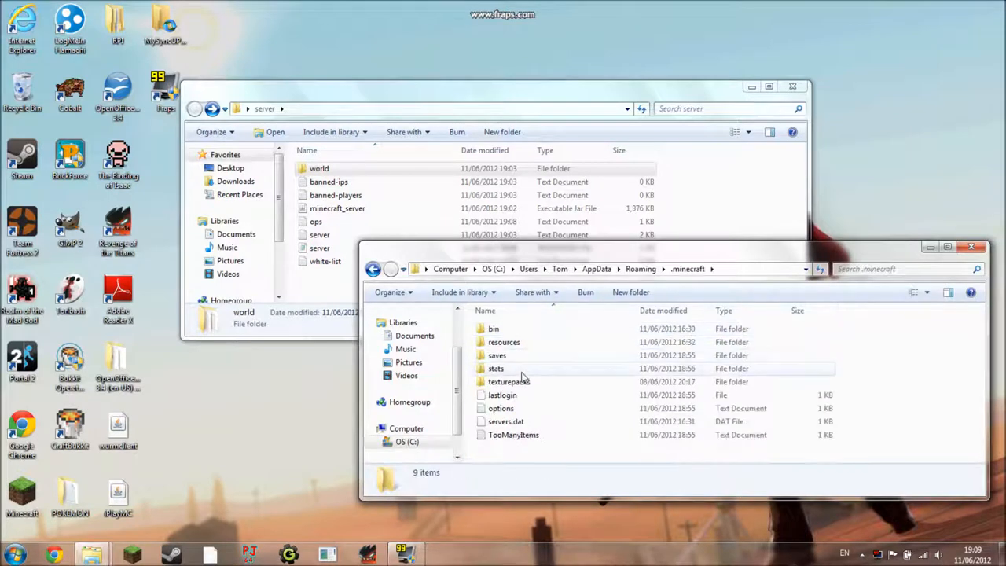
pyautogui.doubleClick(497, 355)
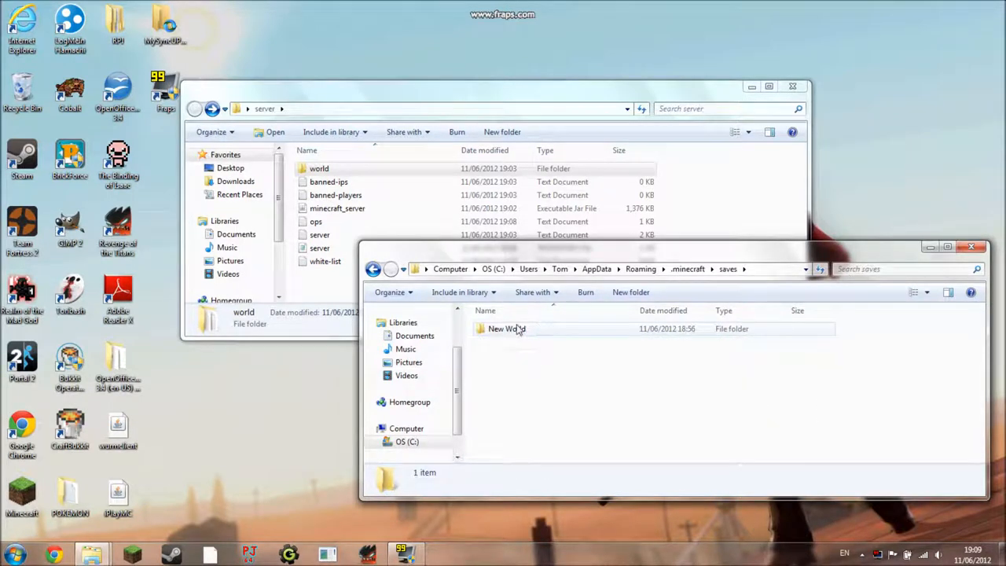
pyautogui.click(319, 168)
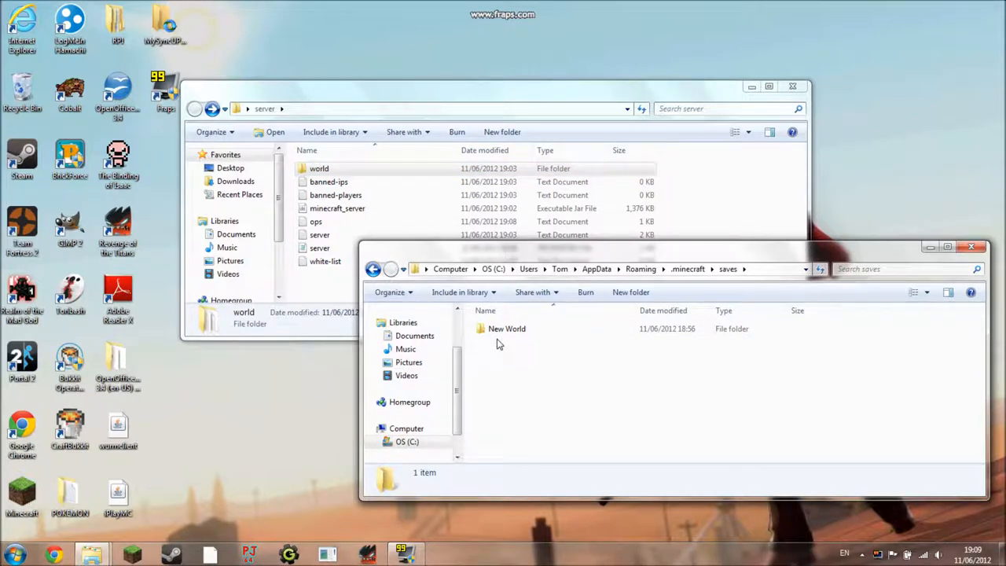
pyautogui.click(506, 329)
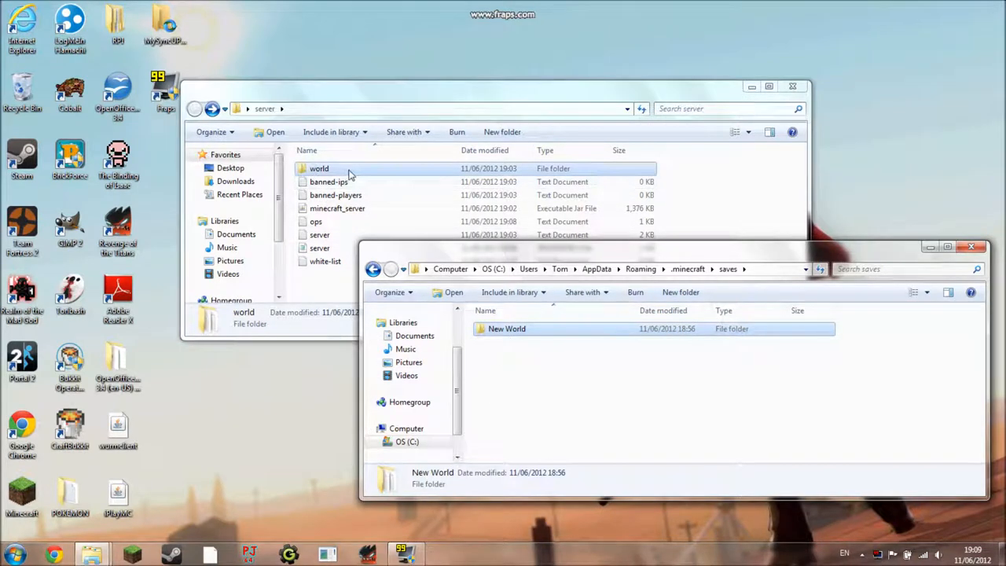
pyautogui.moveTo(531, 349)
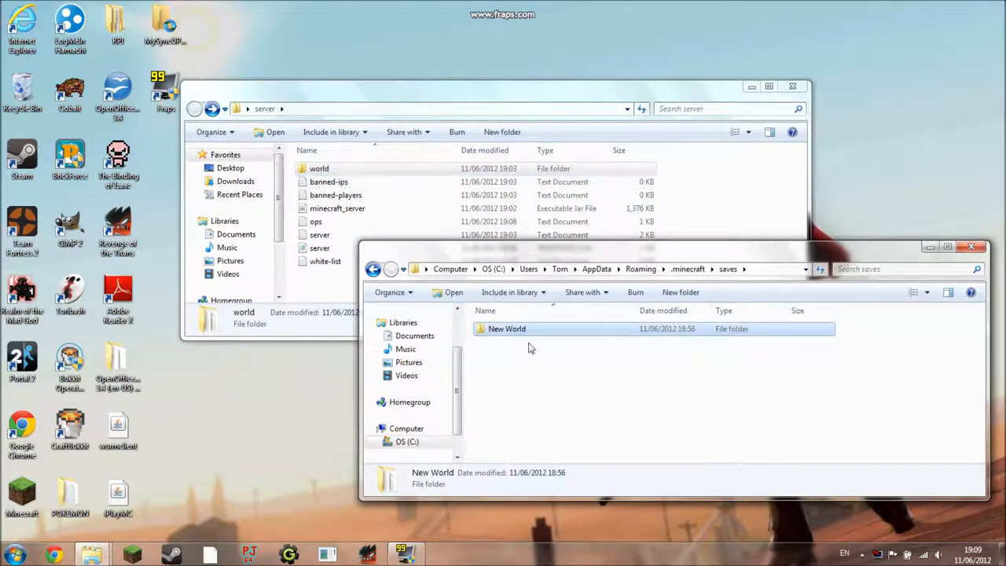
pyautogui.moveTo(573, 407)
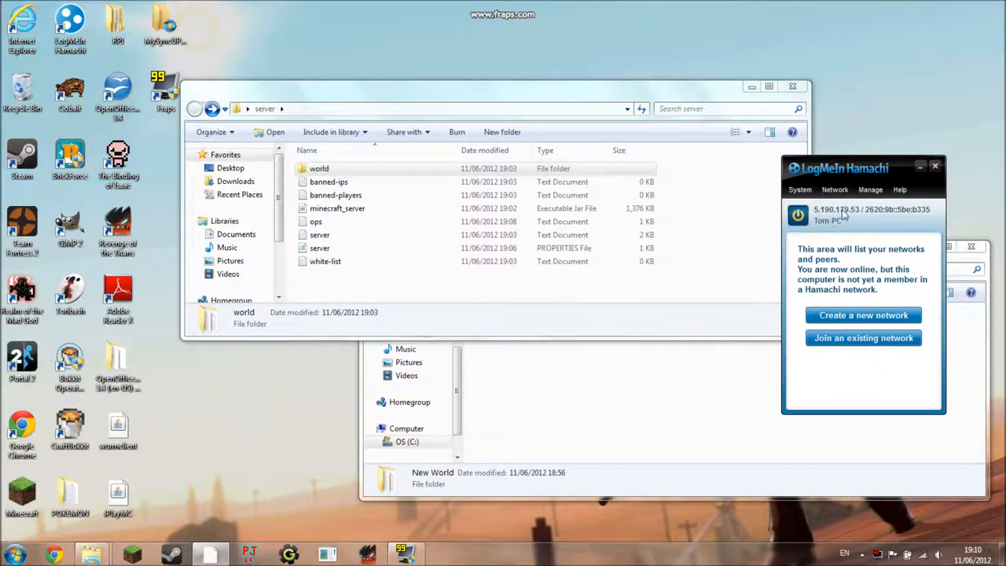
# Copy the Hamachi IP 5.190.179.53 into server-ip in server.properties and save the file
pyautogui.rightClick(861, 213)
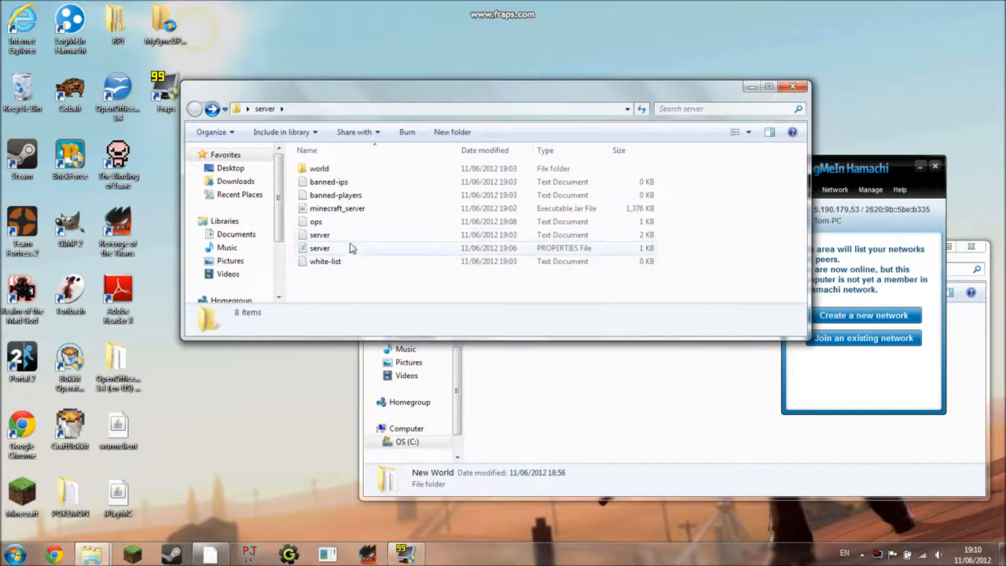
pyautogui.doubleClick(319, 248)
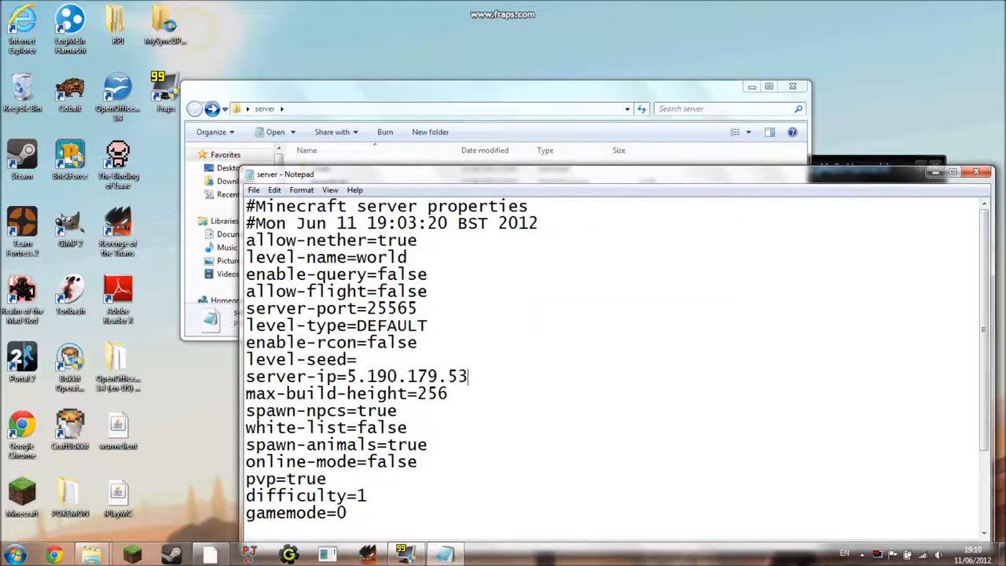
pyautogui.click(255, 188)
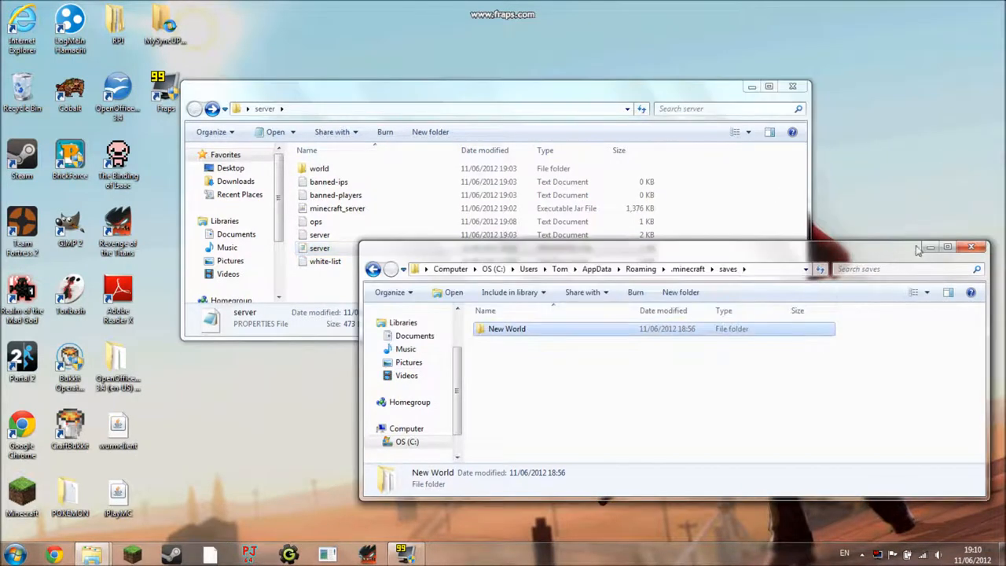
pyautogui.moveTo(971, 247)
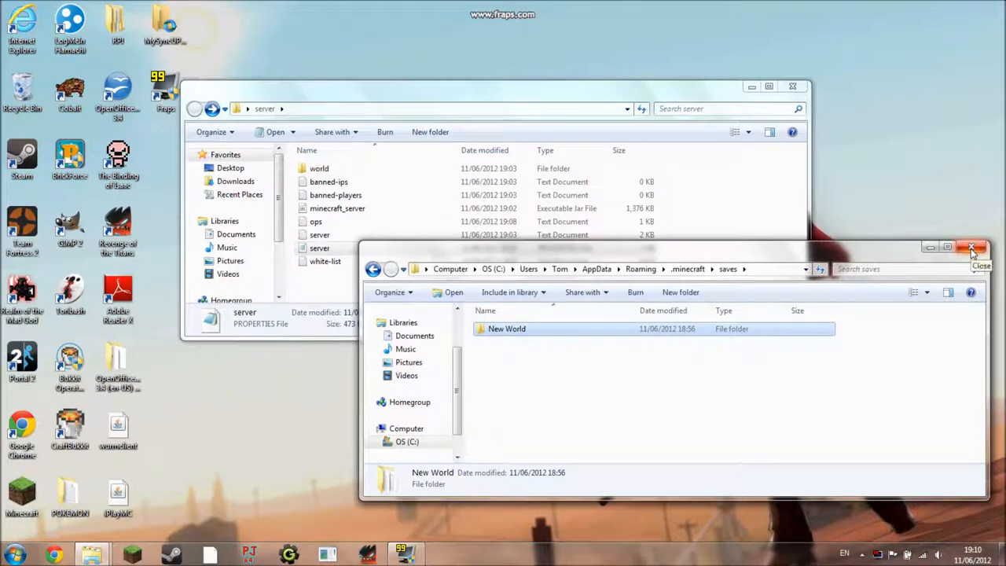
pyautogui.click(971, 246)
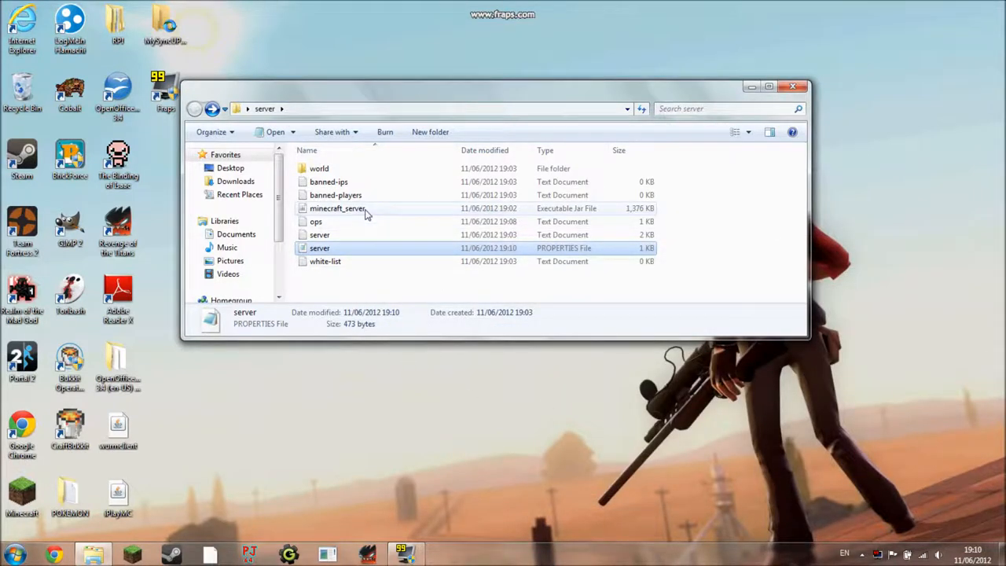
pyautogui.click(338, 207)
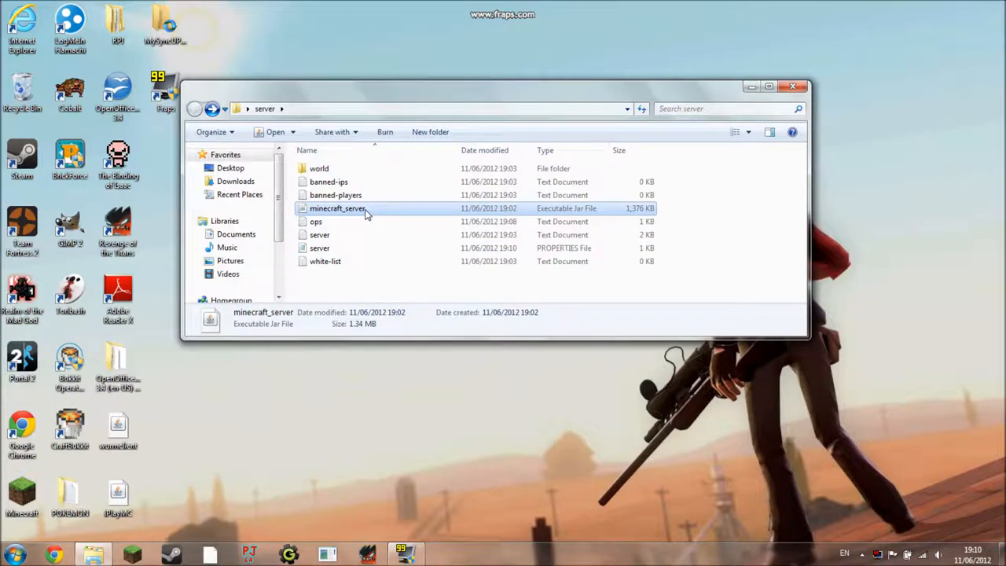
pyautogui.doubleClick(337, 208)
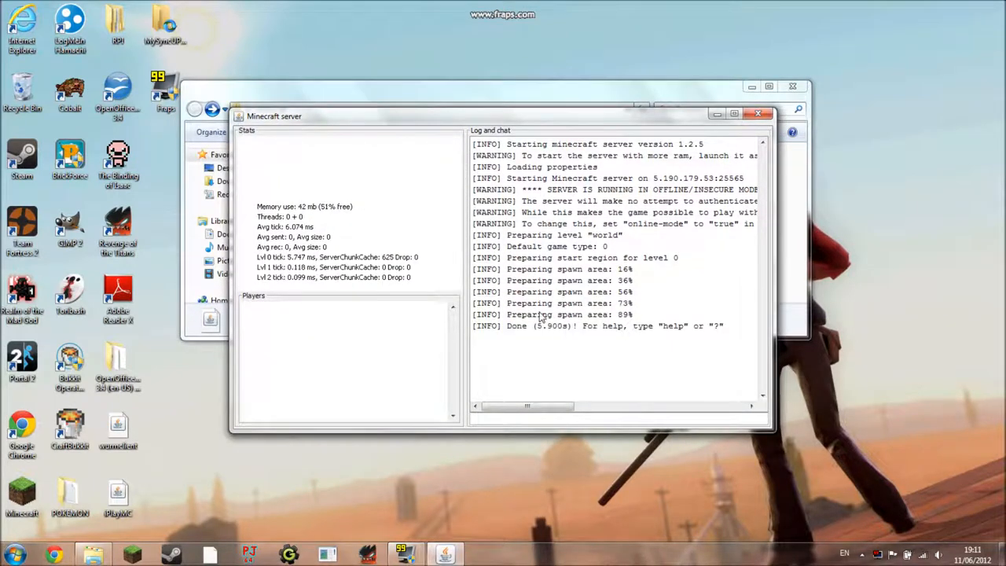
pyautogui.moveTo(196, 497)
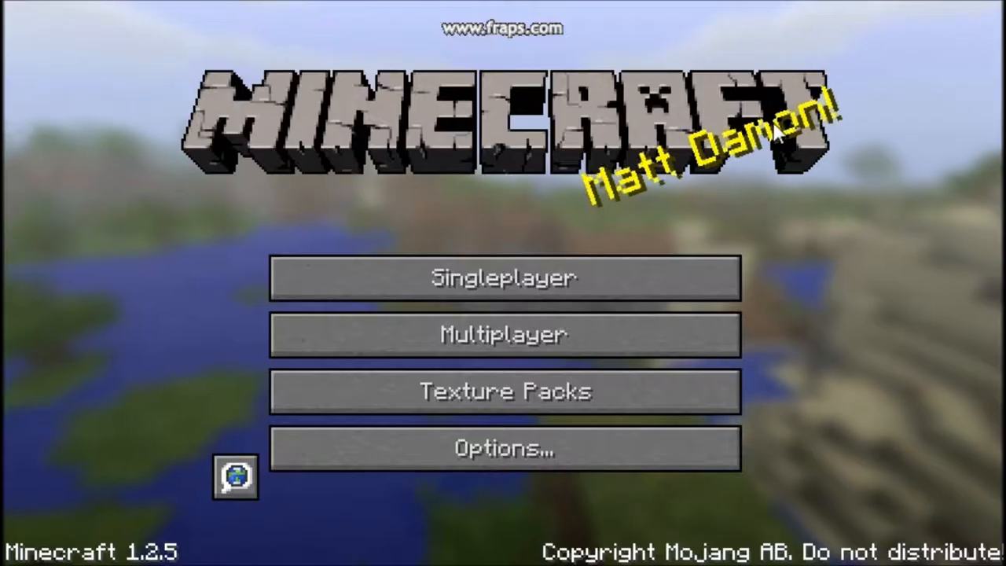
# Add a multiplayer server entry with address 5.190.179.53 and save it to the list
pyautogui.click(502, 333)
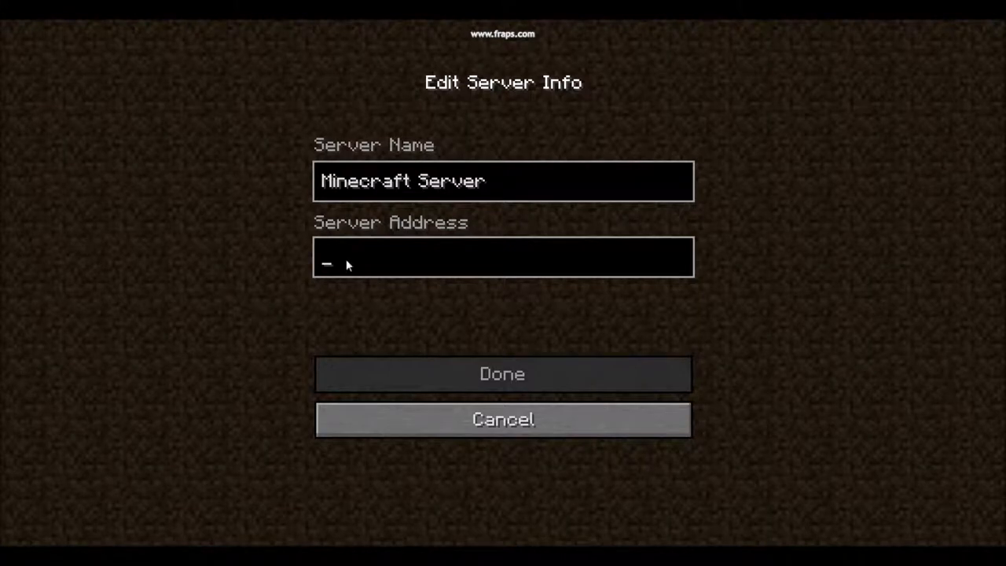
pyautogui.press('Backspace')
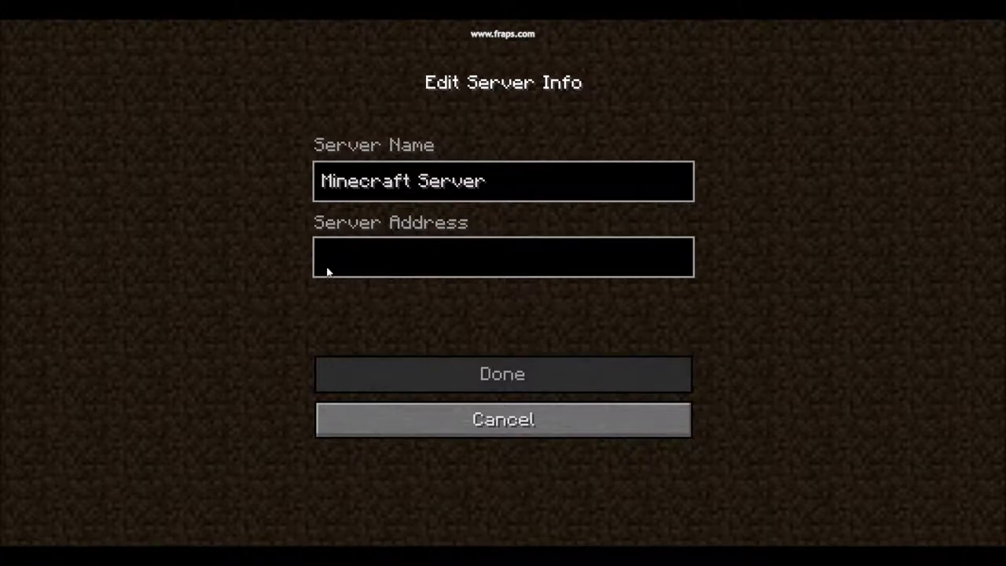
pyautogui.moveTo(694, 302)
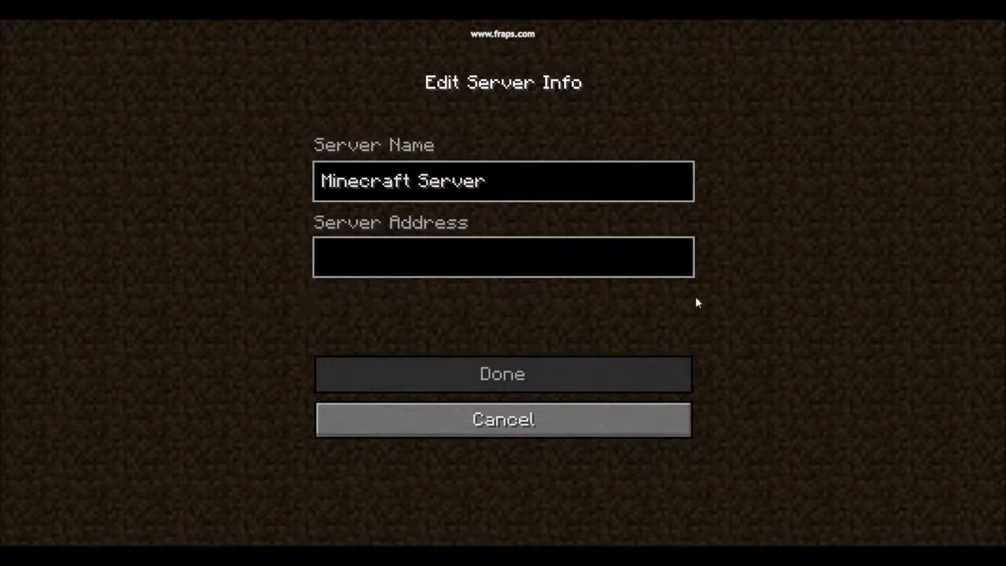
pyautogui.click(503, 258)
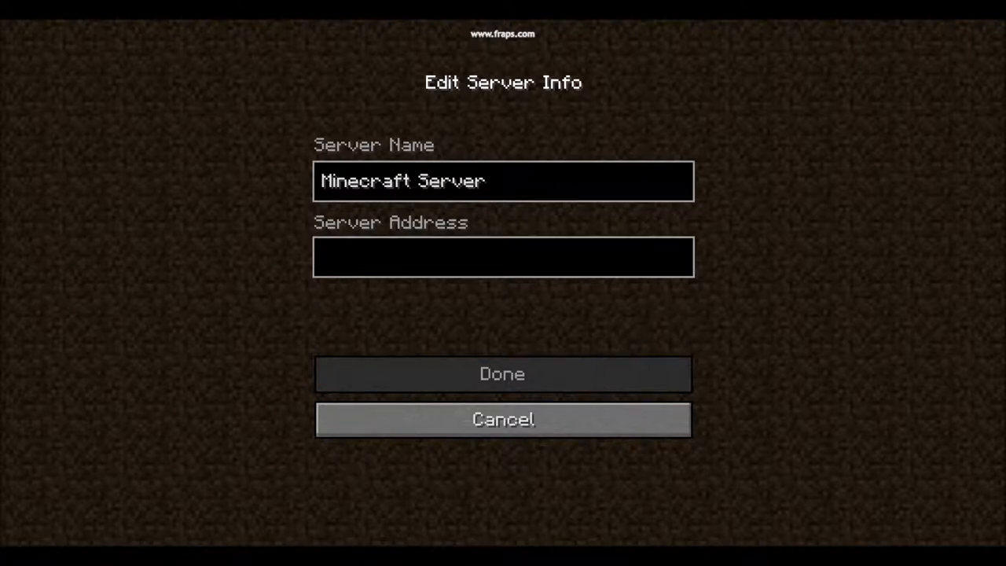
pyautogui.moveTo(438, 330)
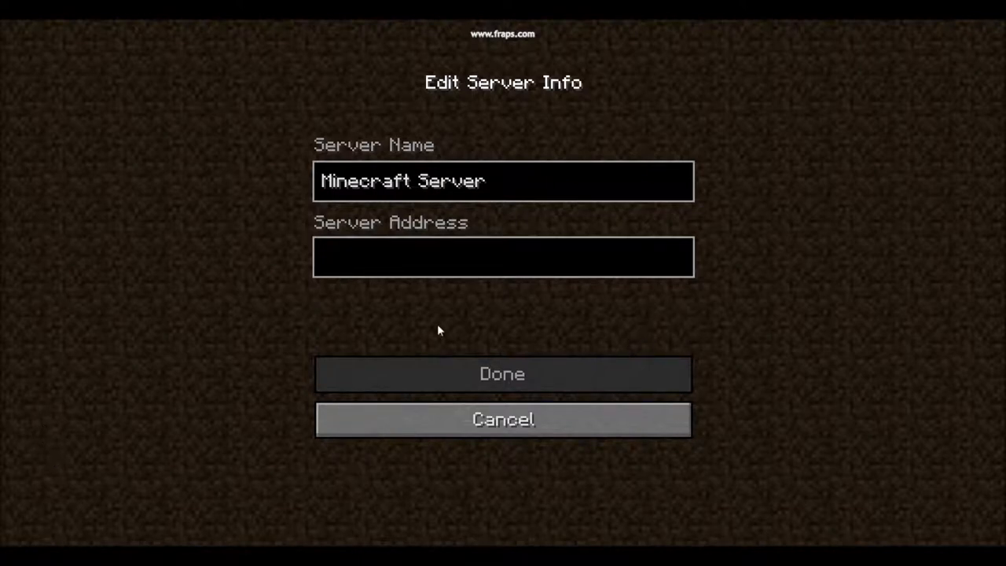
pyautogui.click(503, 258)
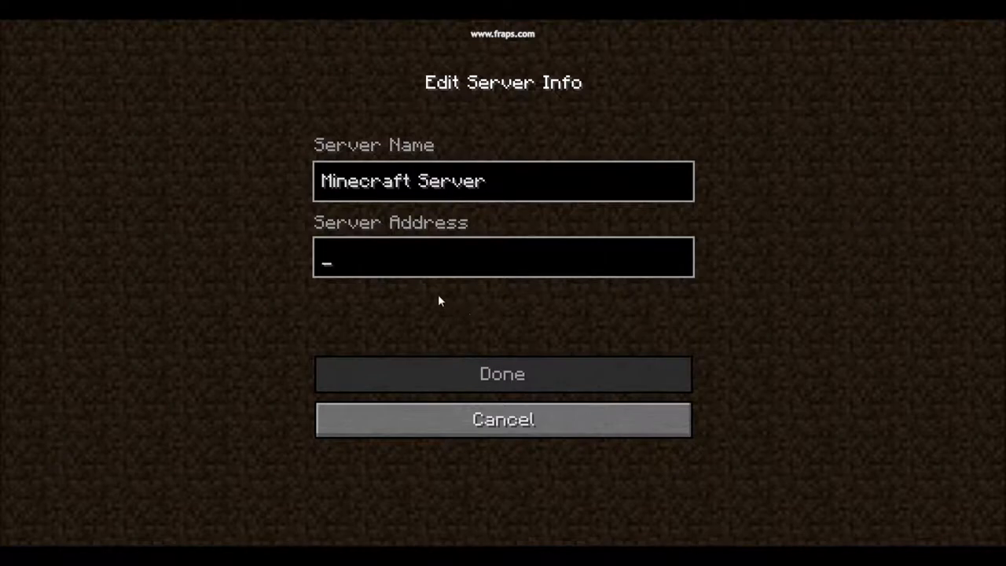
pyautogui.write('5.190.179.53')
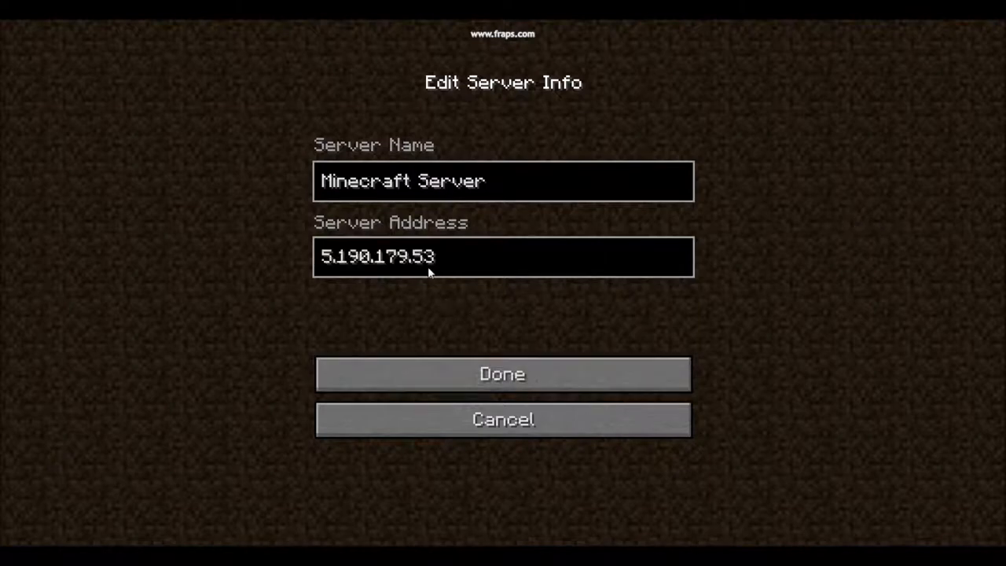
pyautogui.click(501, 374)
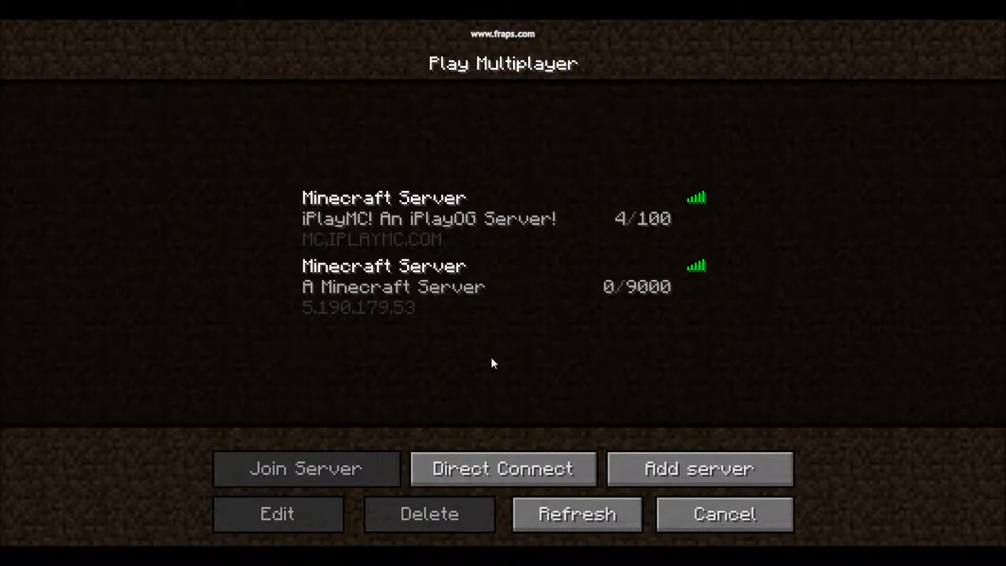
# Select the new 5.190.179.53 server entry, which shows 0/9000 players and a 43ms ping
pyautogui.click(503, 286)
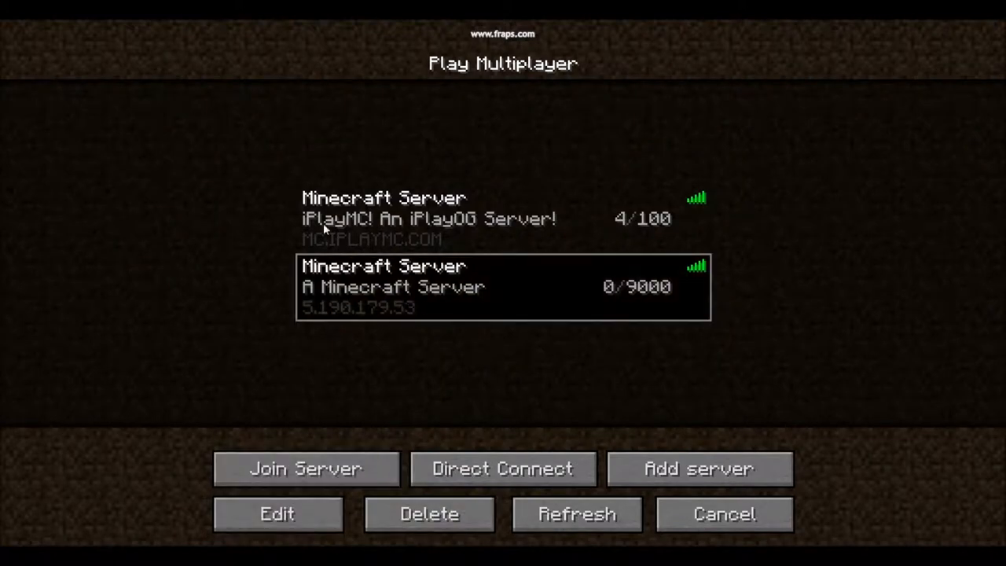
pyautogui.moveTo(471, 306)
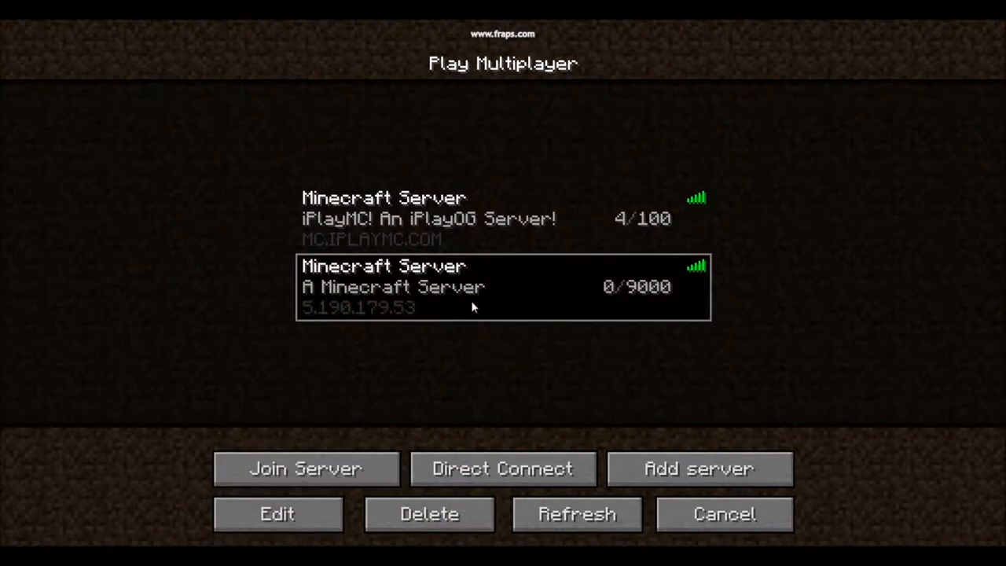
pyautogui.moveTo(715, 314)
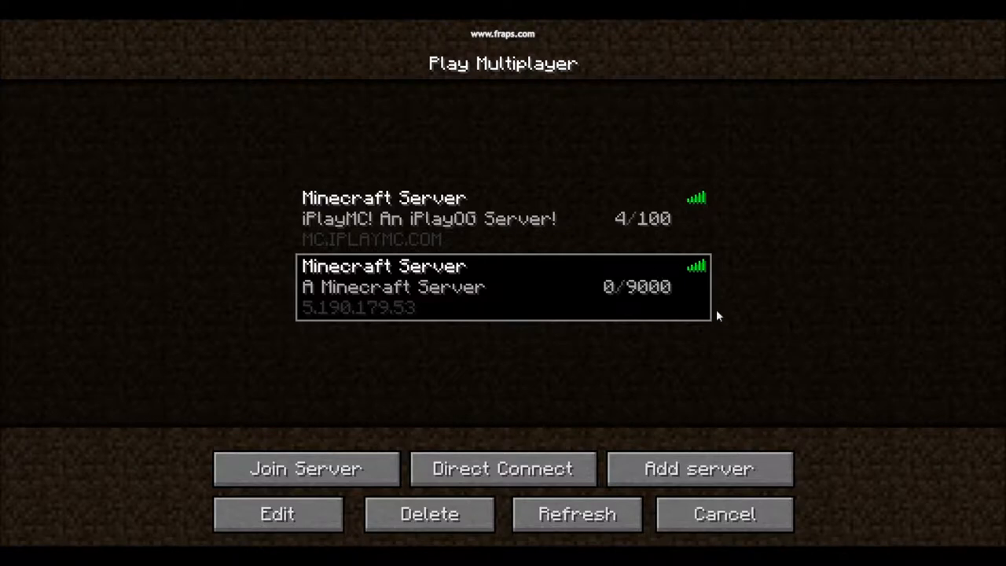
pyautogui.moveTo(694, 266)
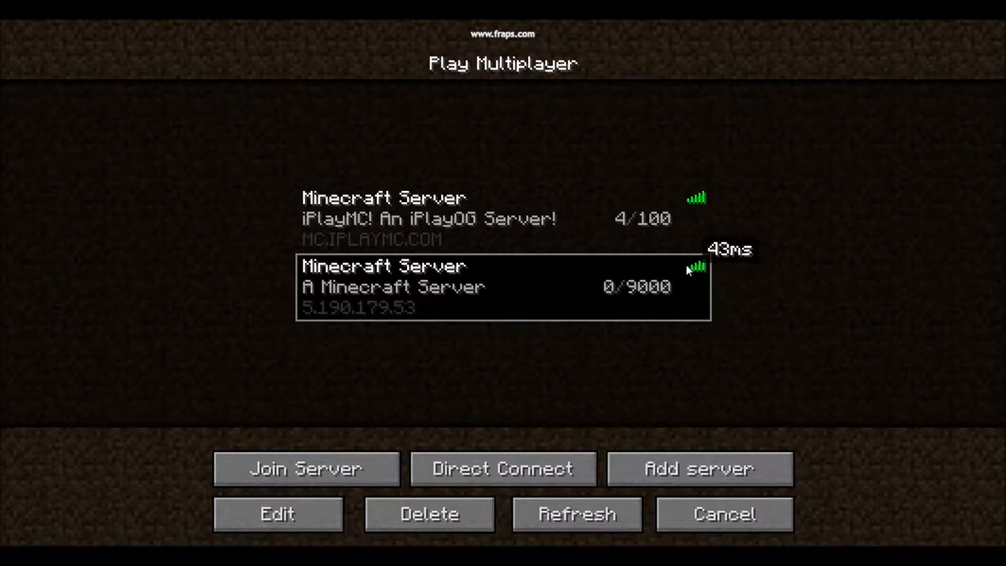
pyautogui.moveTo(342, 448)
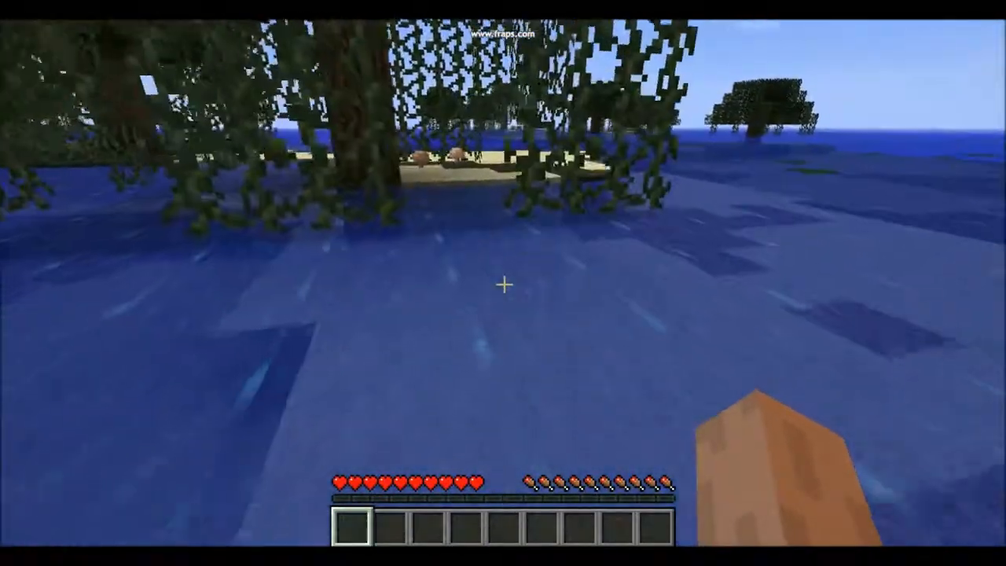
pyautogui.moveTo(503, 283)
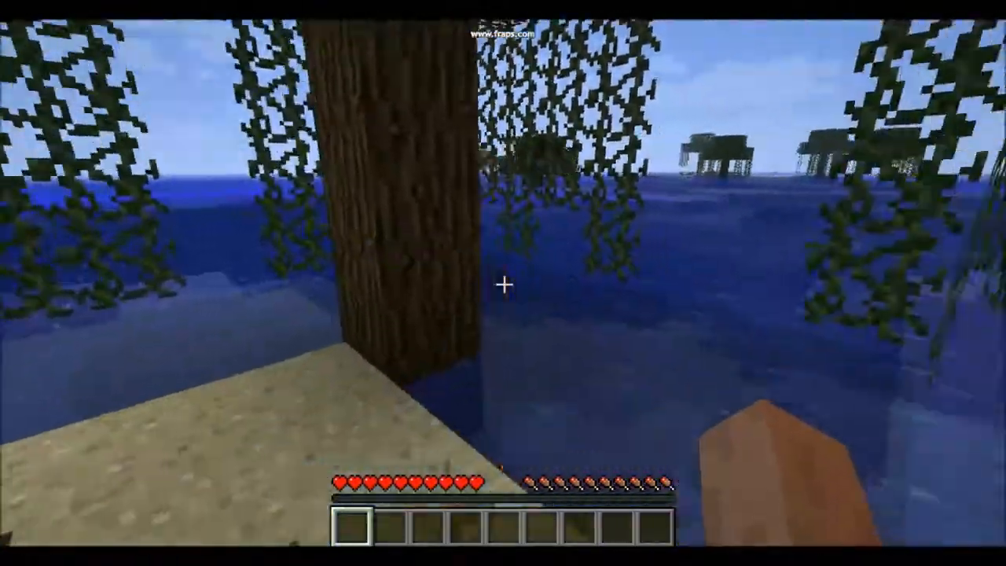
pyautogui.moveTo(503, 283)
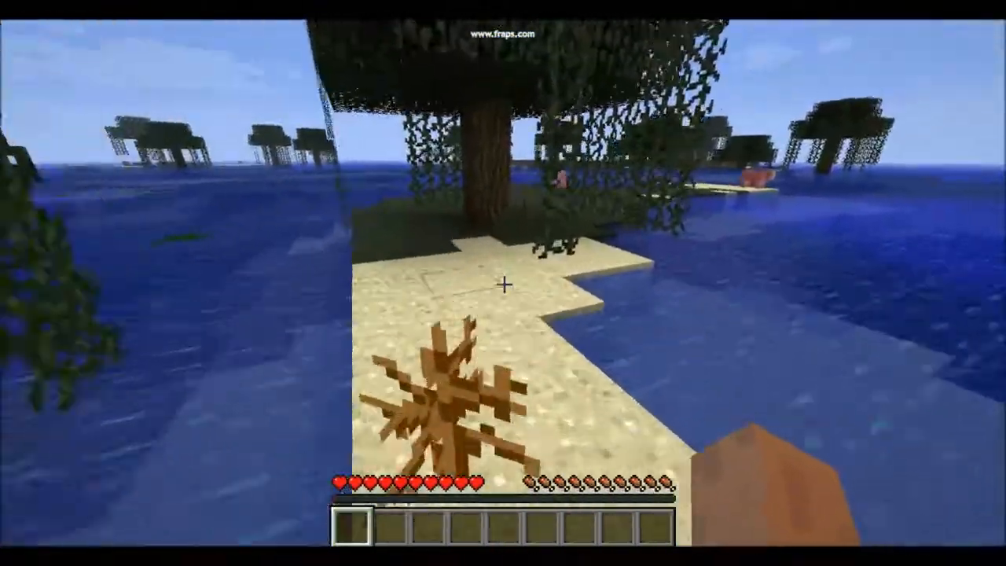
pyautogui.moveTo(503, 283)
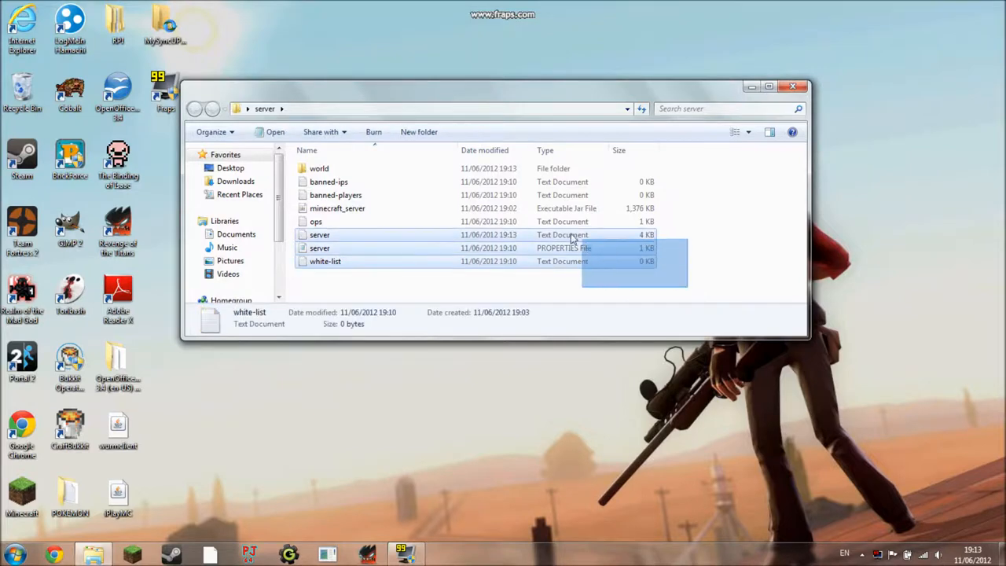
# After playing on the joined server, return to the server folder and deselect its files
pyautogui.click(365, 290)
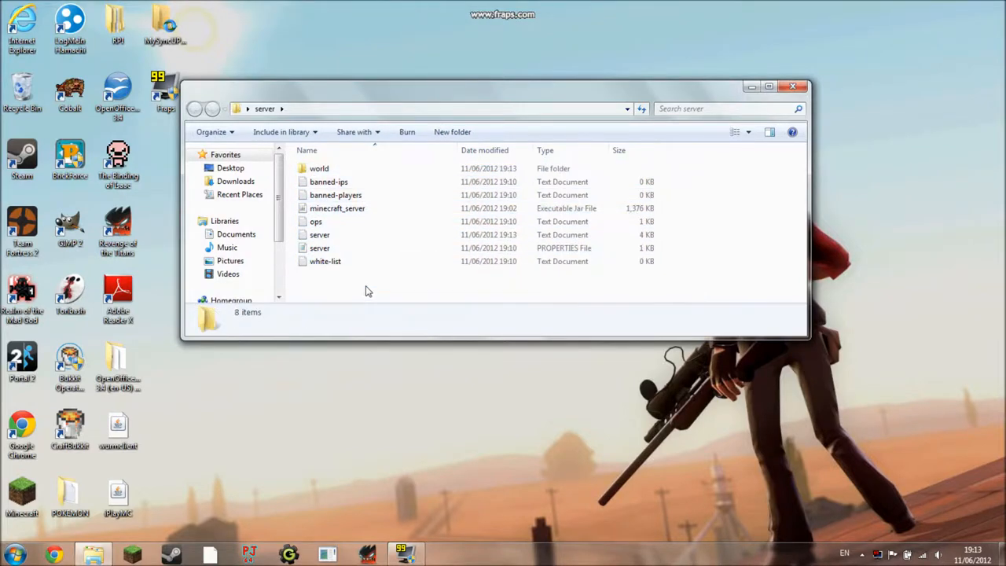